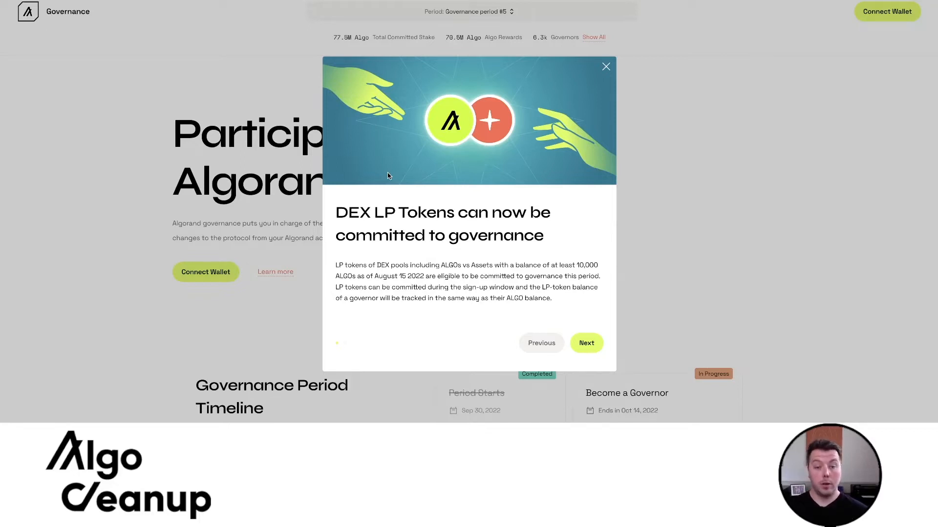
mouse_move(582, 329)
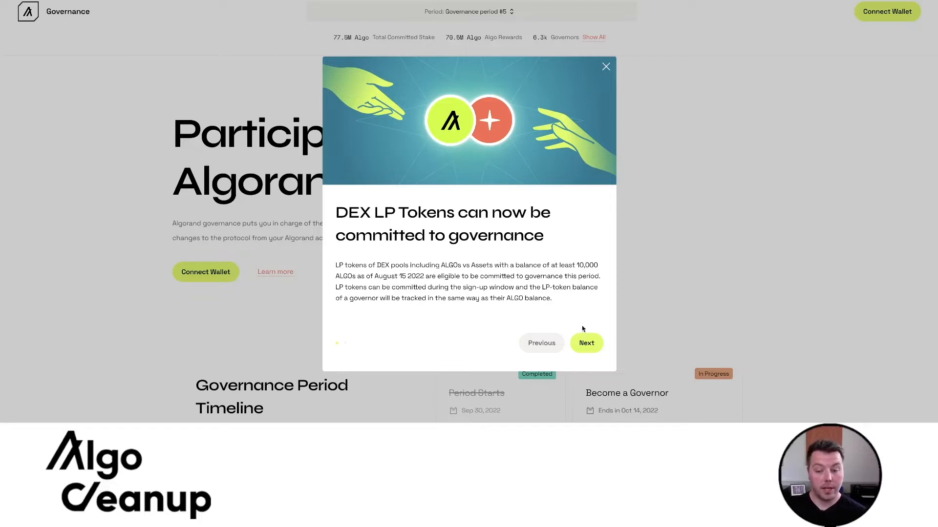
Advance past the governance announcement and go to Algo Liquid Governance in the sidebar.
left_click(585, 343)
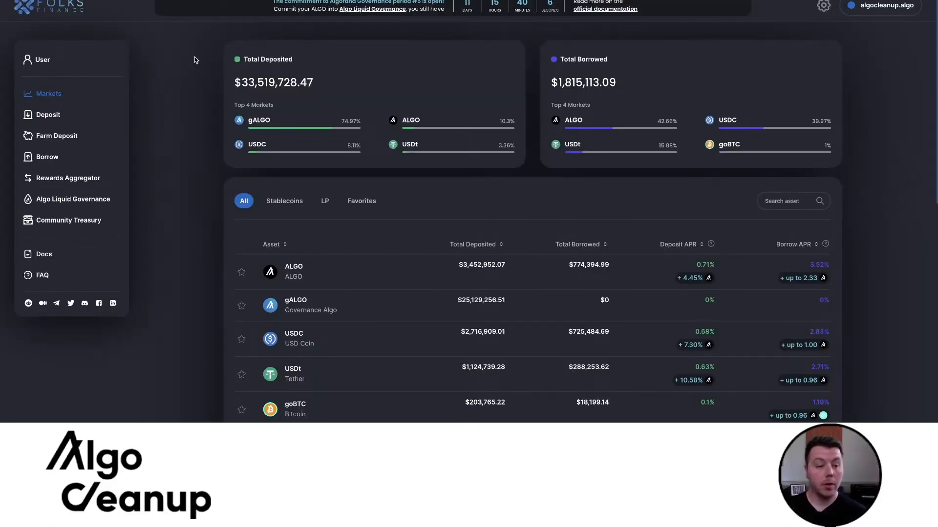
mouse_move(177, 88)
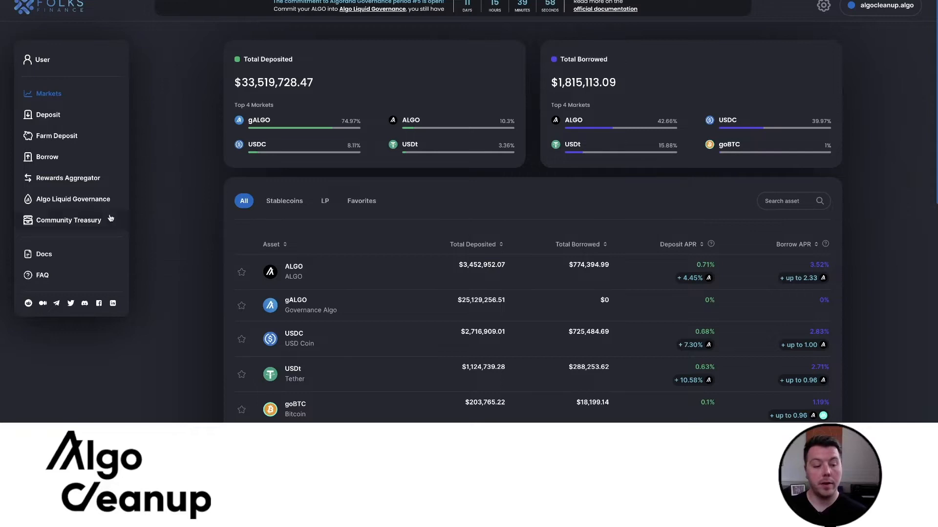
mouse_move(92, 204)
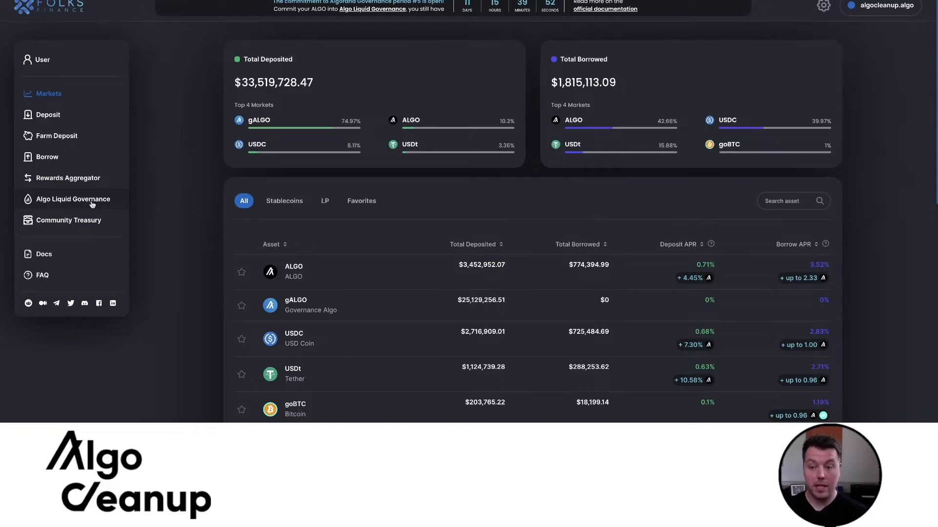
left_click(73, 199)
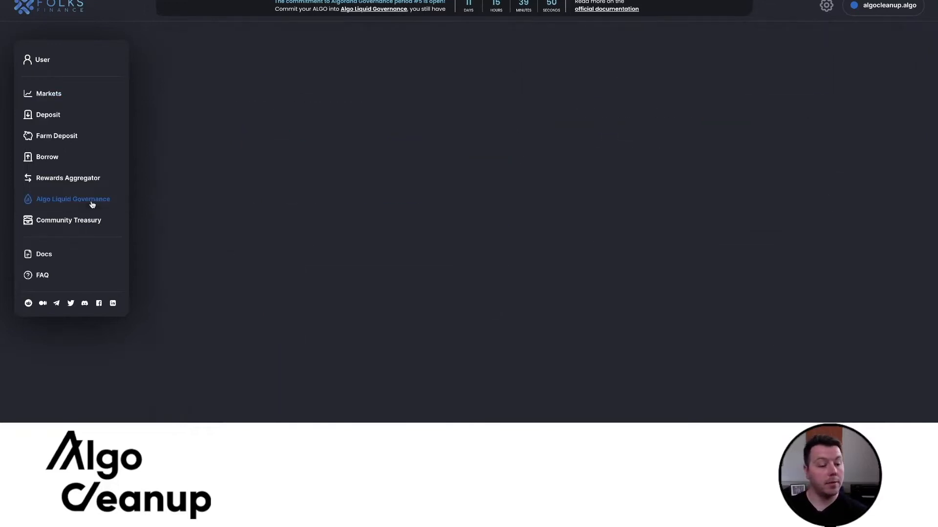
Select governance period #4 from the period dropdown.
left_click(73, 199)
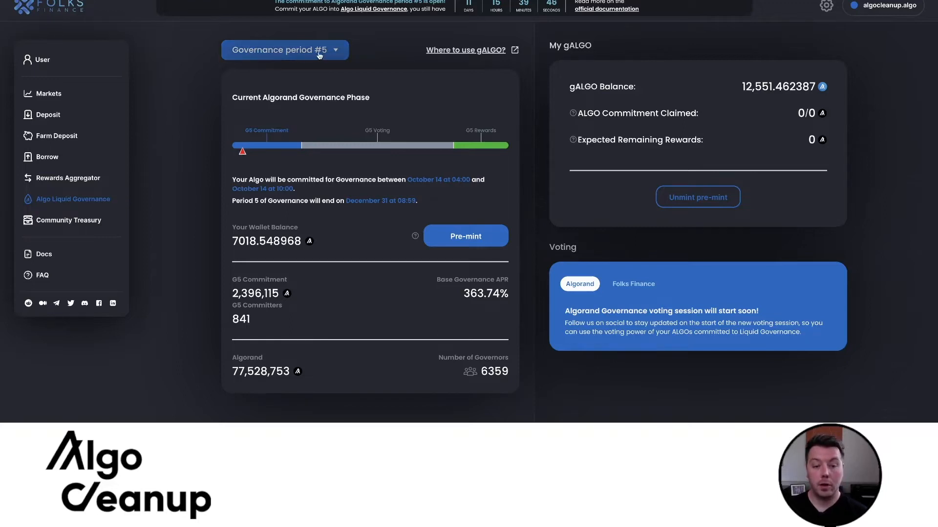
mouse_move(319, 54)
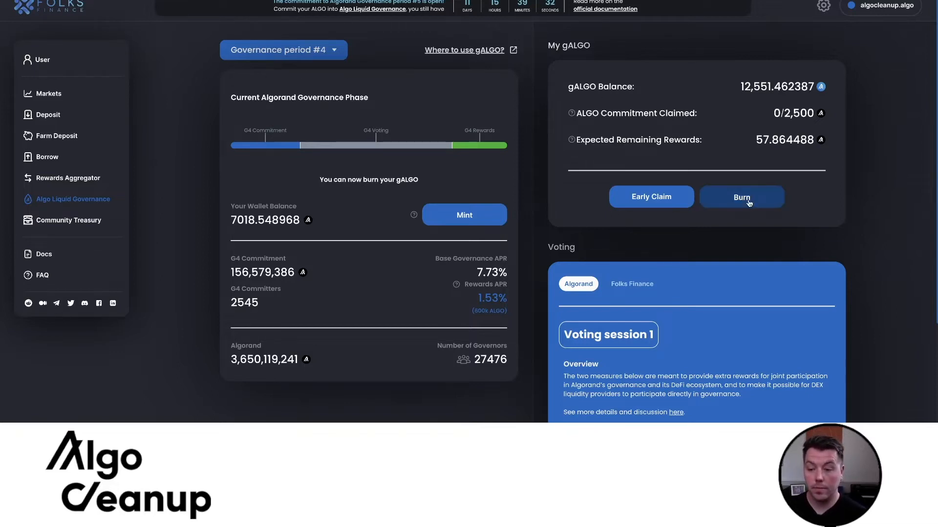
Burn the full 12,551.46 gALGO from period #4, signing in MyAlgo and dismissing the success message.
left_click(741, 196)
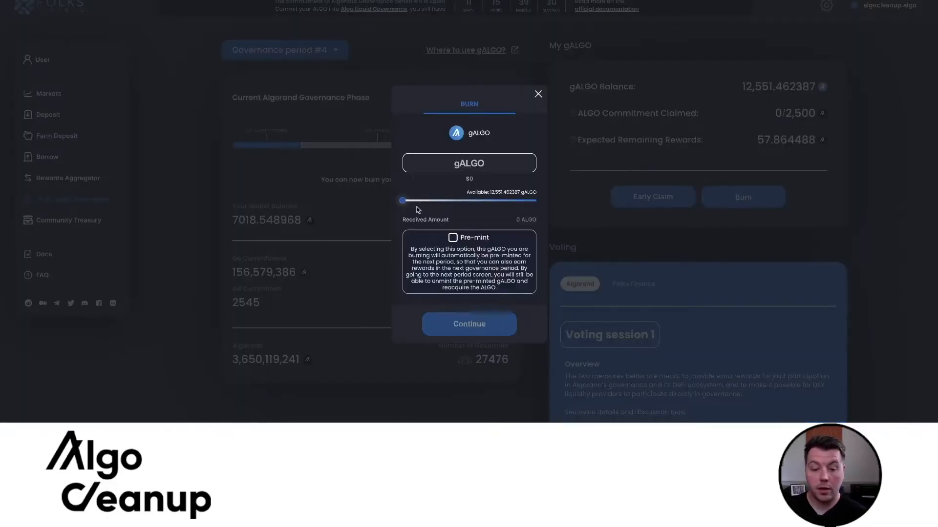
left_click_drag(402, 201, 536, 200)
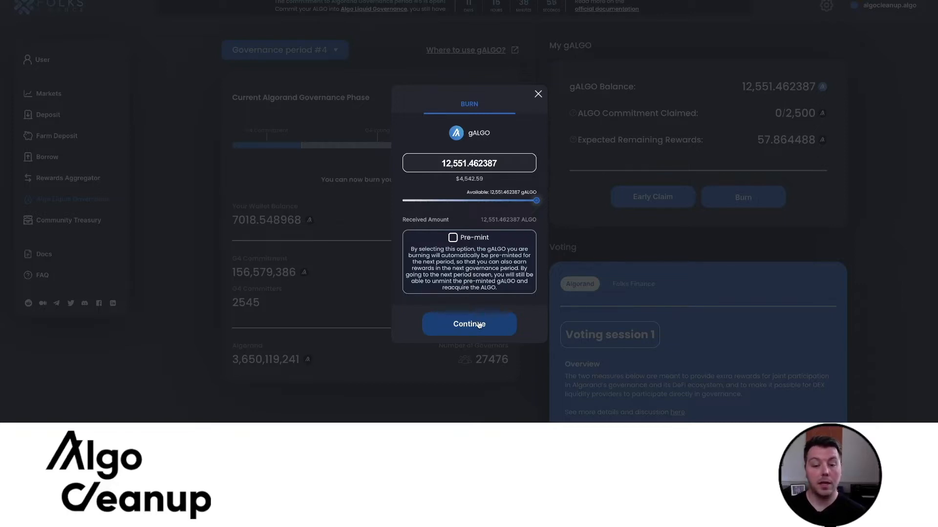
left_click(469, 323)
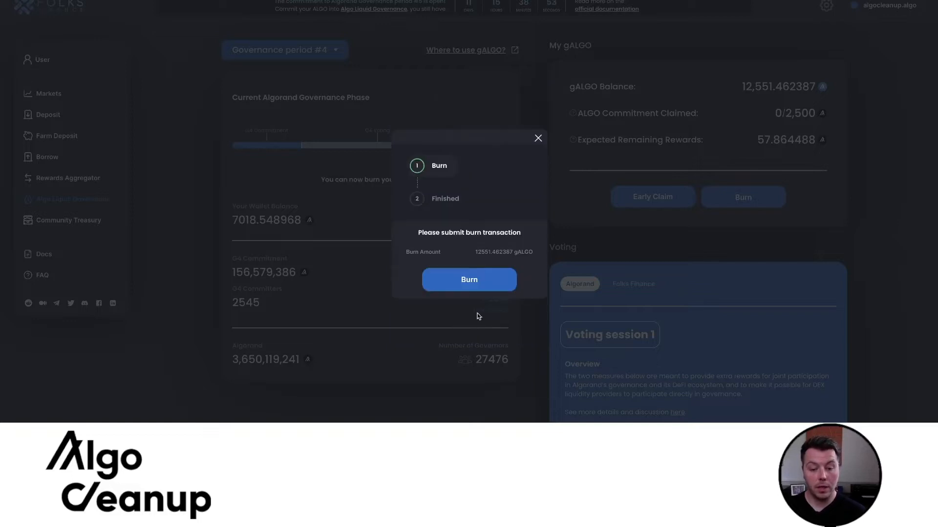
left_click(468, 279)
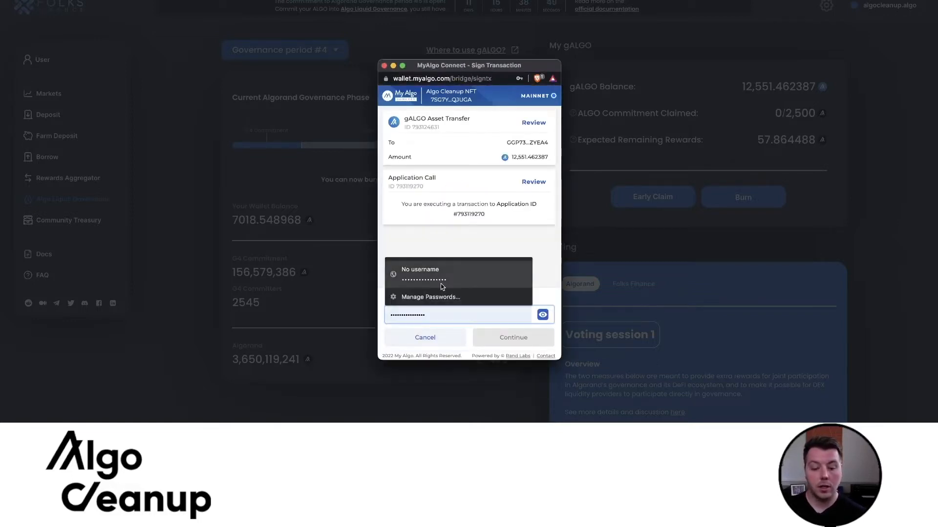
left_click(512, 337)
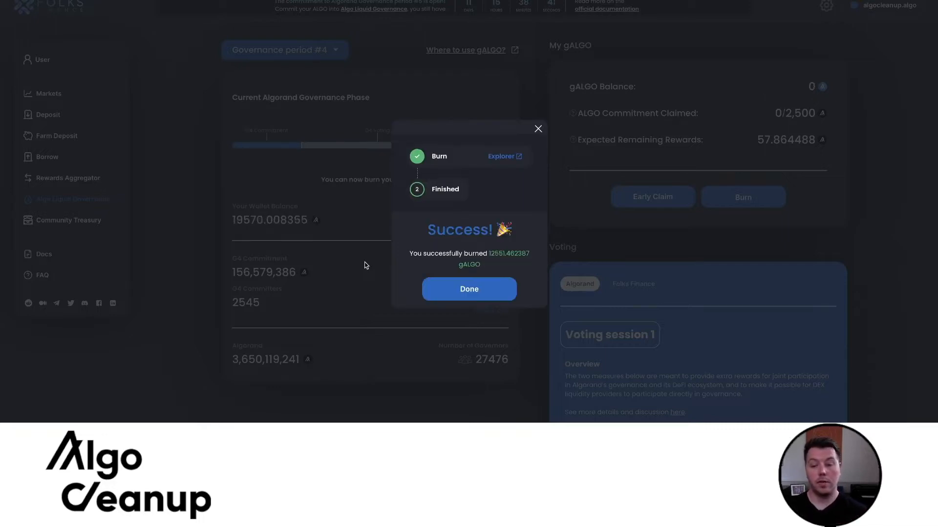
left_click(469, 289)
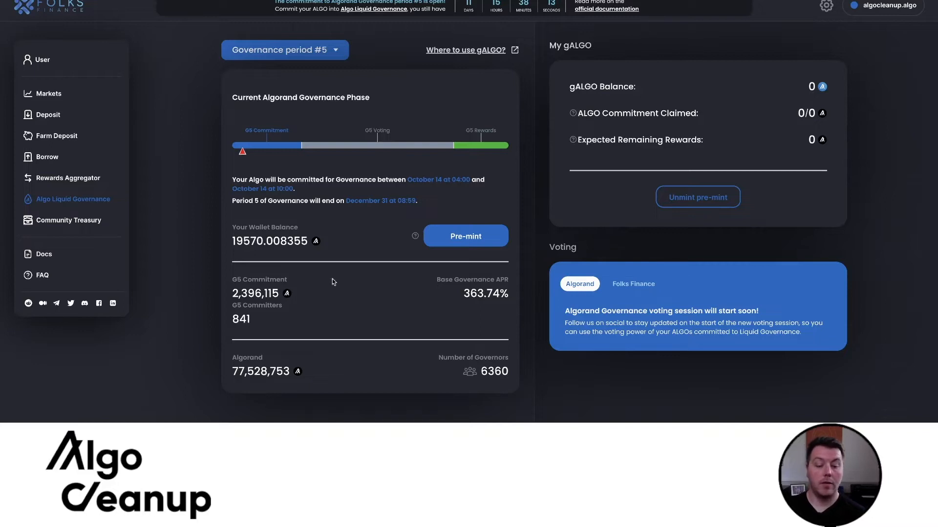
mouse_move(465, 239)
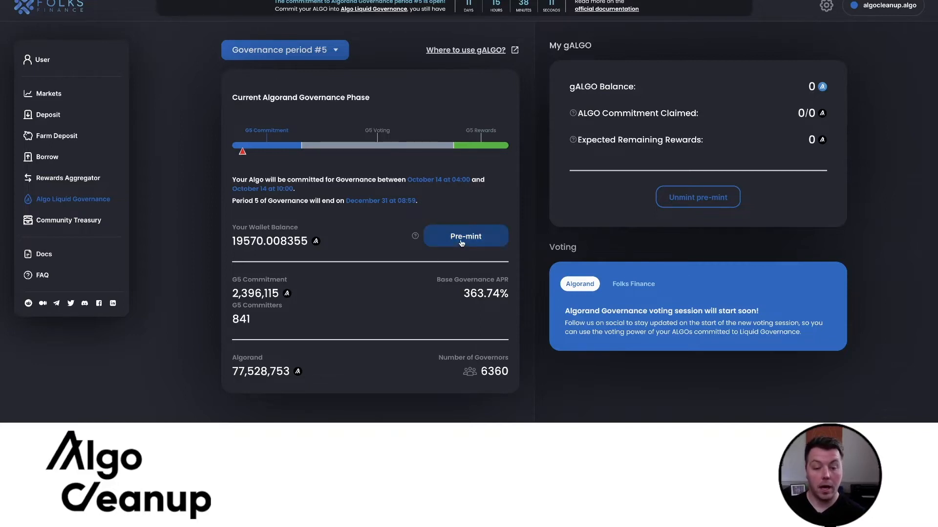
Pre-mint 10,000 gALGO for period #5 by committing 10,000 ALGO, signed in MyAlgo.
left_click(465, 237)
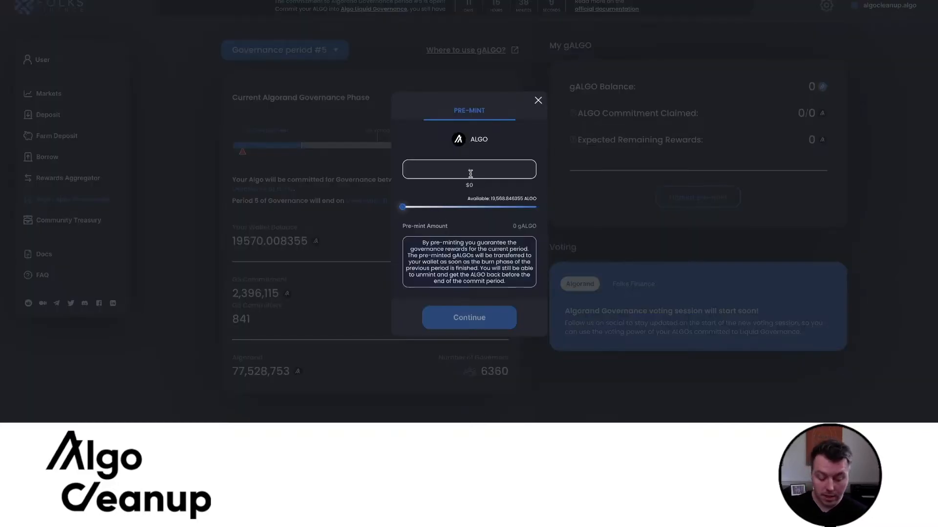
type("100000")
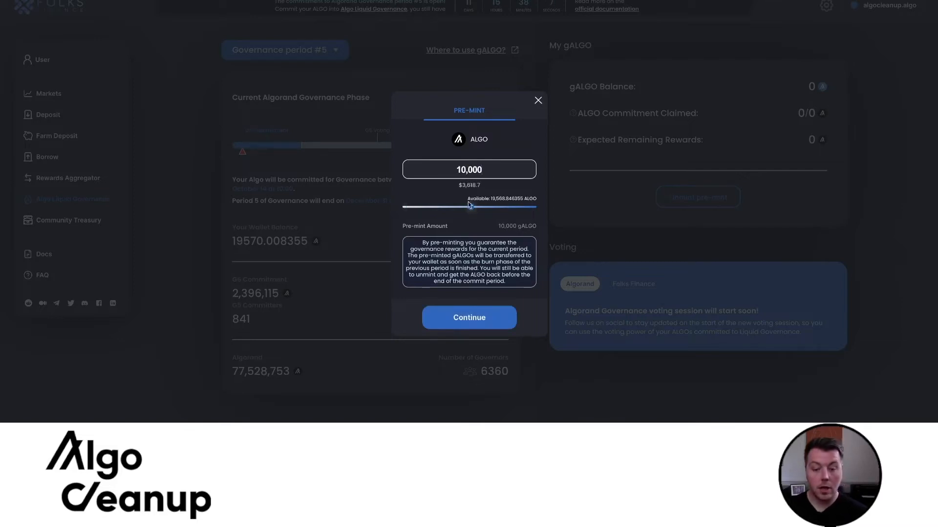
left_click(469, 317)
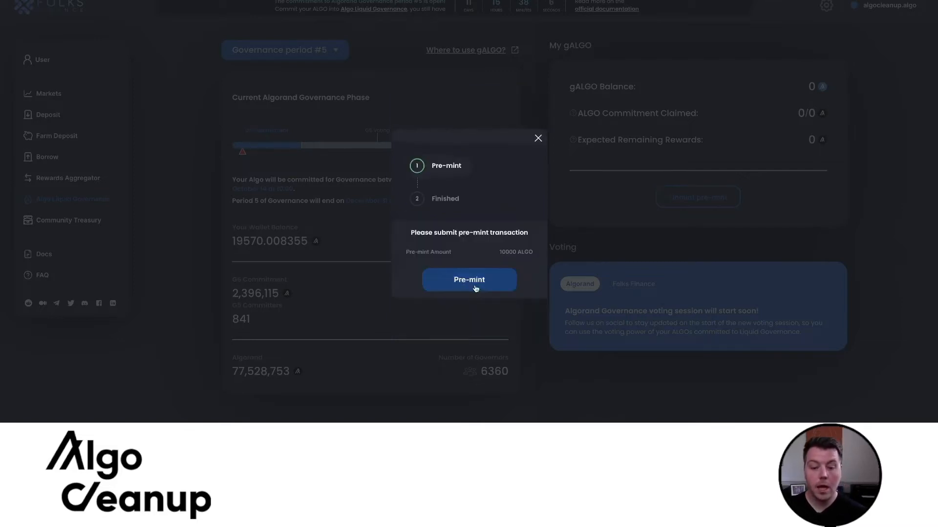
left_click(469, 279)
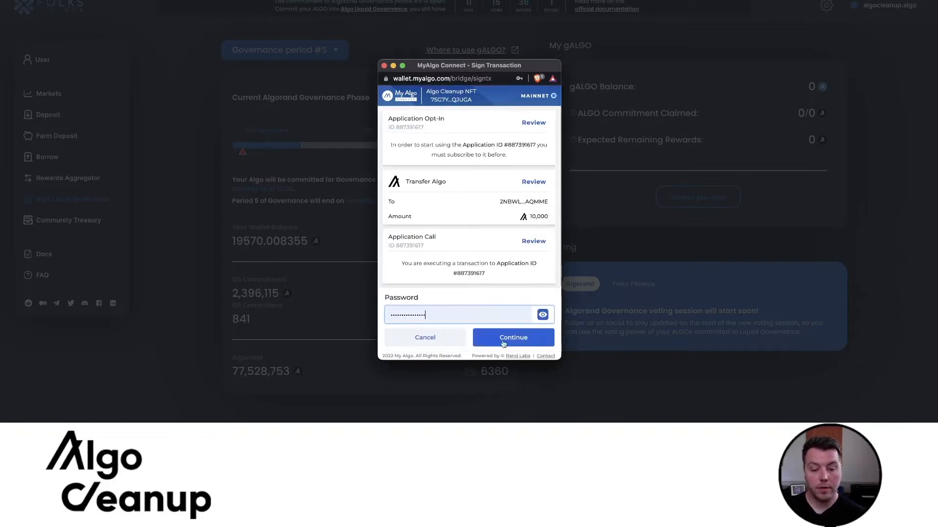
left_click(512, 337)
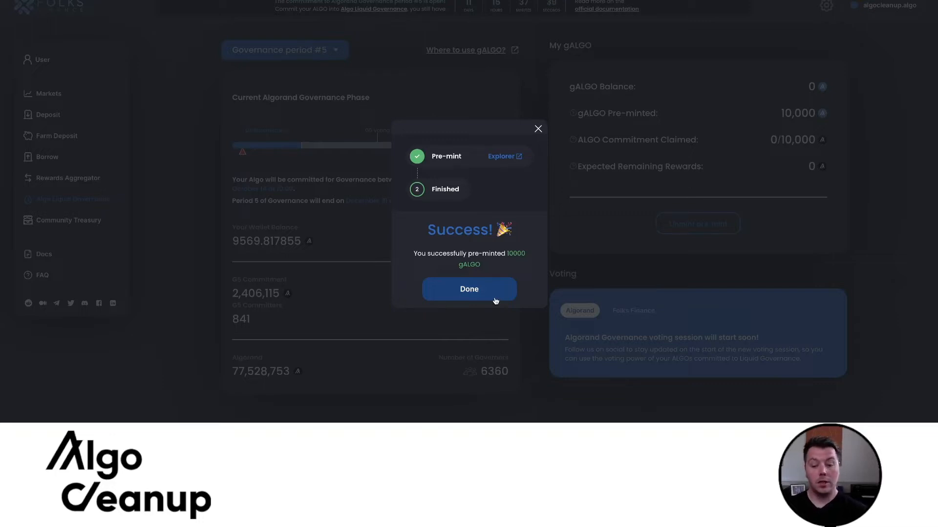
Dismiss the pre-mint success message, leaving 10,000 gALGO pre-minted for period #5.
left_click(468, 289)
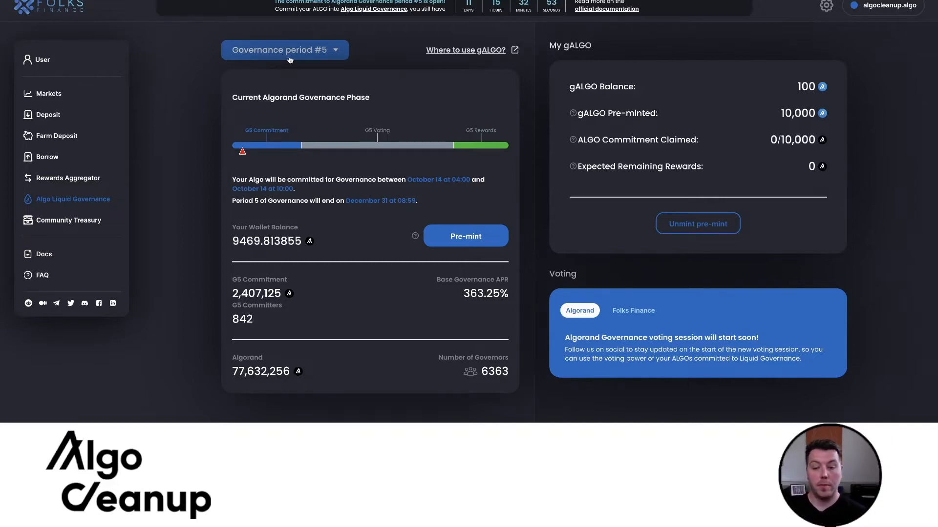
mouse_move(573, 113)
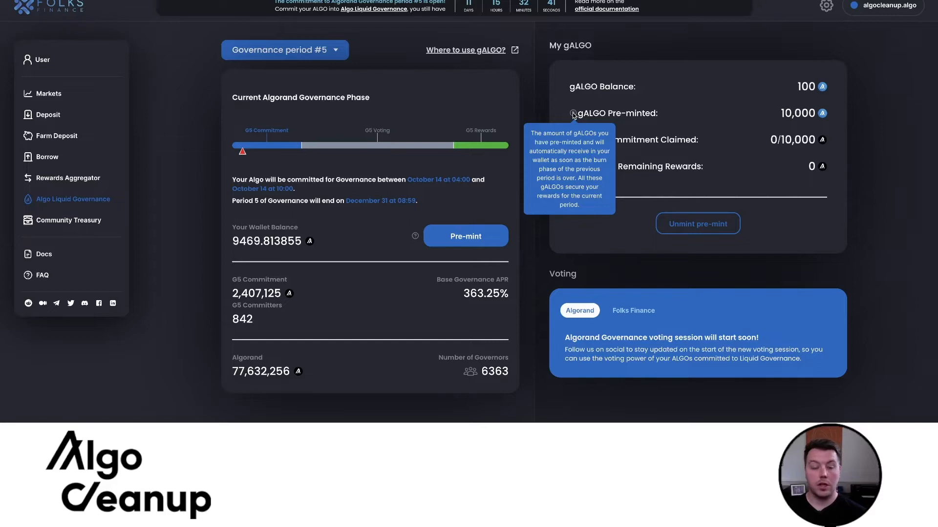
mouse_move(777, 127)
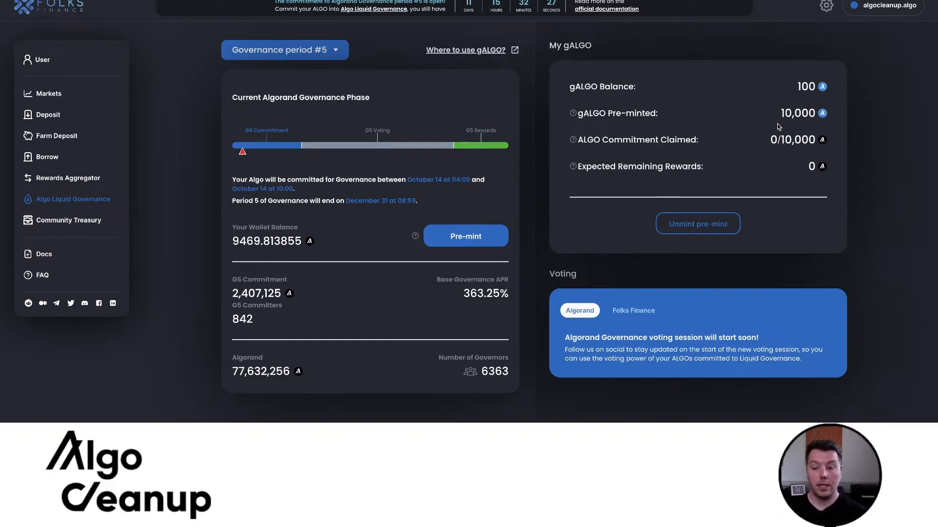
Deposit 90 gALGO into the lending market, approved in MyAlgo, yielding 90 fgALGO.
left_click(48, 115)
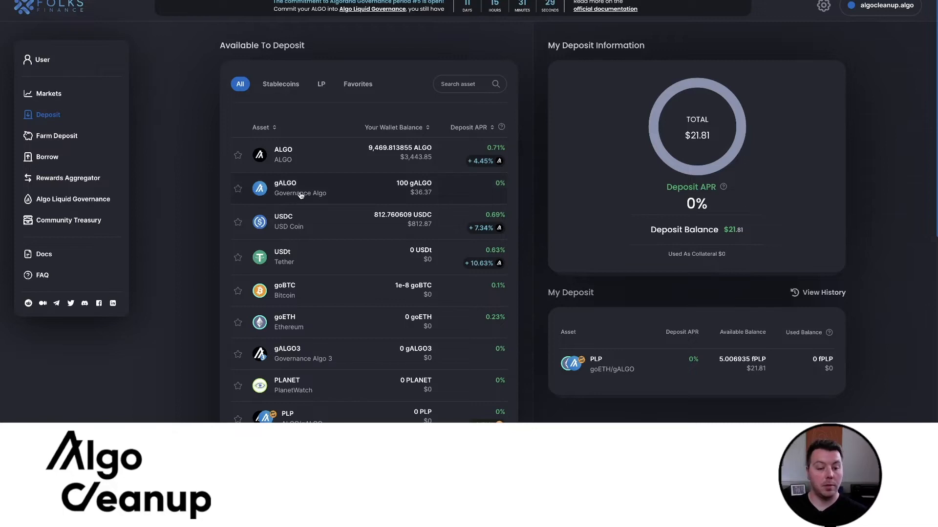
left_click(299, 187)
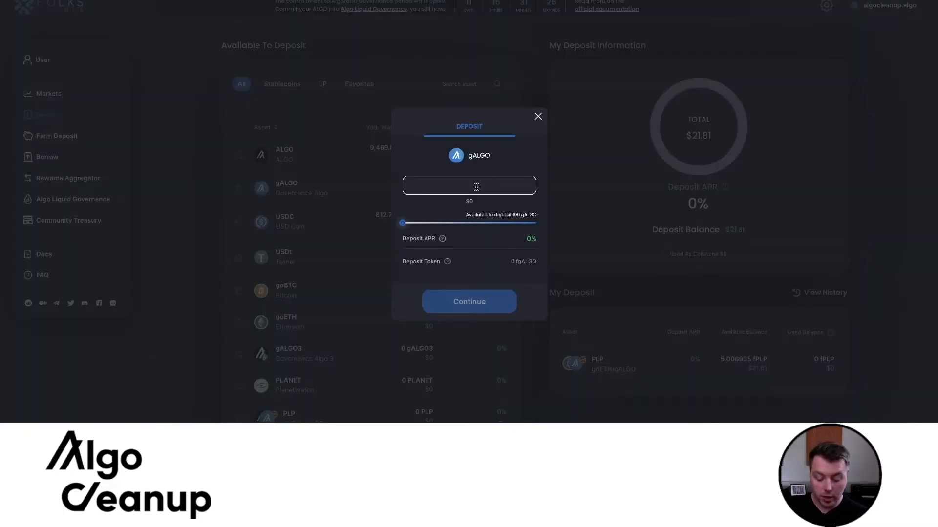
type("90")
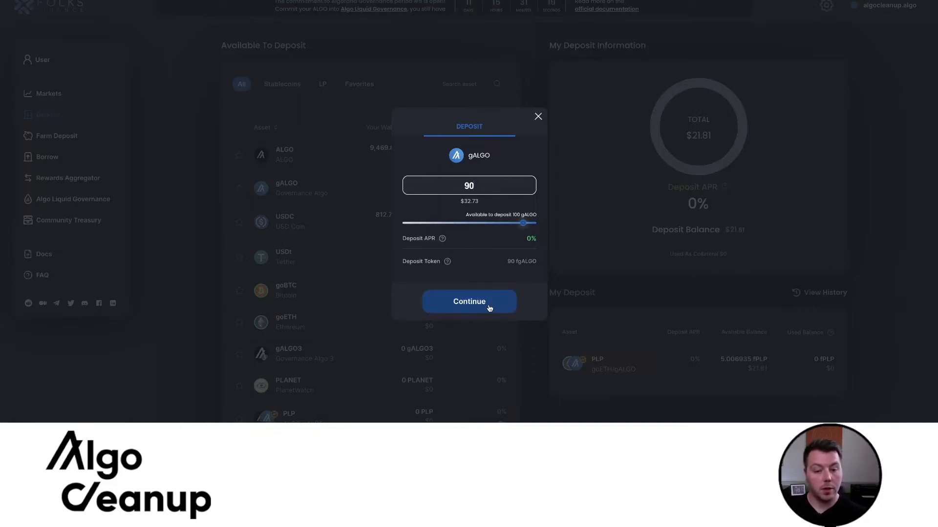
left_click(469, 302)
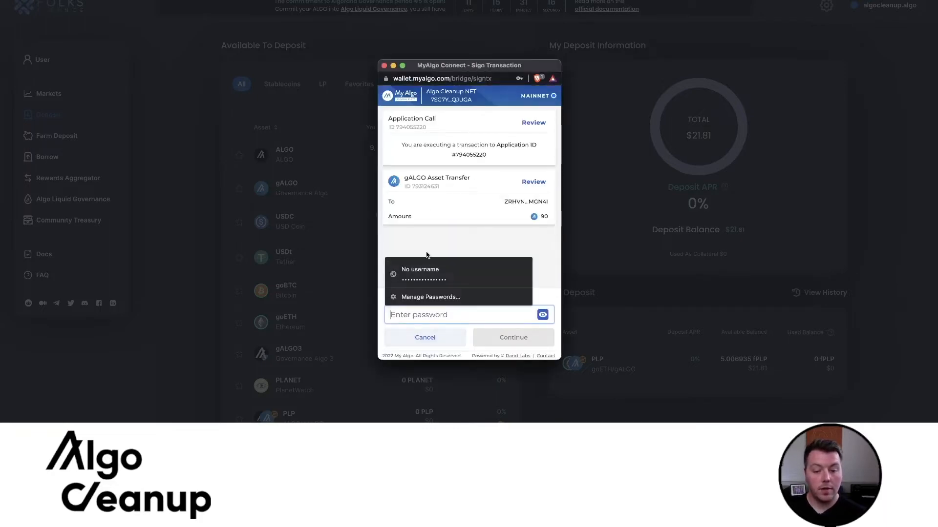
left_click(513, 337)
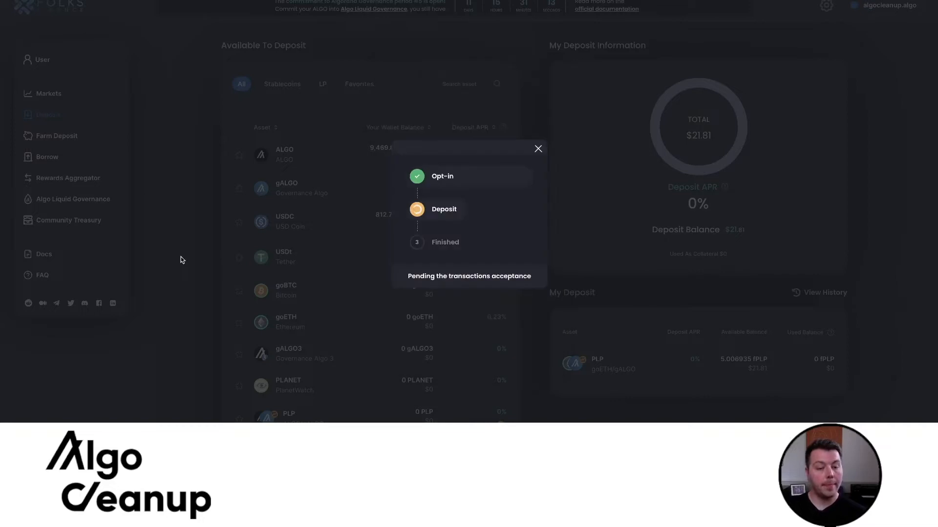
left_click(537, 148)
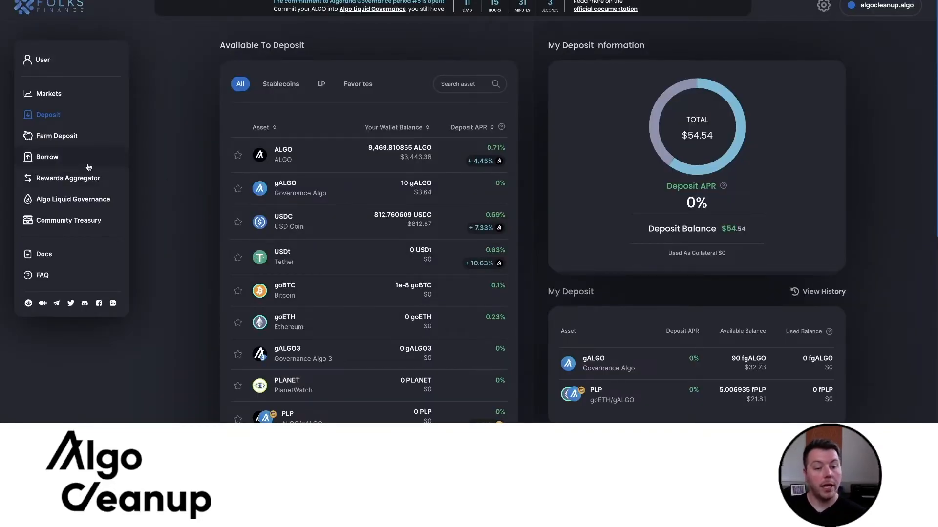
Borrow the maximum 67.1625 ALGO against the 90 gALGO collateral, signed with the MyAlgo password.
left_click(49, 156)
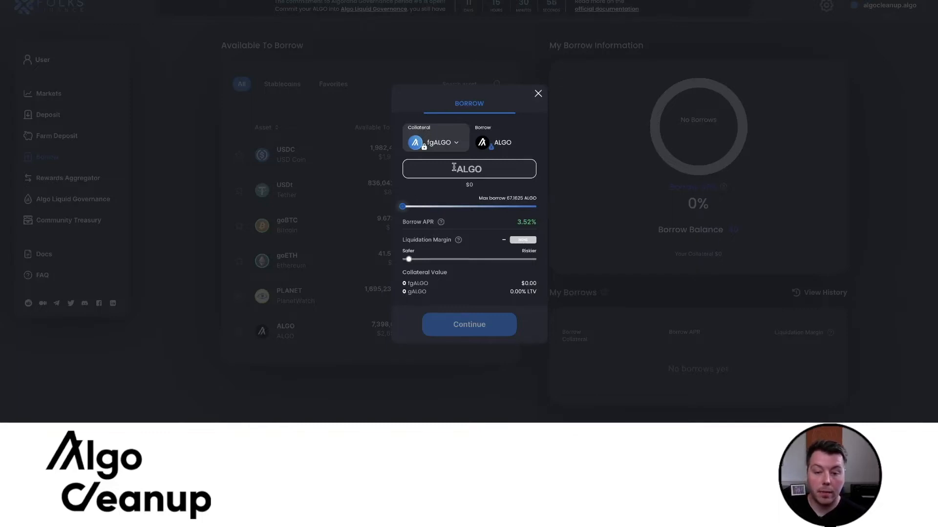
left_click_drag(403, 206, 526, 206)
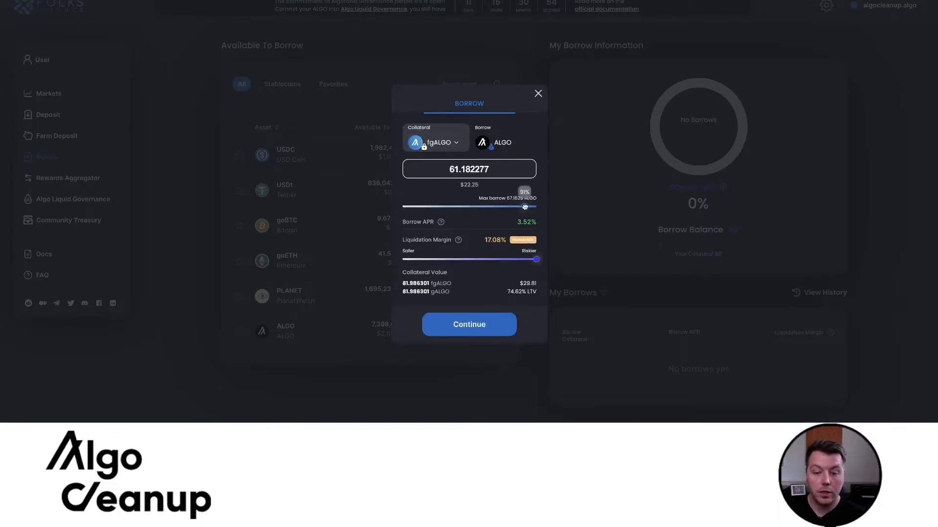
left_click_drag(524, 206, 536, 206)
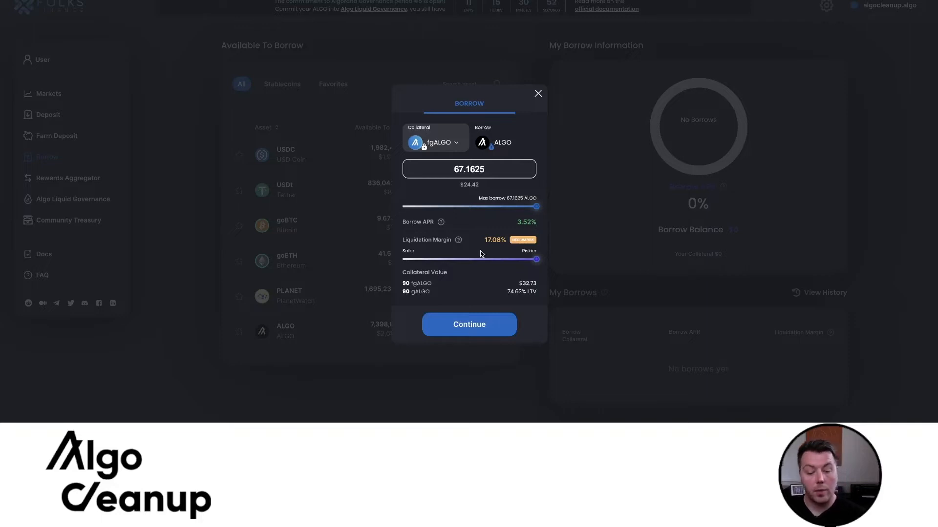
mouse_move(482, 240)
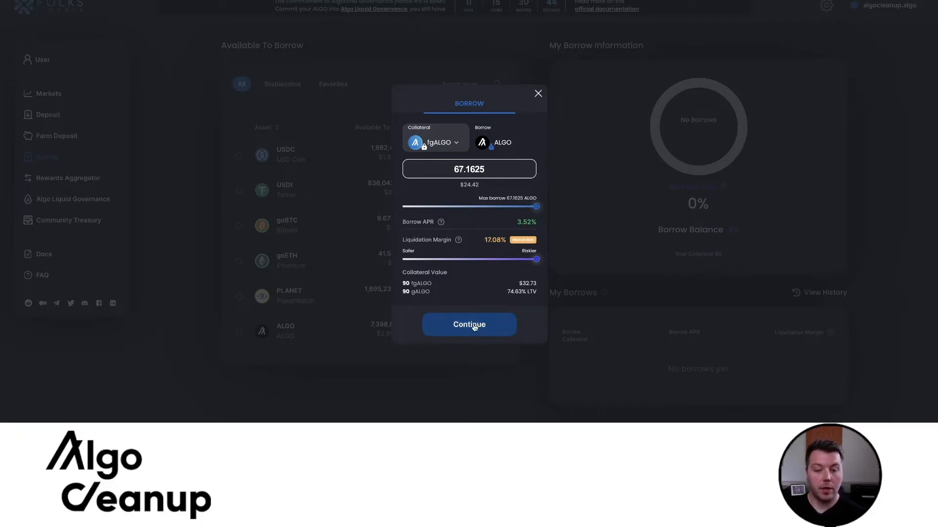
left_click(468, 324)
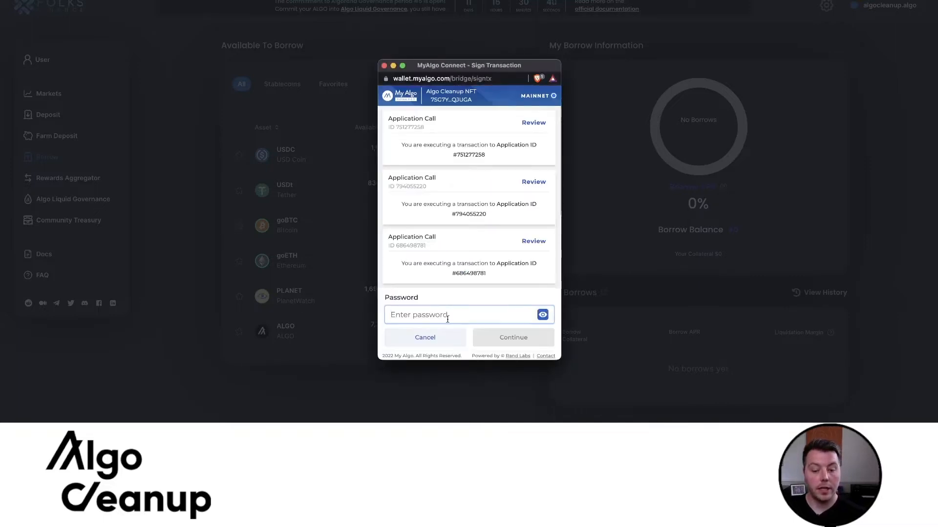
type("password")
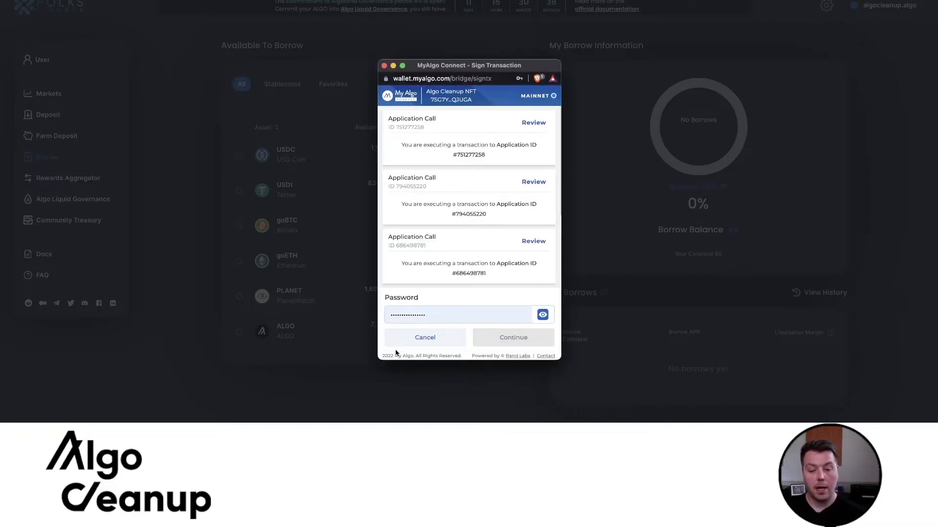
left_click(512, 337)
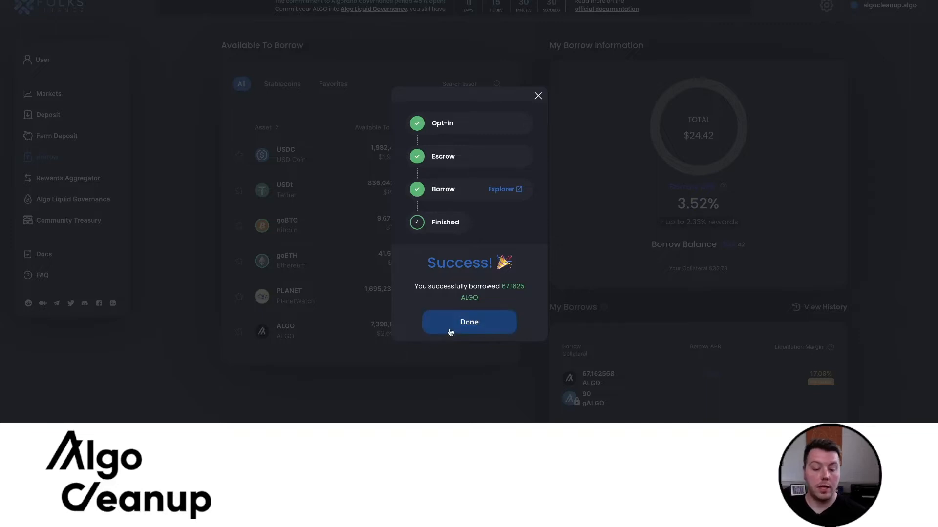
Dismiss the borrow success message to return to the borrow overview listing the 67.16 ALGO loan.
left_click(469, 322)
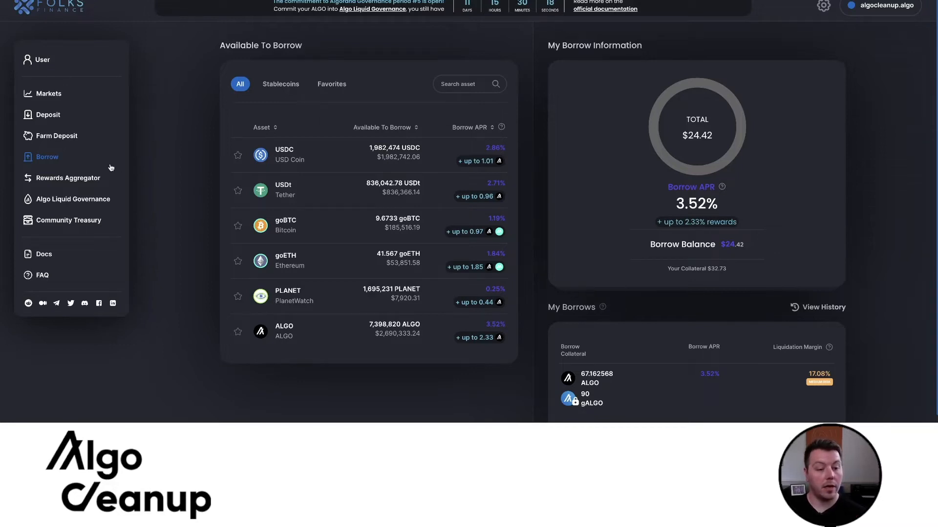
mouse_move(117, 163)
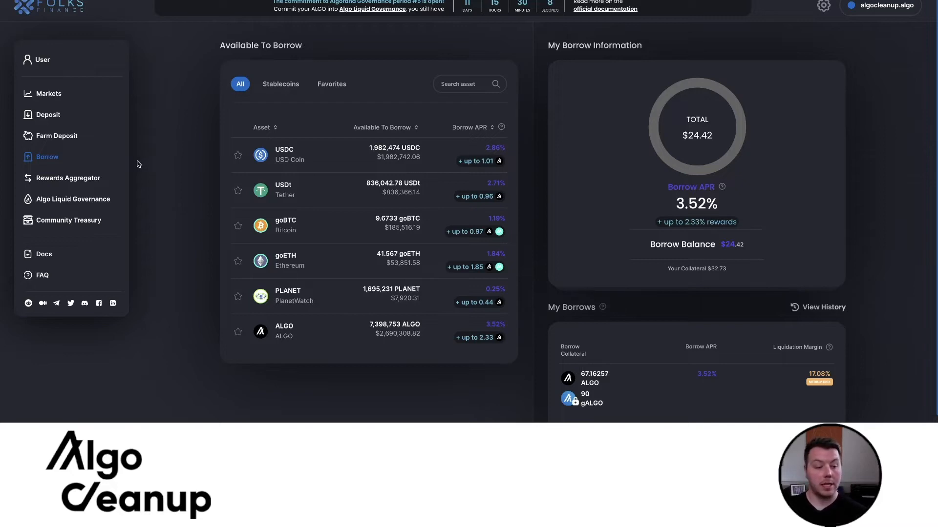
Deposit 50 ALGO, signed in MyAlgo, so 49.24 fALGO appears among the deposits.
left_click(56, 136)
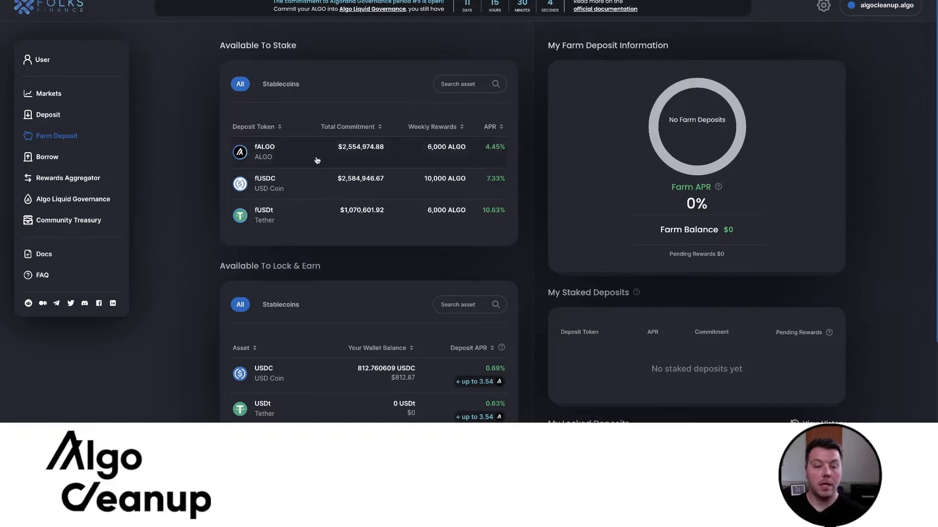
left_click(48, 114)
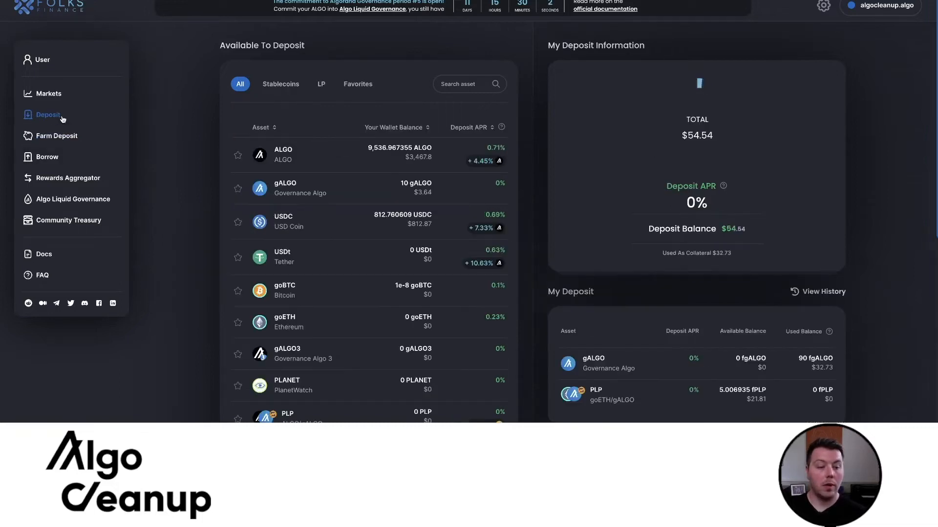
left_click(283, 153)
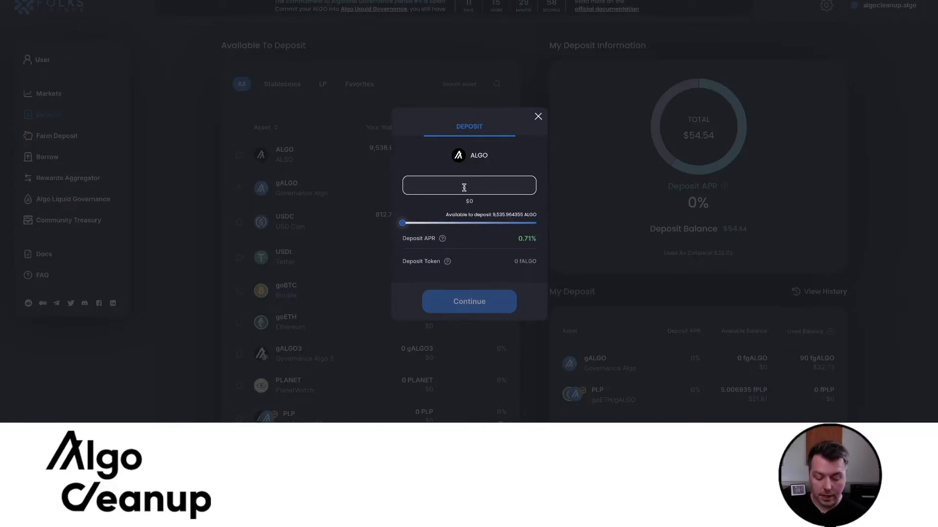
left_click(469, 185)
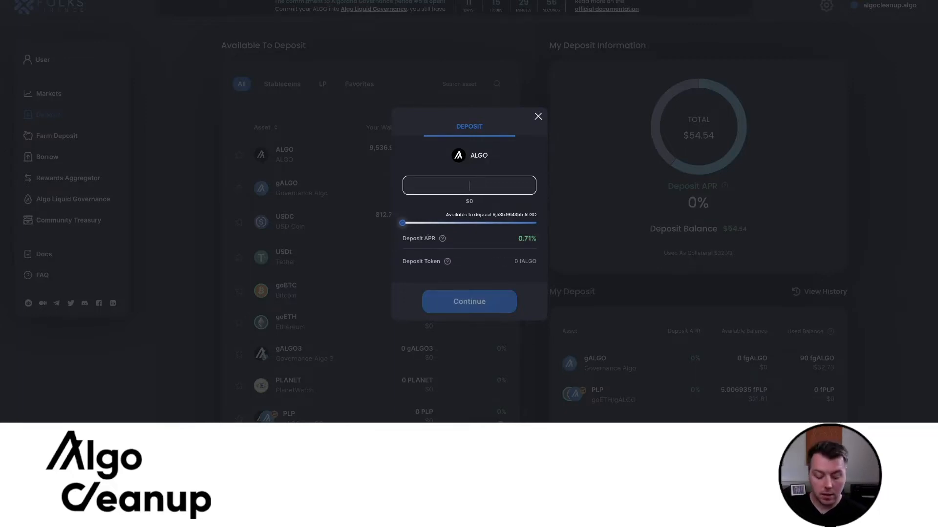
left_click(469, 301)
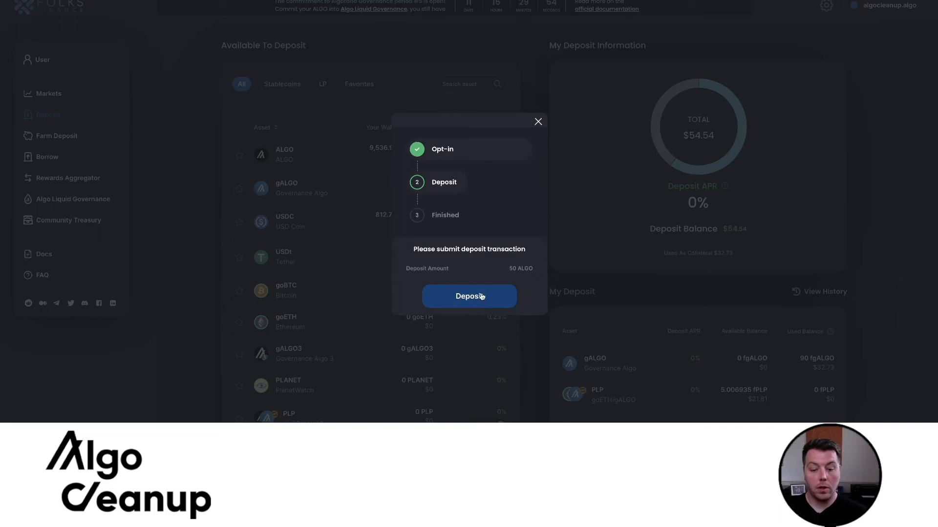
left_click(469, 296)
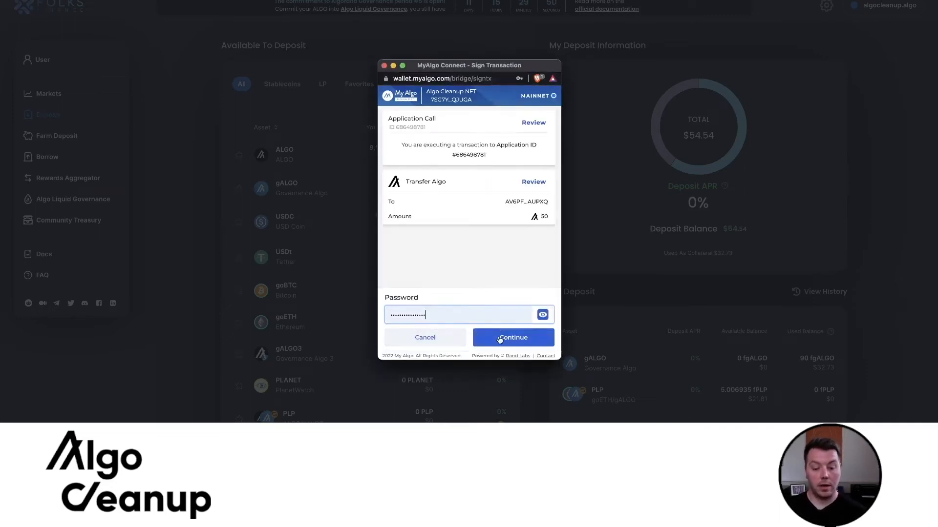
left_click(513, 337)
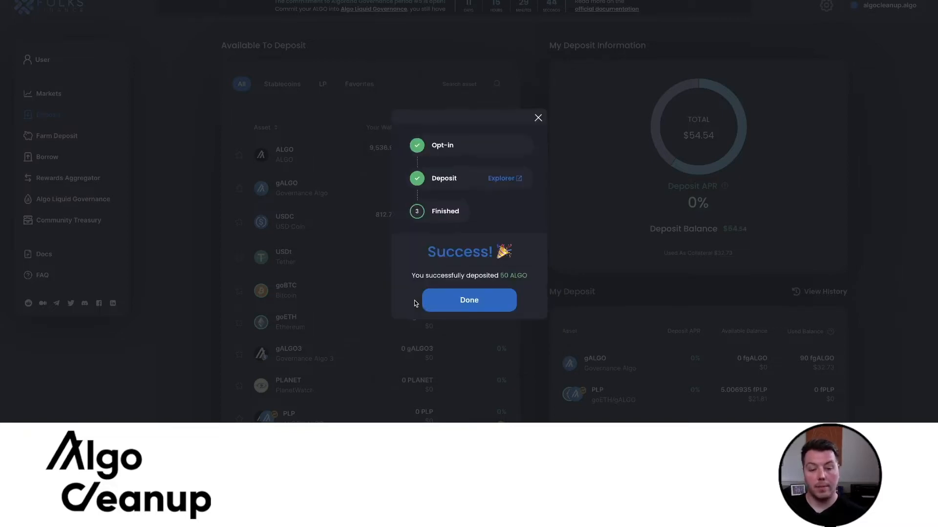
left_click(469, 300)
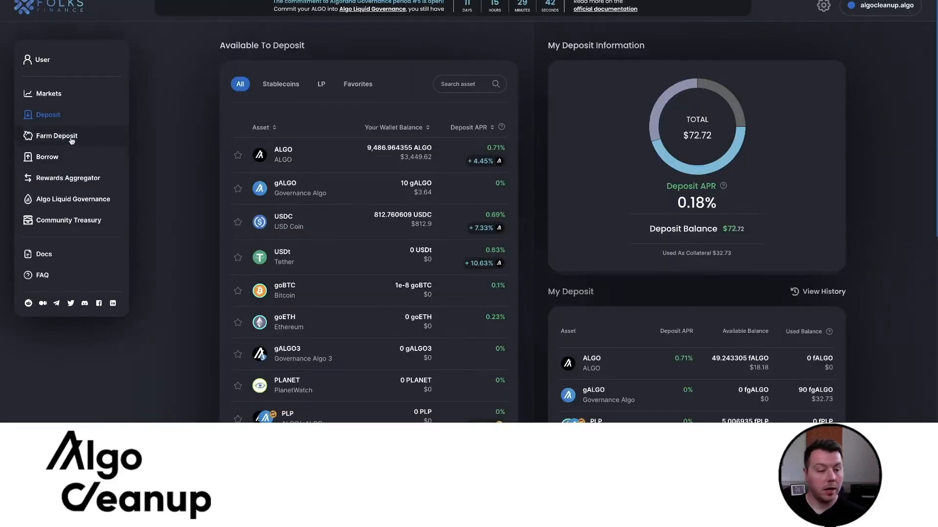
Stake the full 49.243305 fALGO balance in the farm at 4.45% APR, signed in MyAlgo.
left_click(57, 136)
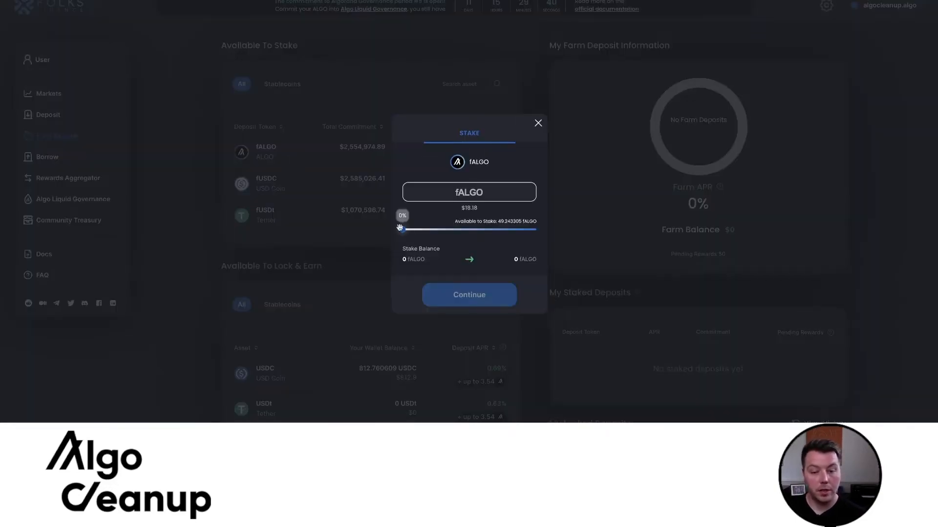
left_click_drag(399, 229, 536, 229)
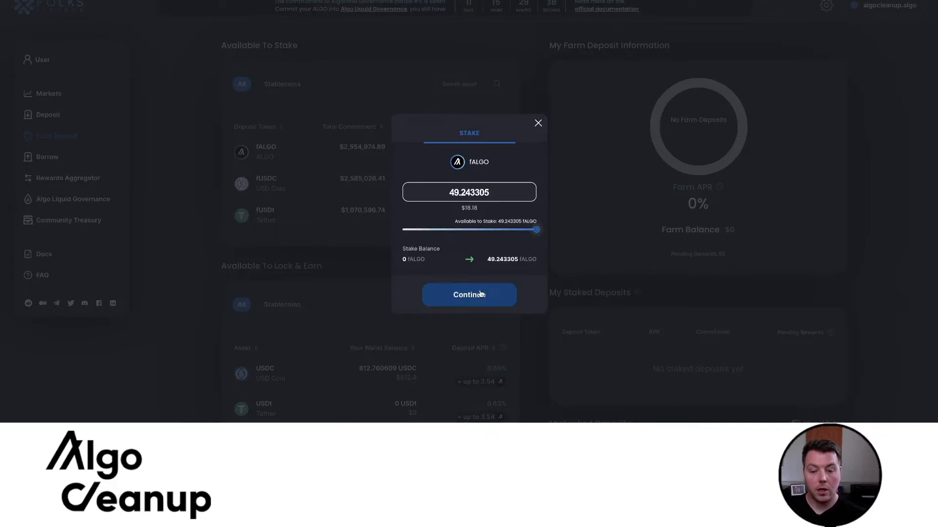
left_click(469, 294)
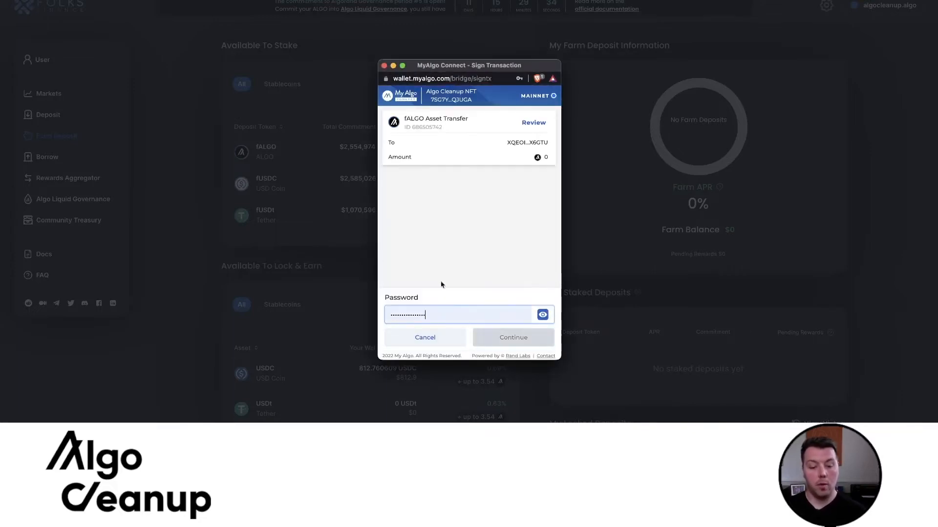
left_click(510, 337)
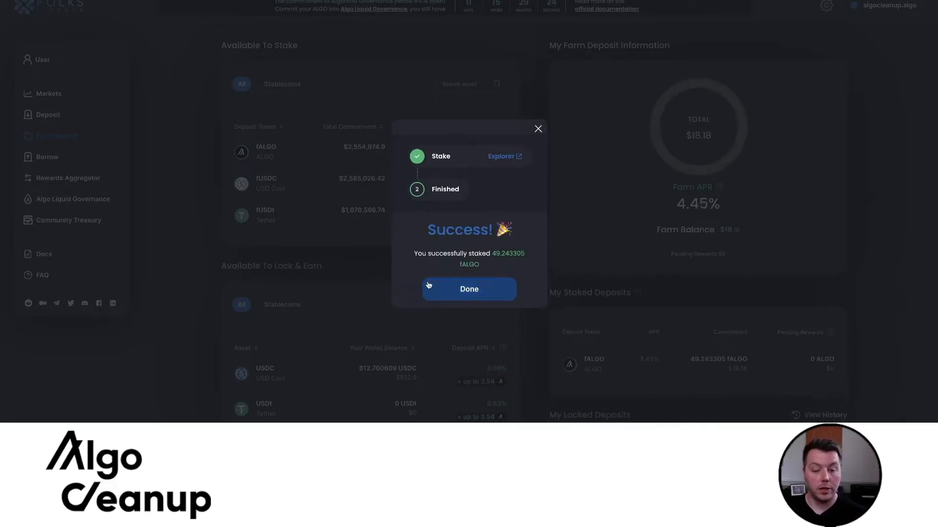
left_click(468, 289)
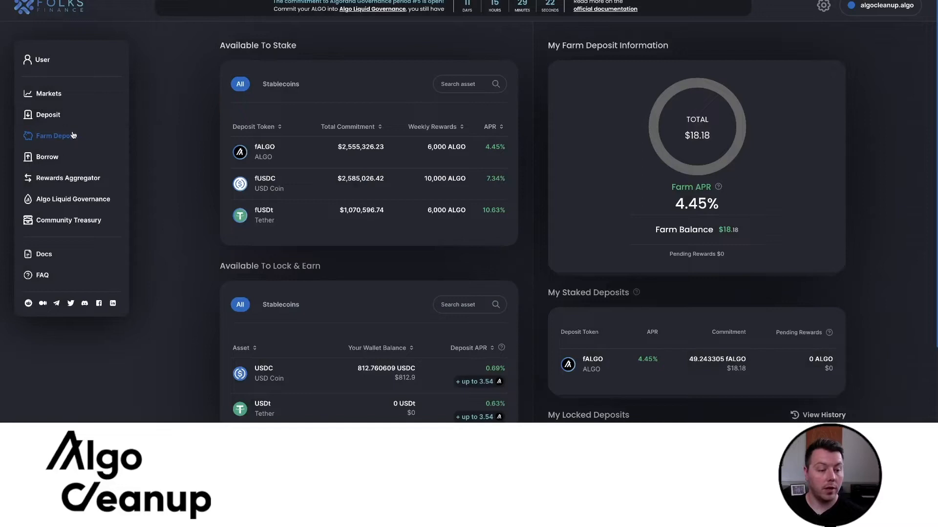
mouse_move(74, 156)
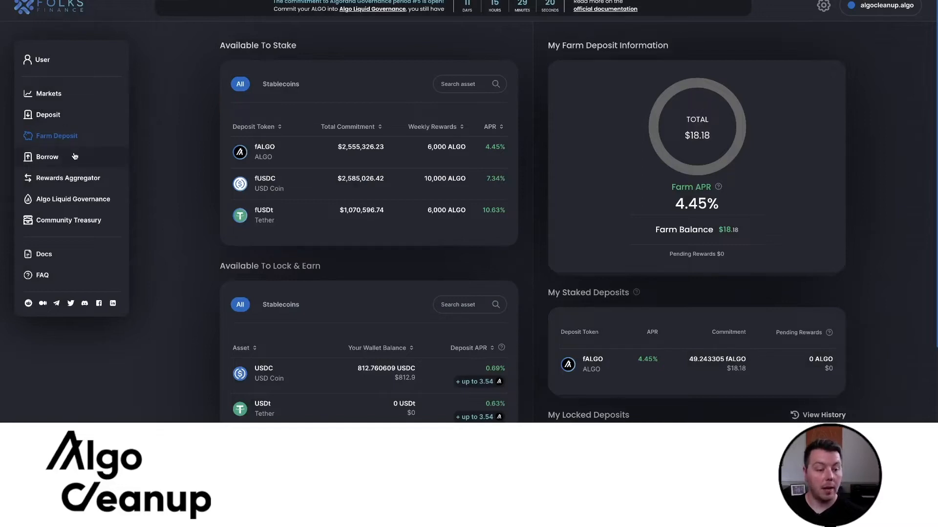
Go via Borrow to the Rewards Aggregator listing about 0.26 and 0.21 claimable vested ALGO.
left_click(47, 156)
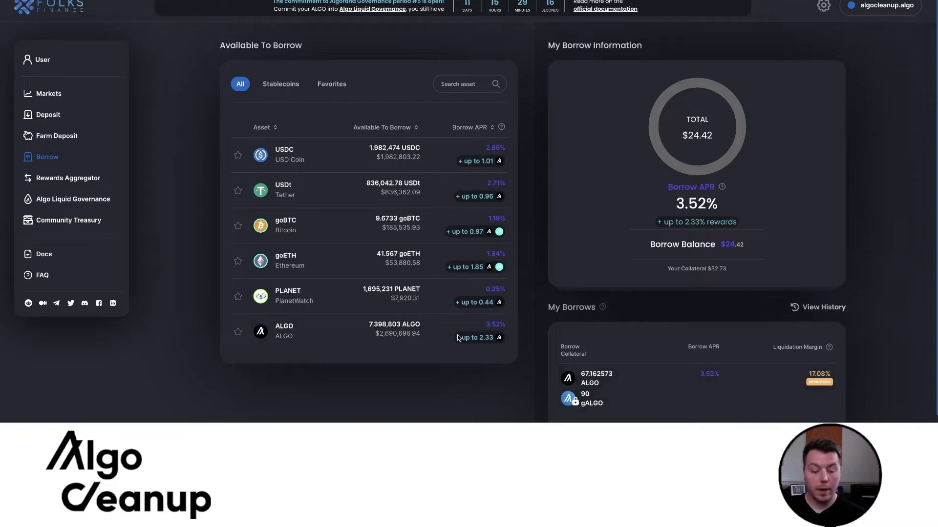
left_click(69, 178)
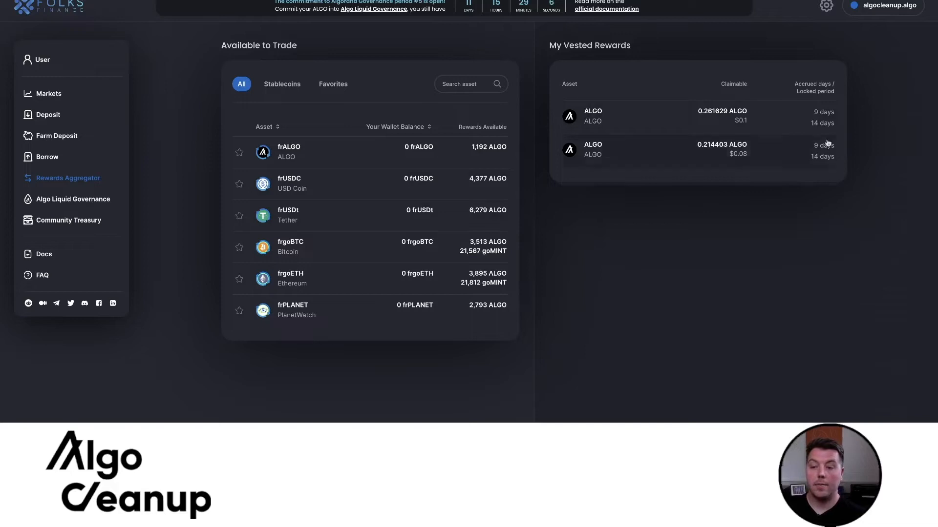
mouse_move(745, 188)
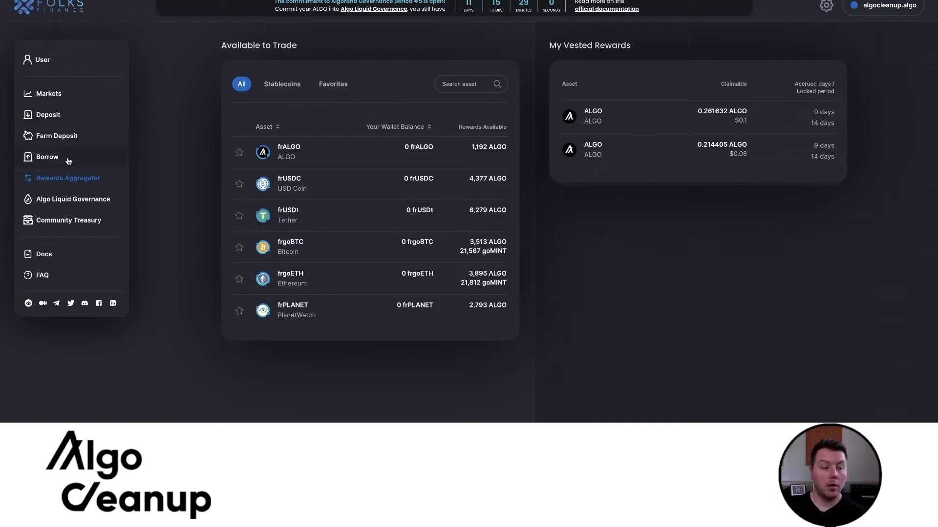
mouse_move(83, 114)
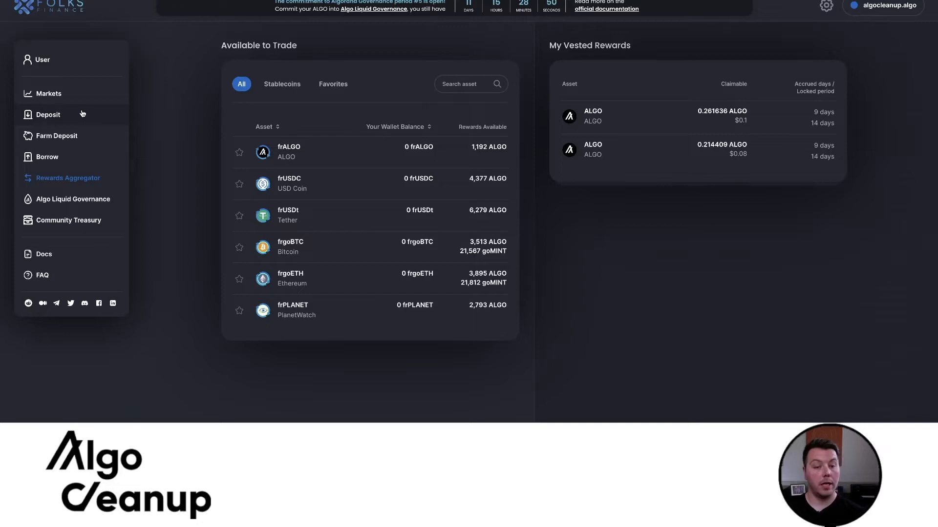
Return to the Algo Liquid Governance page showing period 5 with 10 gALGO held.
left_click(72, 198)
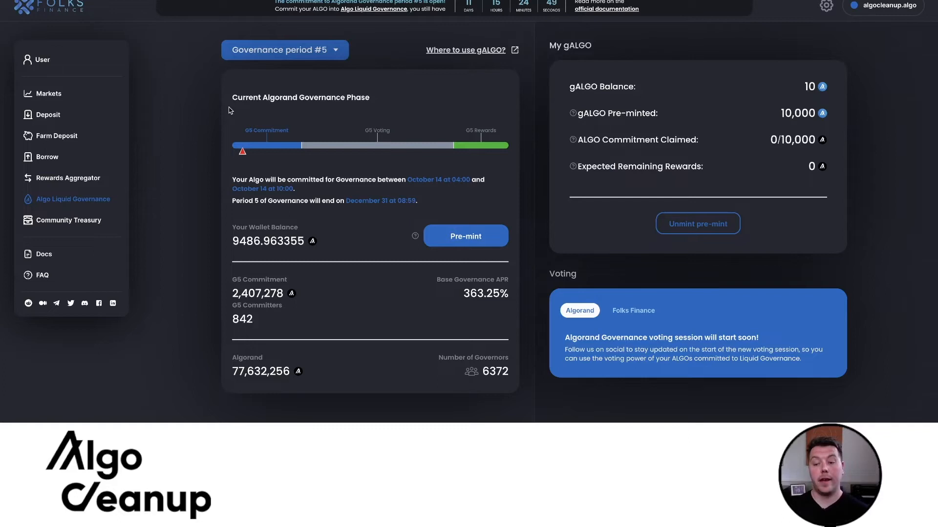
mouse_move(311, 94)
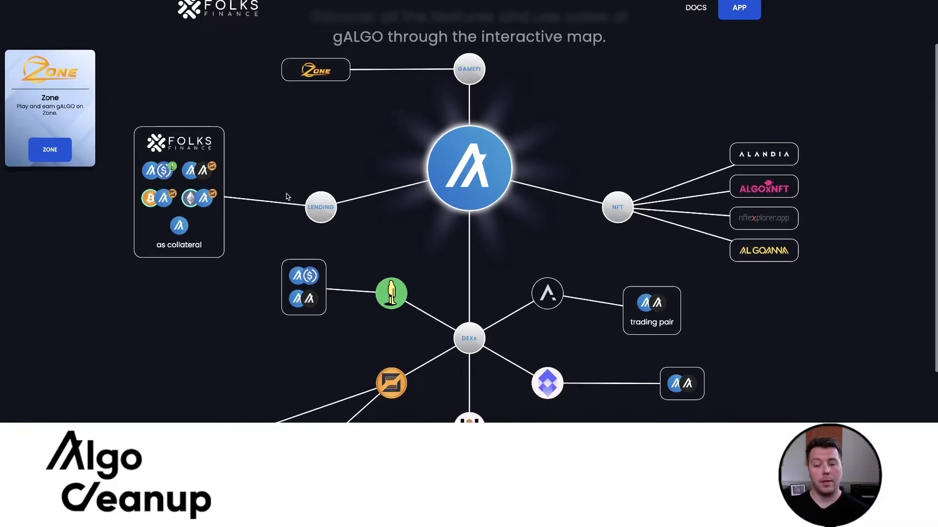
Scroll the gALGO interactive map toward the DEXs branch leading to Tinyman's swap page.
scroll("down", 3)
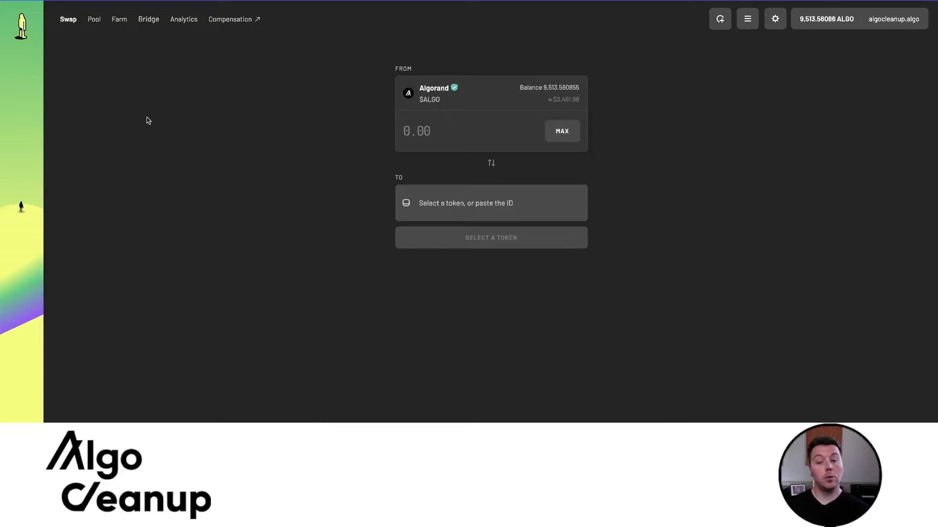
Review the USDC/ALGO farming program details on Tinyman's Farm page.
left_click(118, 19)
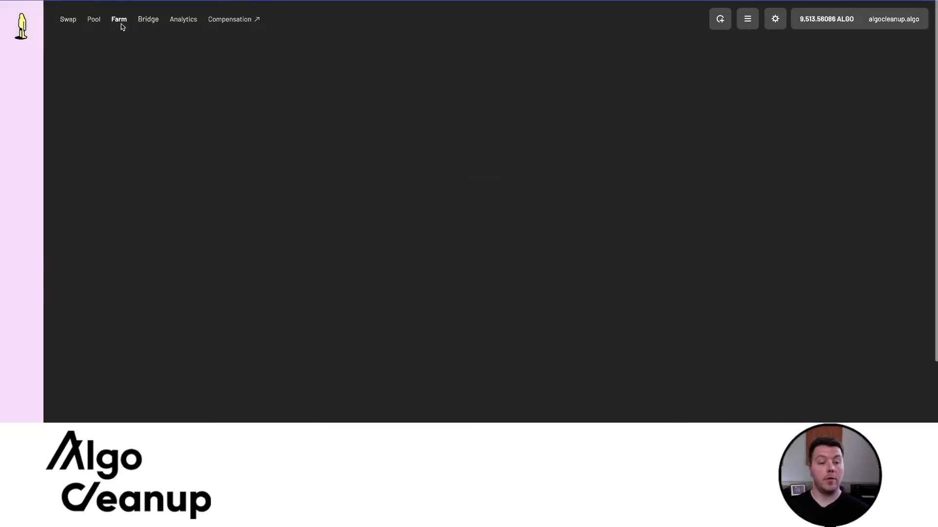
left_click(119, 18)
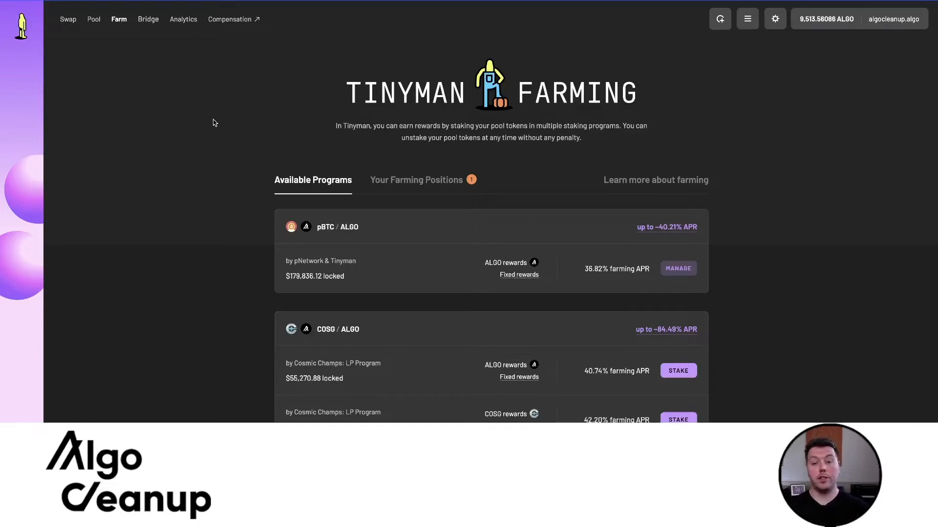
mouse_move(198, 118)
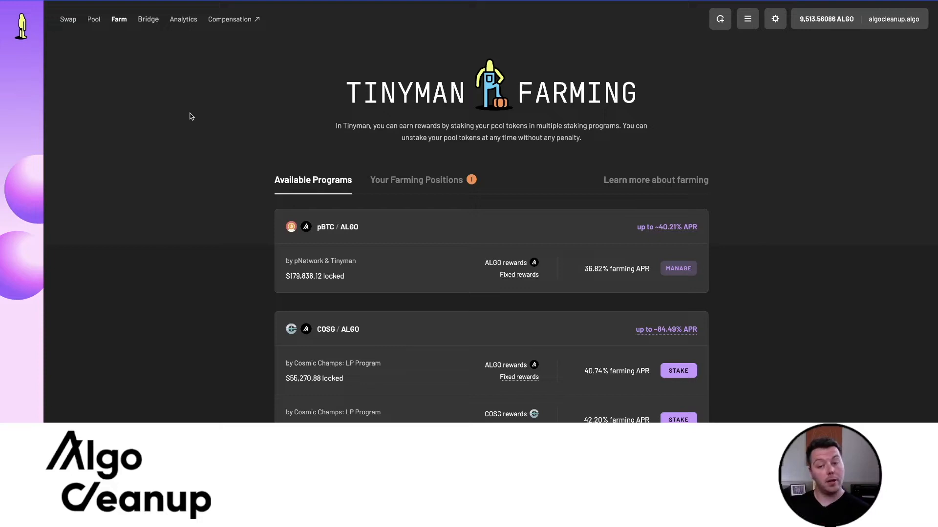
mouse_move(167, 115)
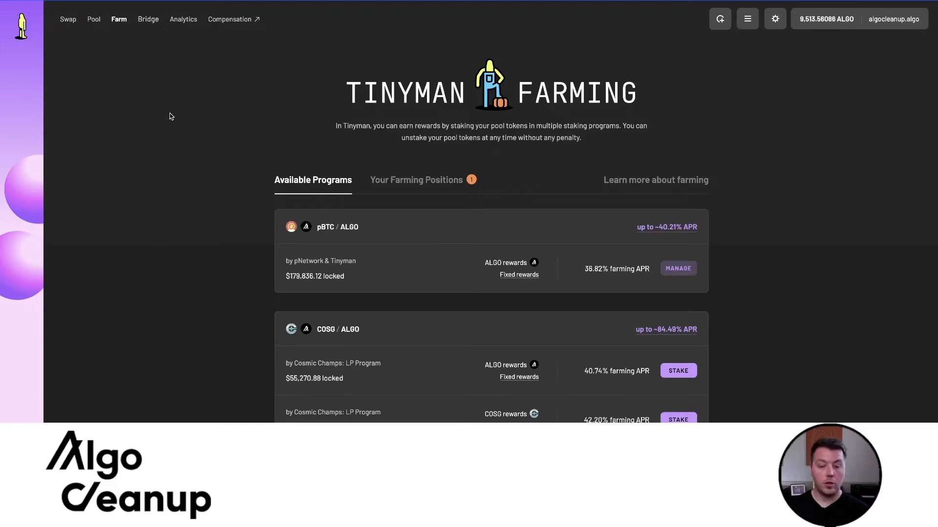
scroll("down", 3)
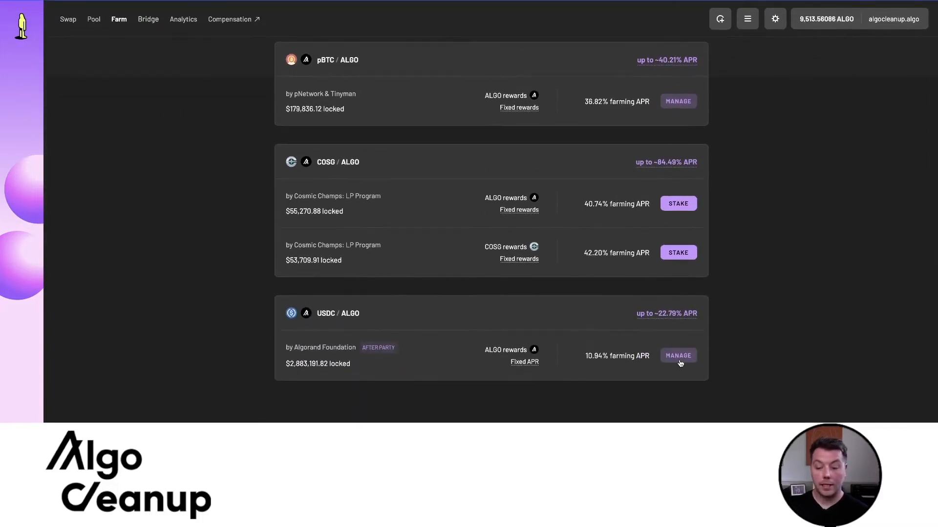
left_click(678, 355)
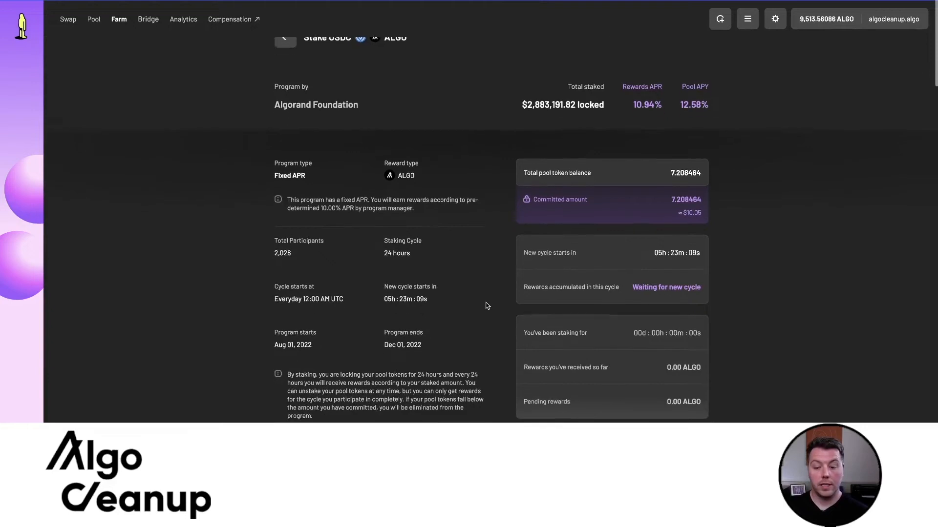
scroll("down", 3)
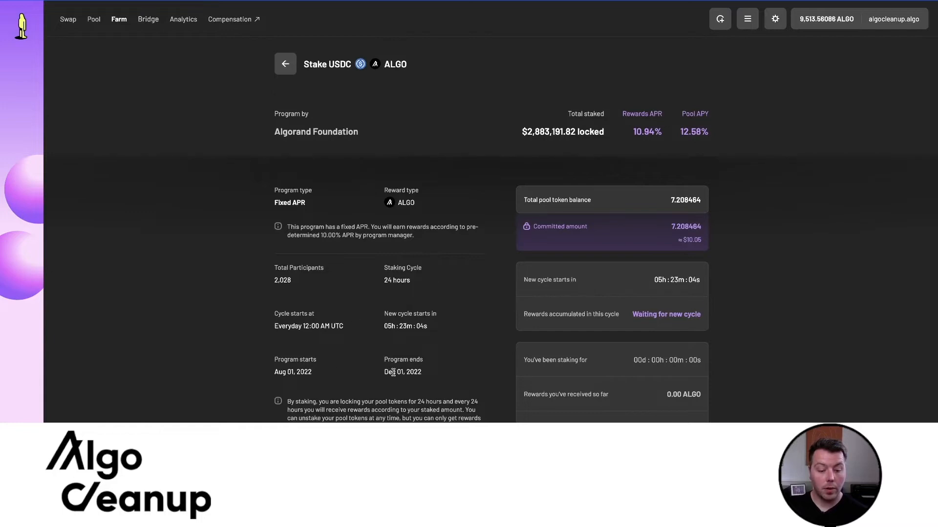
mouse_move(462, 331)
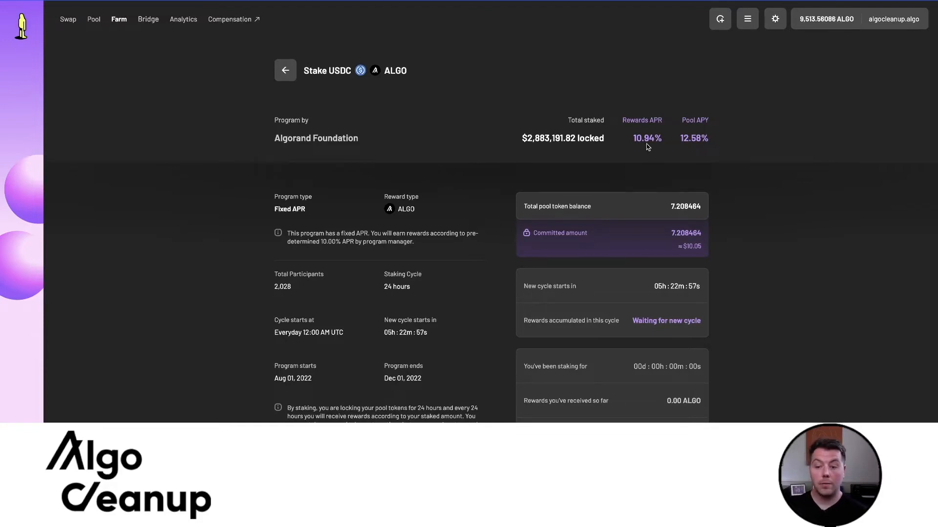
mouse_move(188, 104)
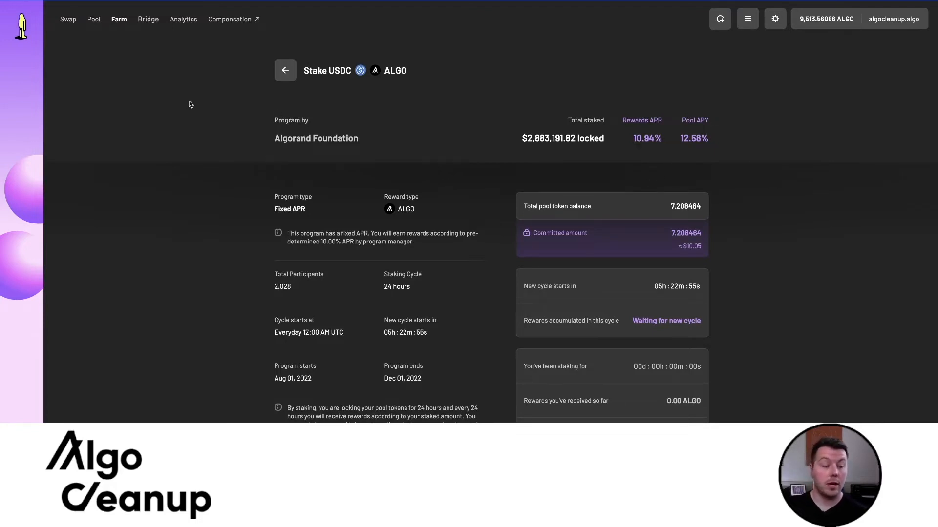
Bring up the USDC/ALGO pool position holding 7.208464 pool tokens worth about $10.06.
left_click(94, 18)
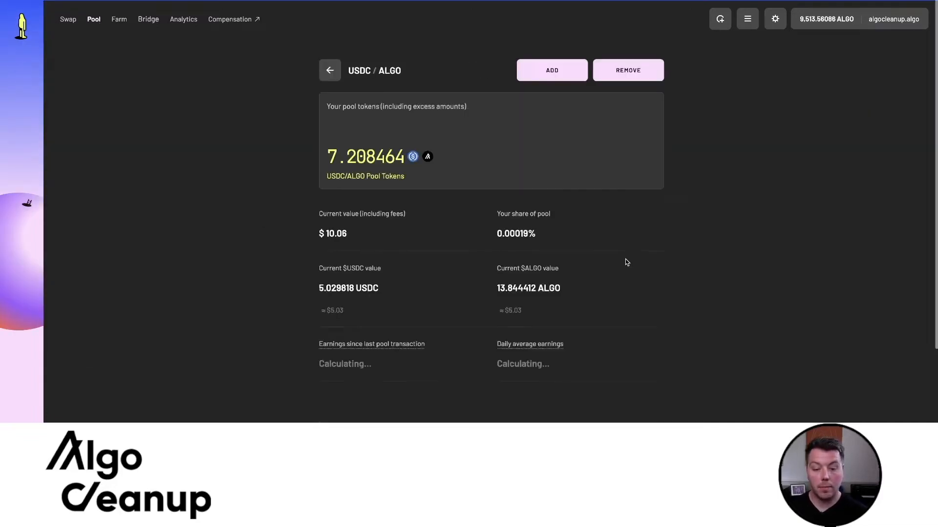
Add 200 USDC and about 550.49 ALGO to the pool and sign, minting 286.629209 pool tokens.
left_click(551, 71)
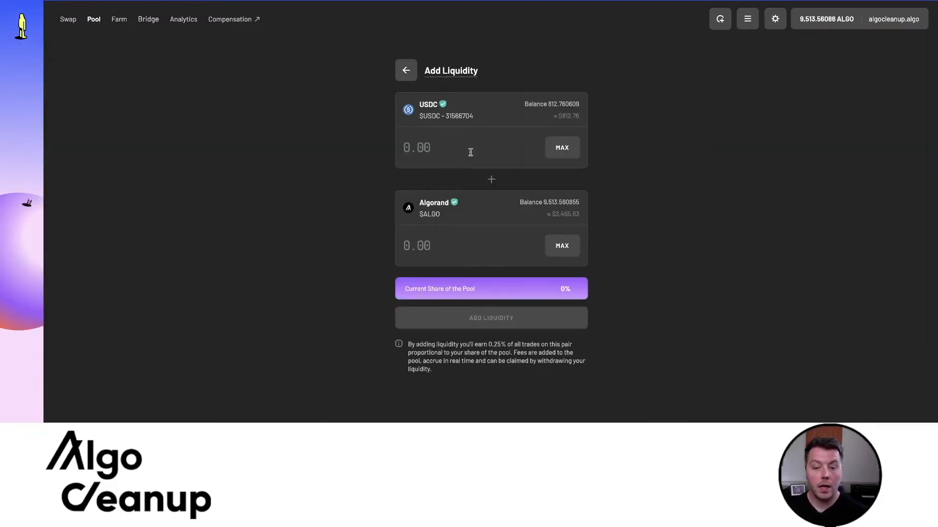
type("200")
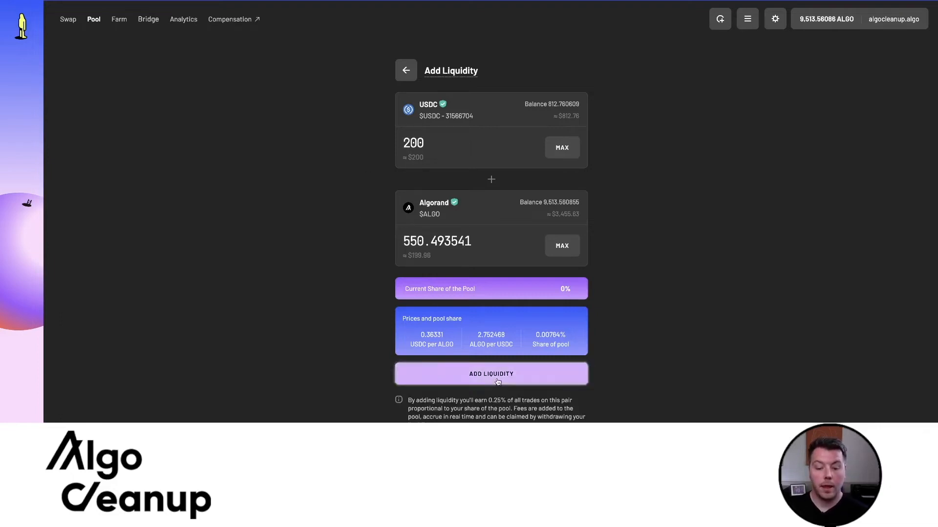
left_click(490, 374)
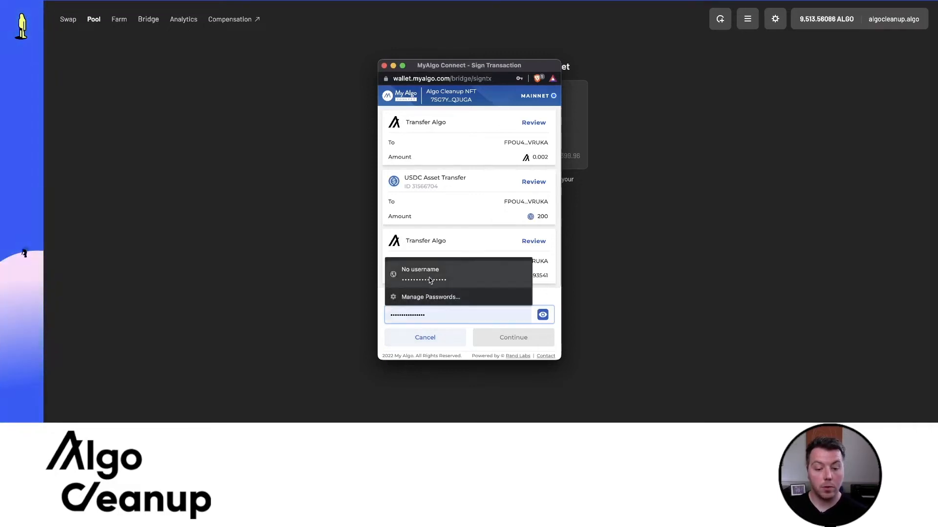
left_click(512, 336)
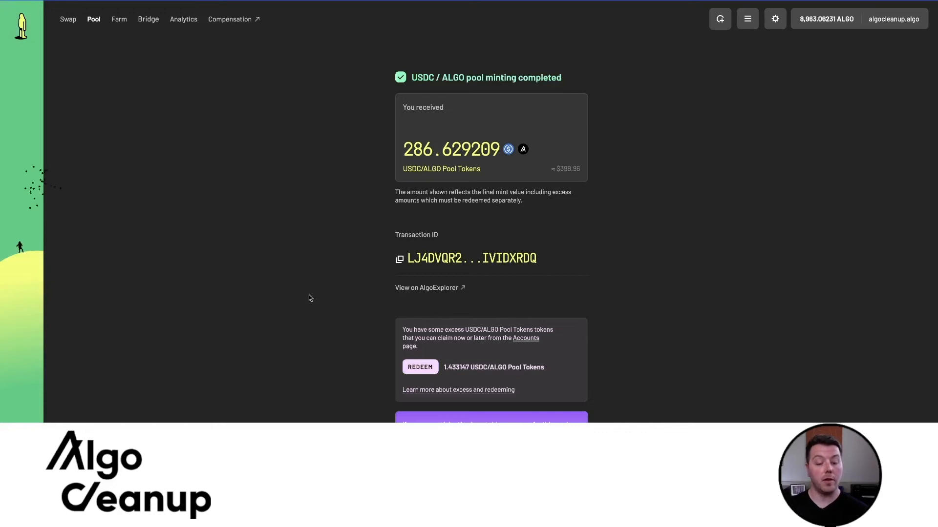
mouse_move(419, 367)
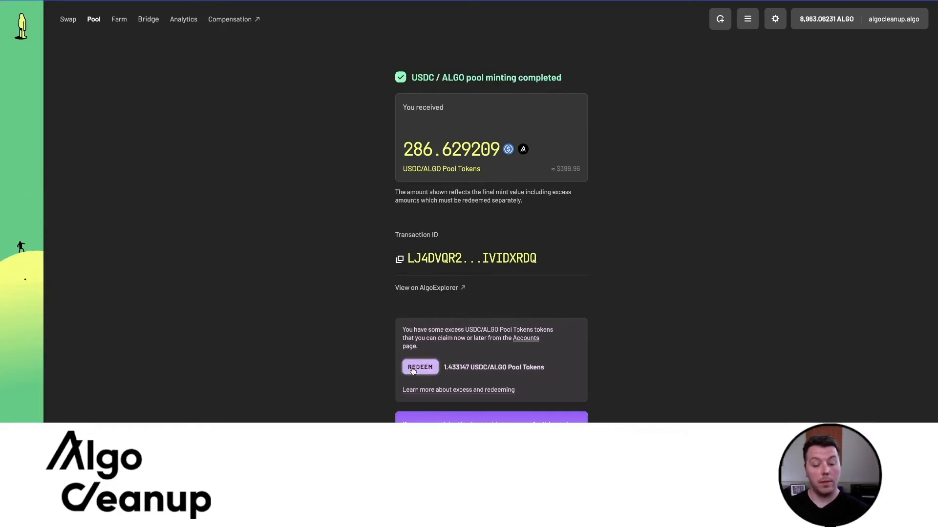
Redeem the 1.433147 excess pool tokens for a 293.837673 balance, then head to the farms list.
left_click(420, 367)
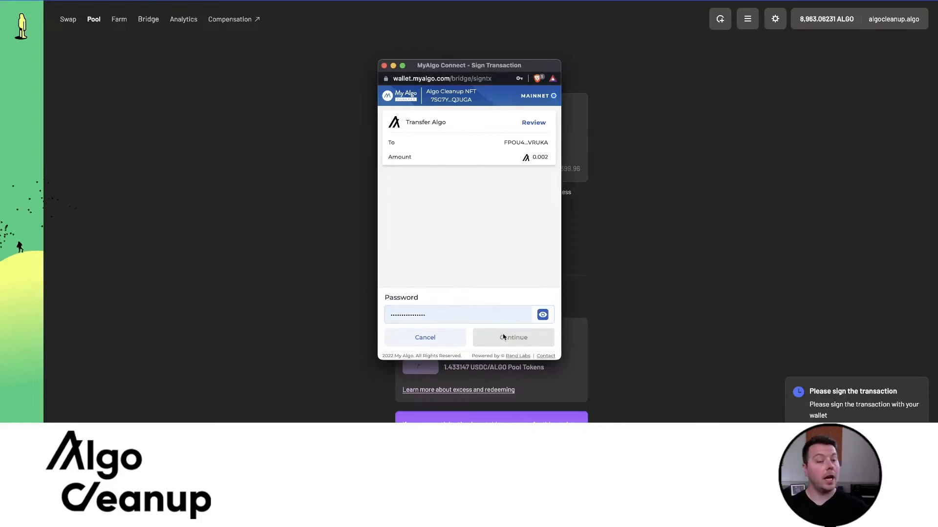
left_click(513, 337)
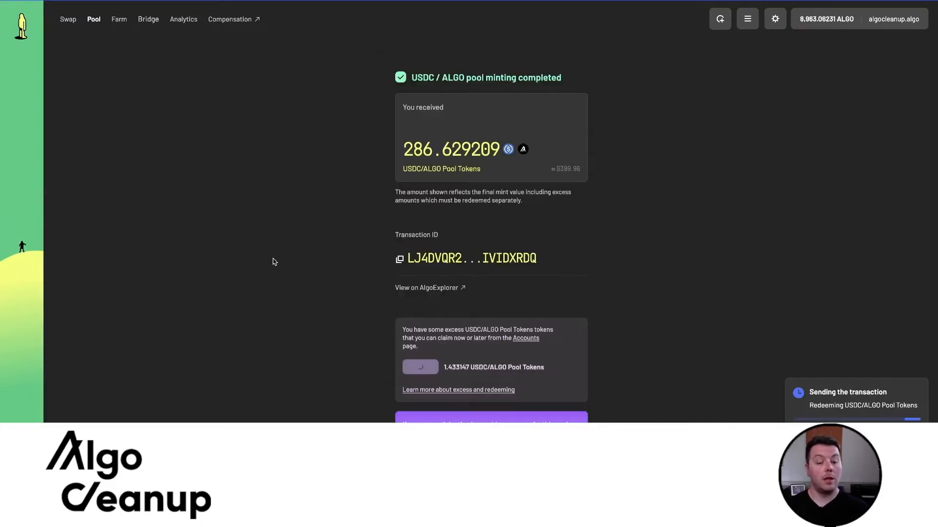
scroll("down", 3)
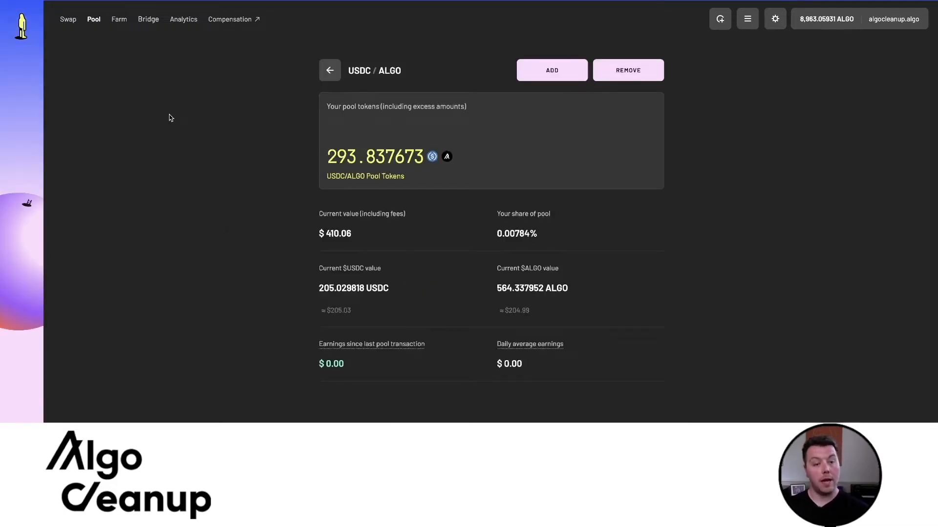
mouse_move(118, 19)
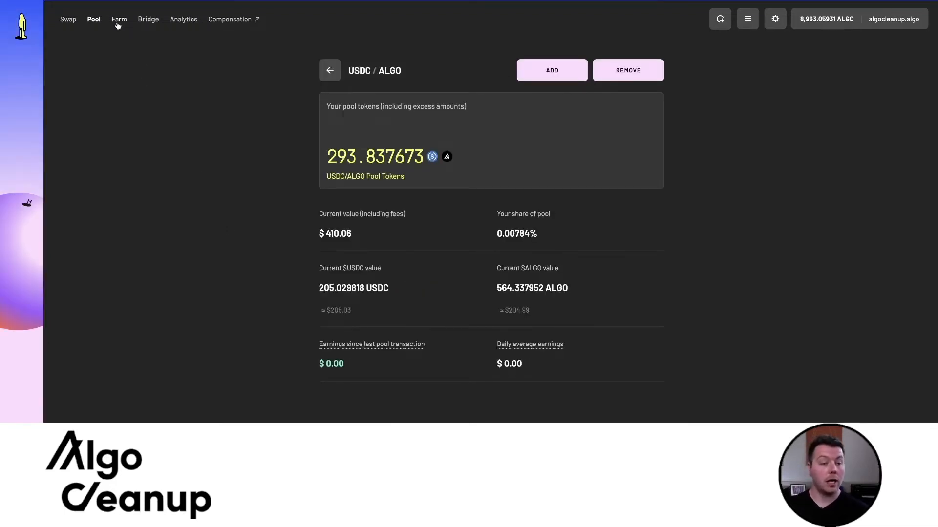
left_click(118, 19)
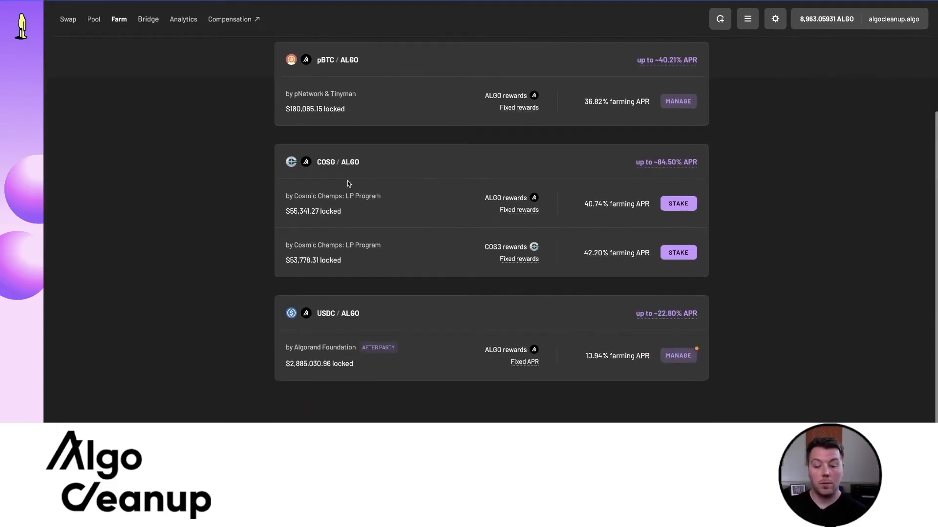
Update the USDC/ALGO farm commitment to stake all 293.837673 pool tokens and sign it.
left_click(678, 355)
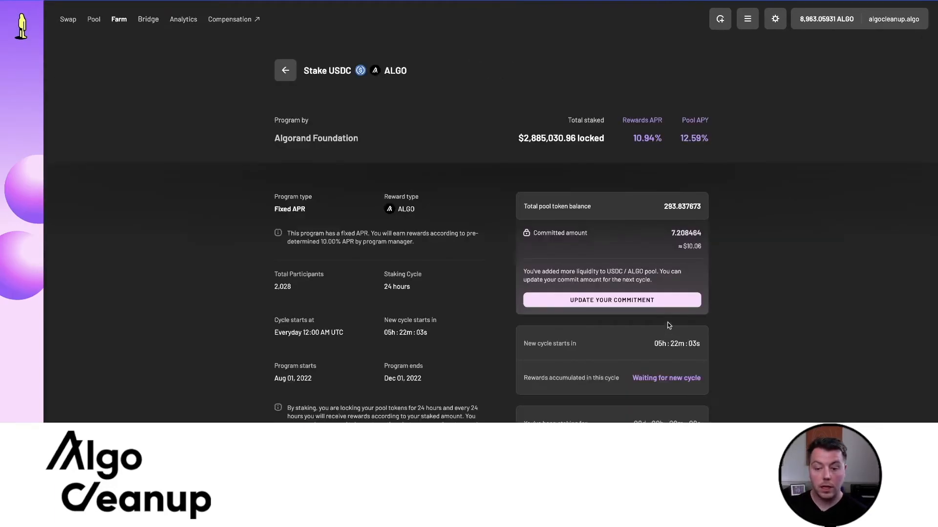
left_click(611, 300)
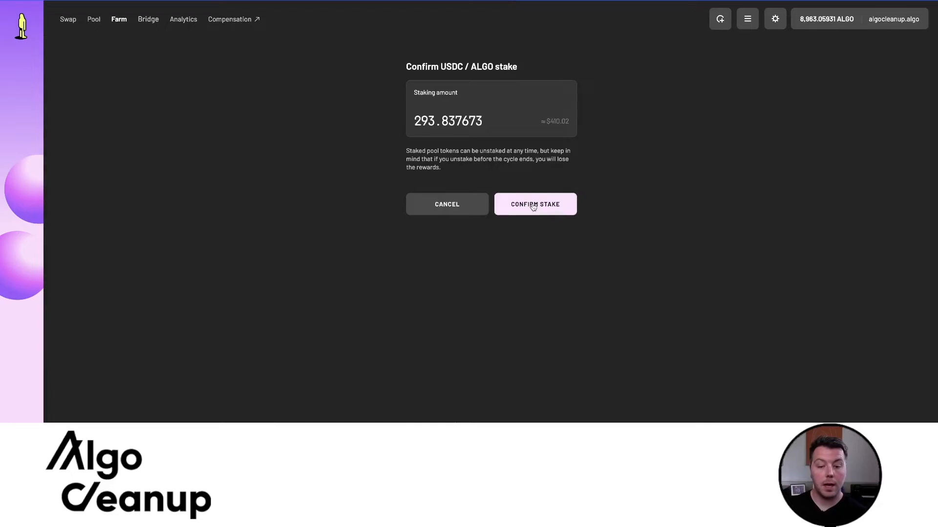
left_click(534, 205)
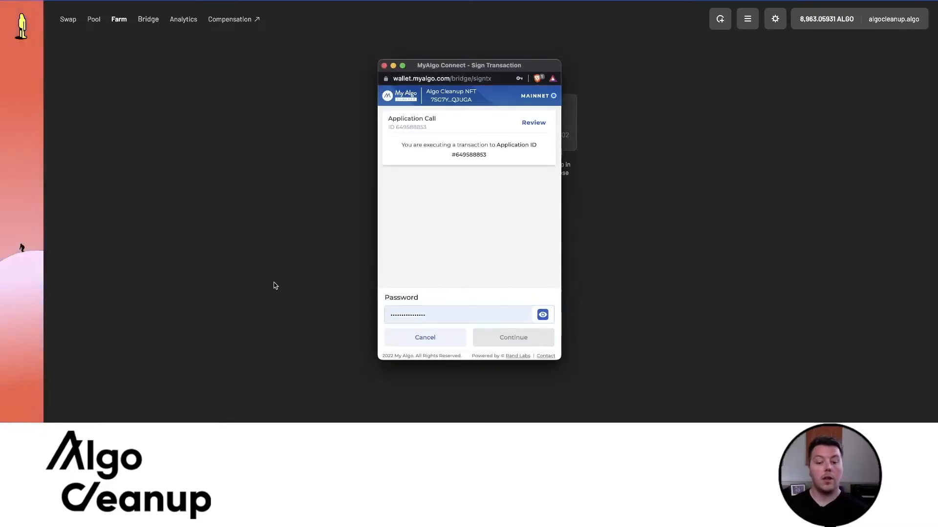
left_click(513, 337)
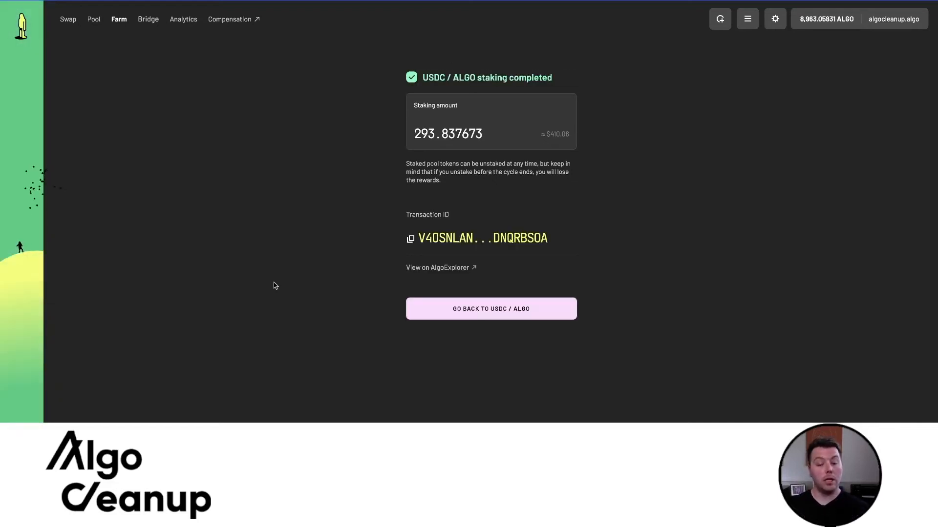
left_click(490, 309)
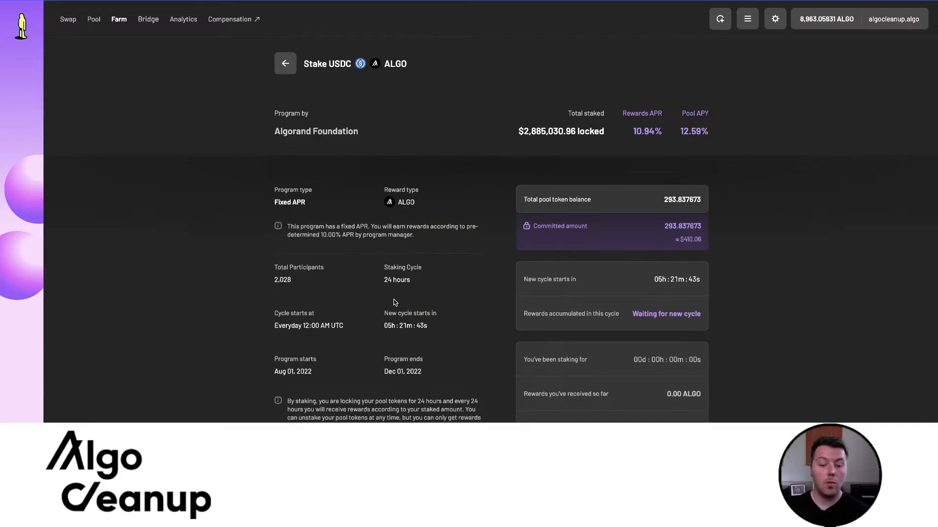
scroll("down", 3)
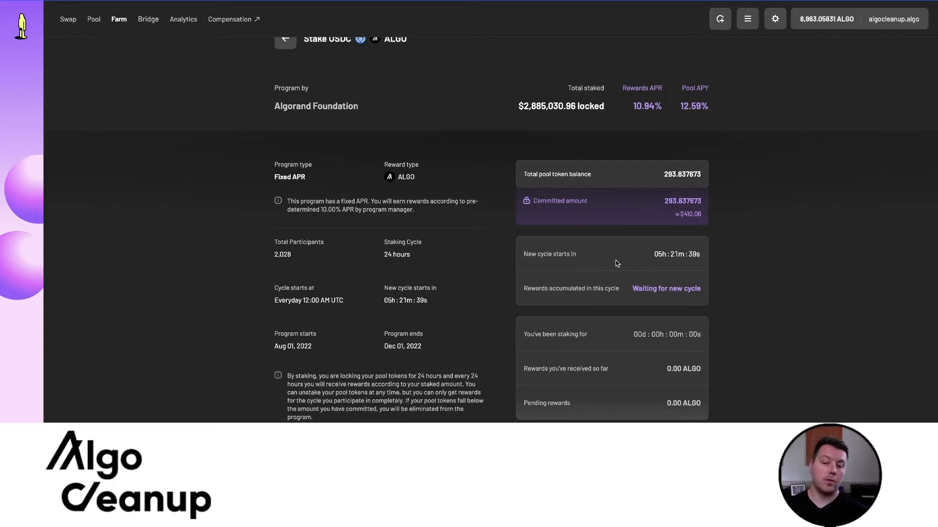
scroll("down", 3)
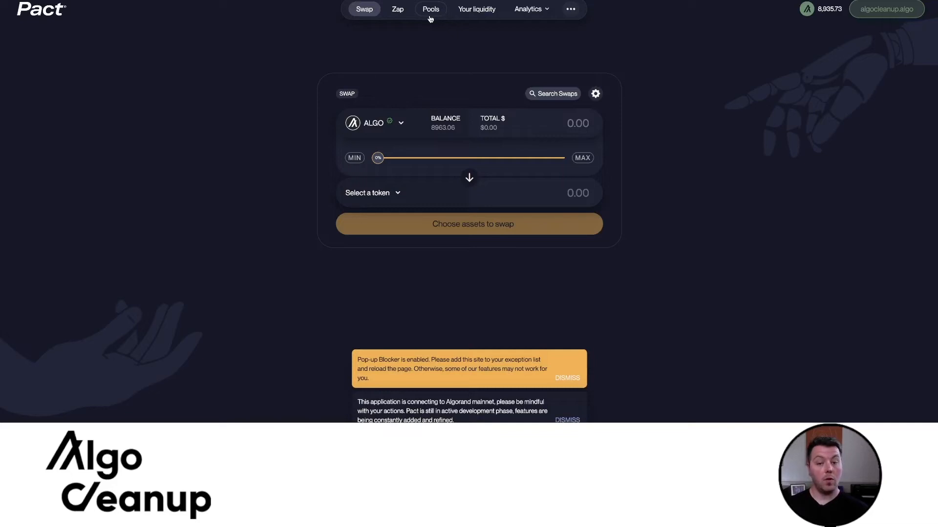
Deposit 100 USDC and 275.469 ALGO into Pact's ALGO/USDC pool, receiving 156.999916 liquidity tokens.
left_click(430, 9)
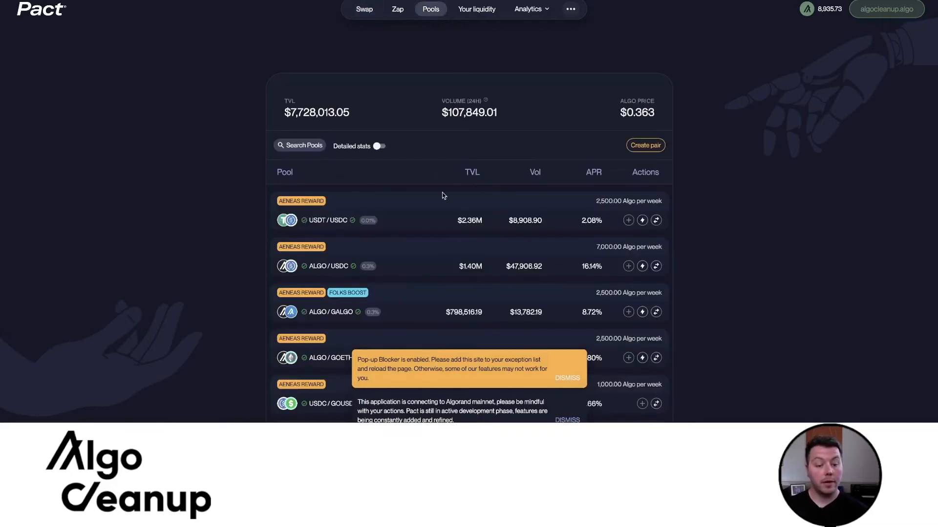
scroll("down", 3)
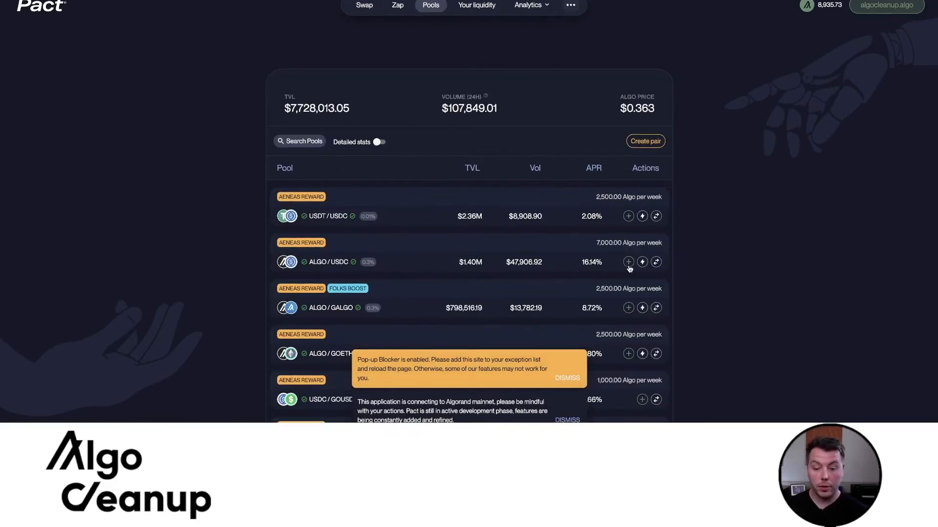
left_click(628, 261)
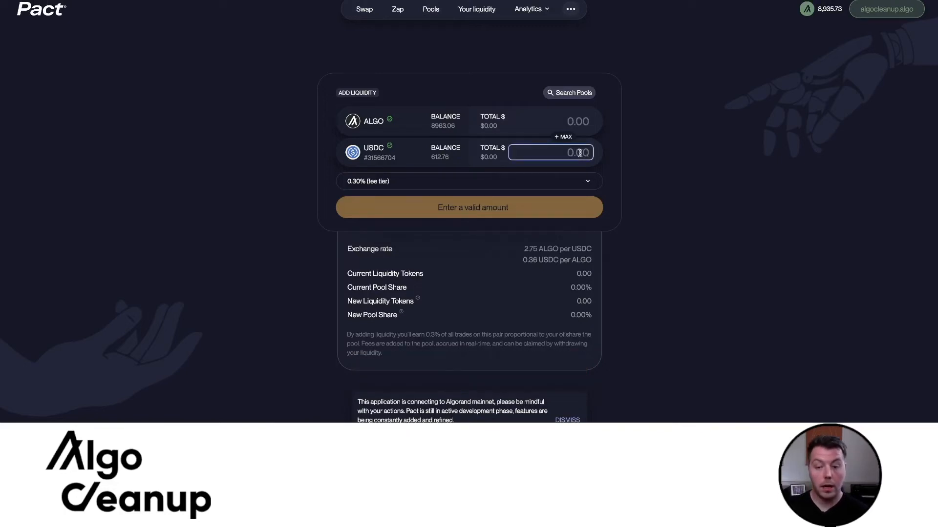
type("100")
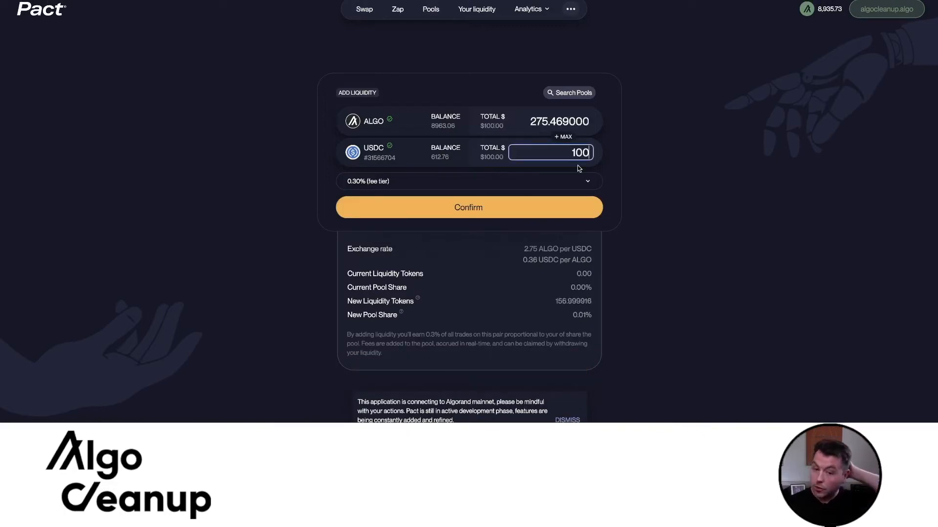
left_click(468, 207)
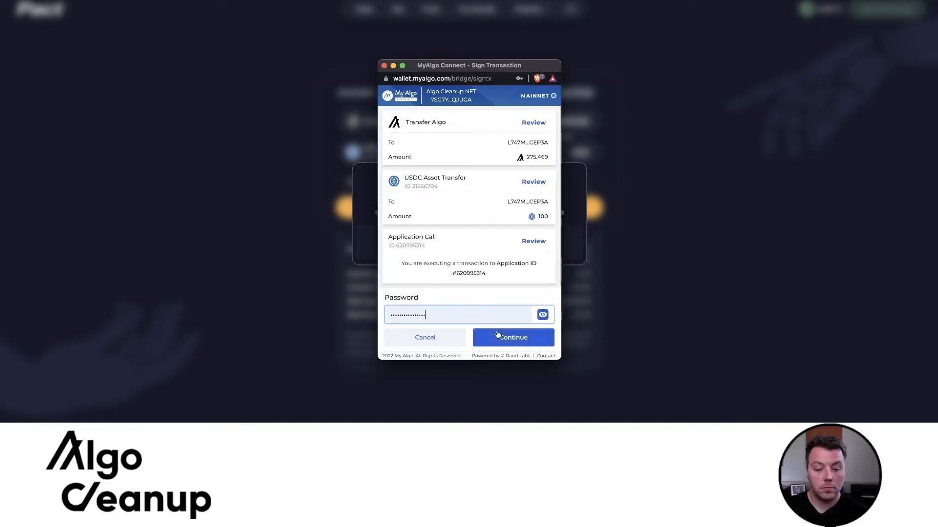
left_click(513, 337)
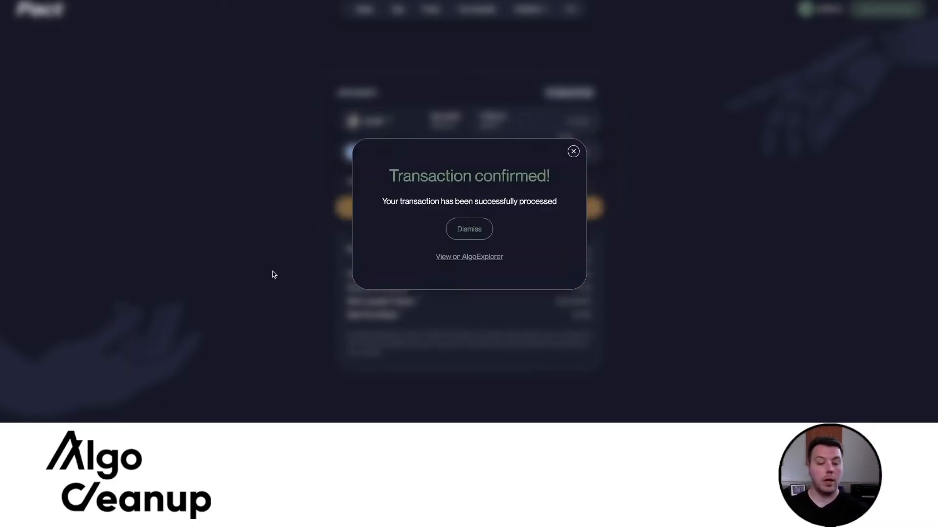
left_click(468, 229)
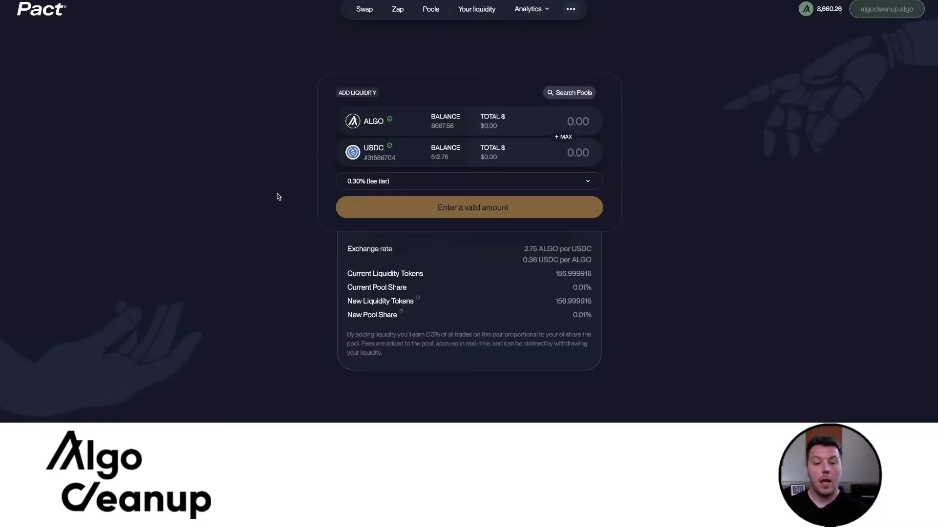
mouse_move(475, 31)
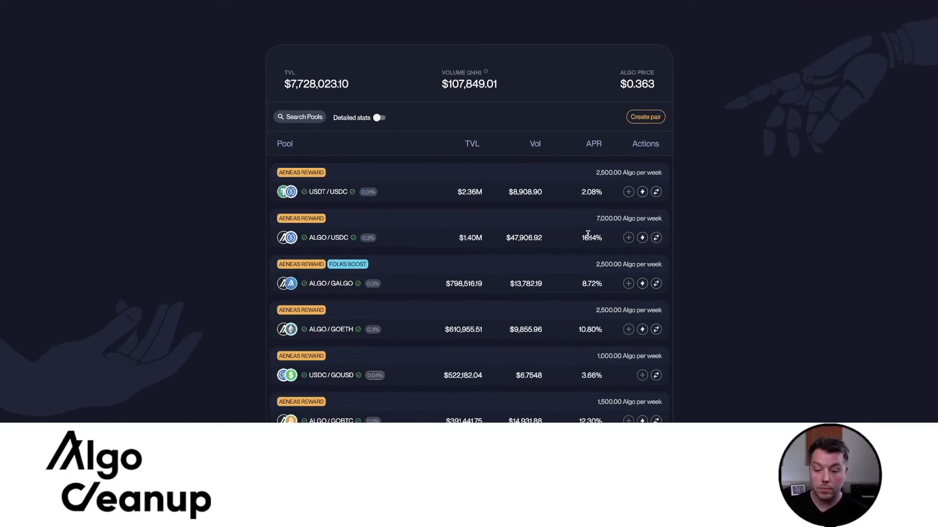
mouse_move(767, 191)
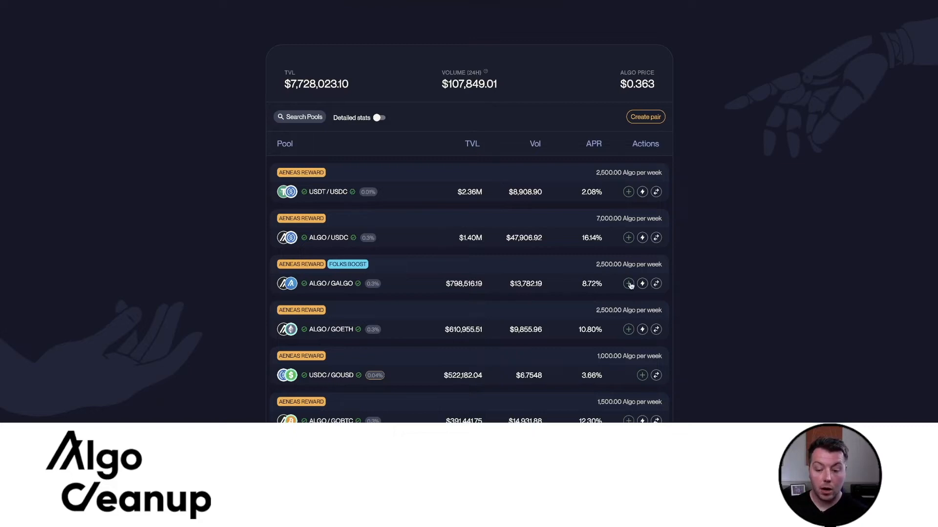
Deposit 10 gALGO and about 10.02 ALGO into the ALGO/GALGO pool, sign, and dismiss the confirmation.
left_click(628, 283)
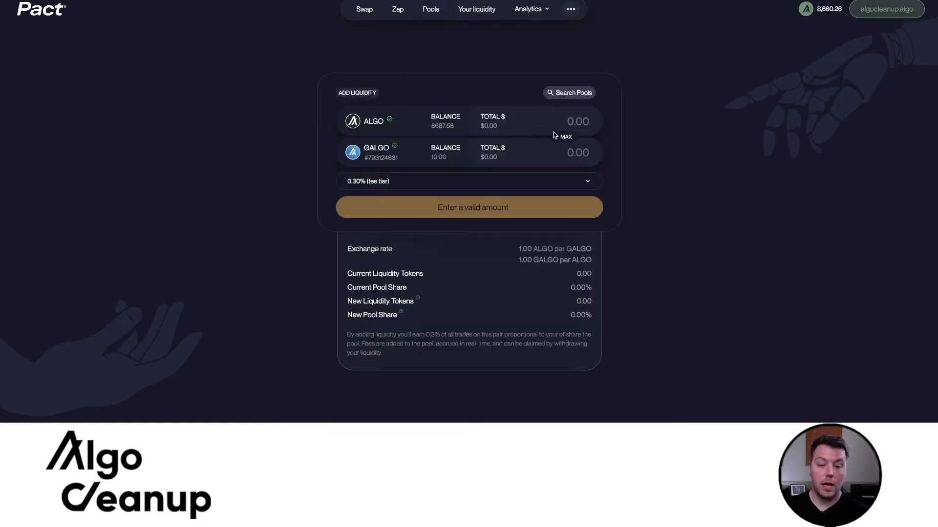
type("10.000000")
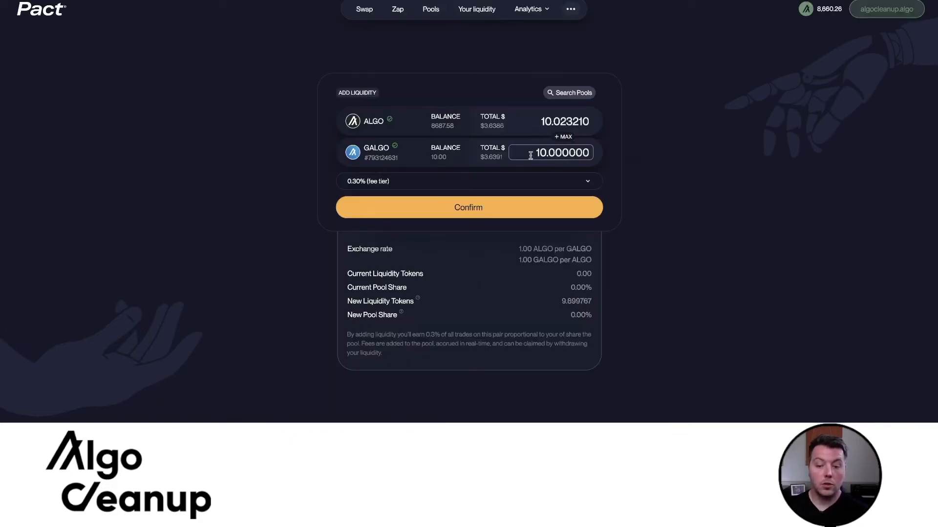
left_click(550, 121)
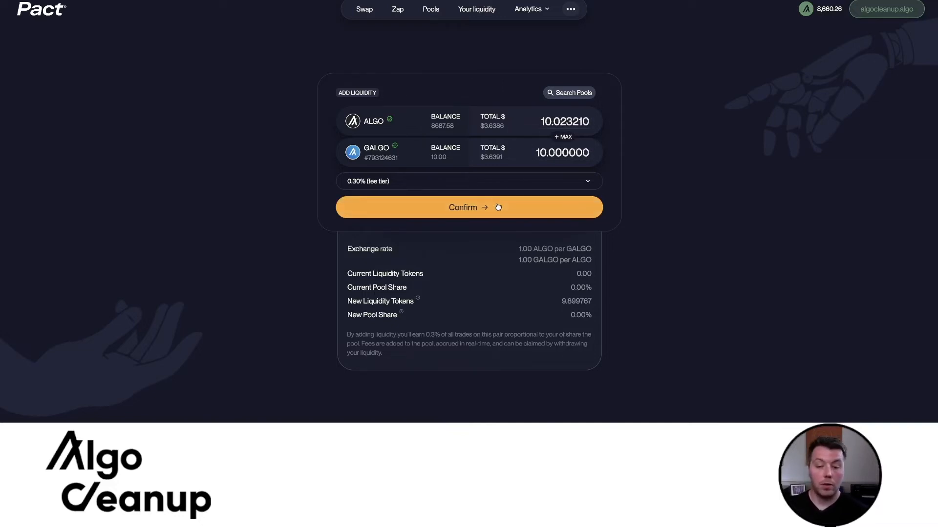
left_click(468, 207)
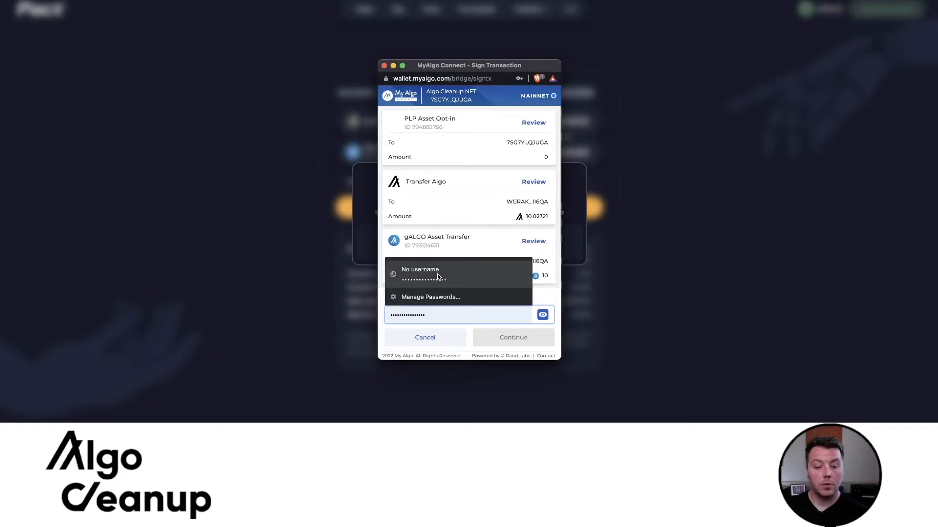
left_click(513, 337)
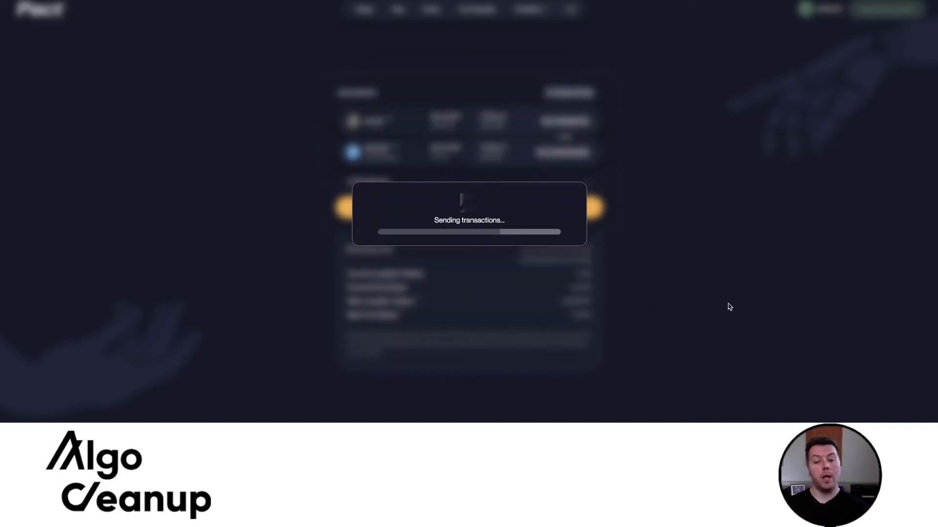
mouse_move(715, 300)
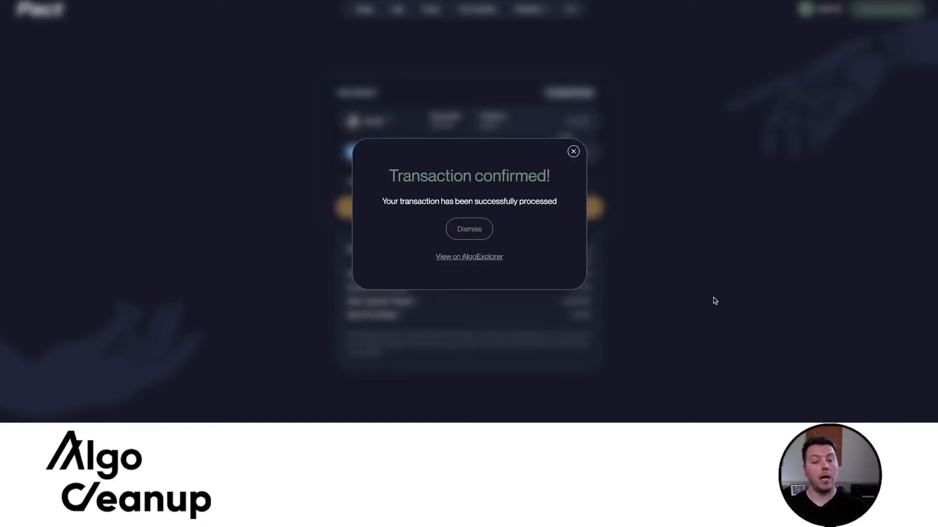
left_click(468, 229)
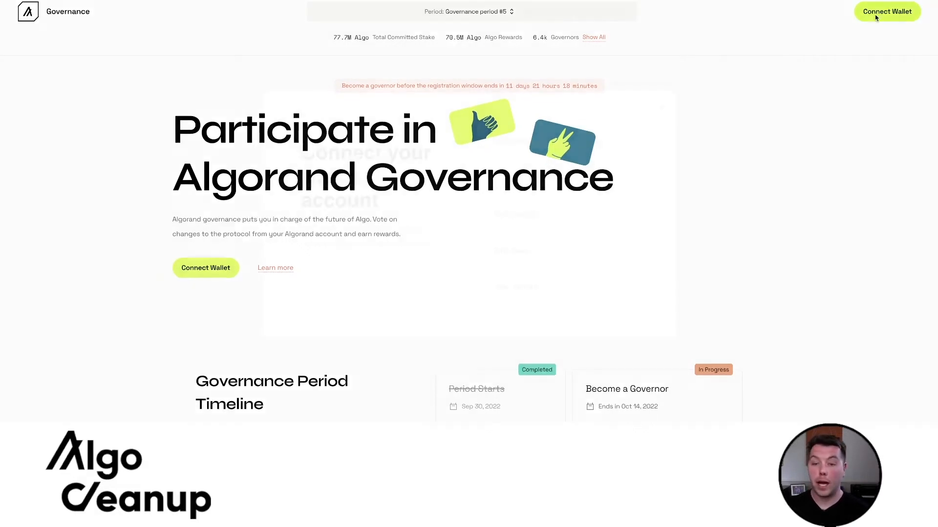
Connect the wallet and open the Commit Algos form with 8,677.56 ALGO available.
left_click(887, 11)
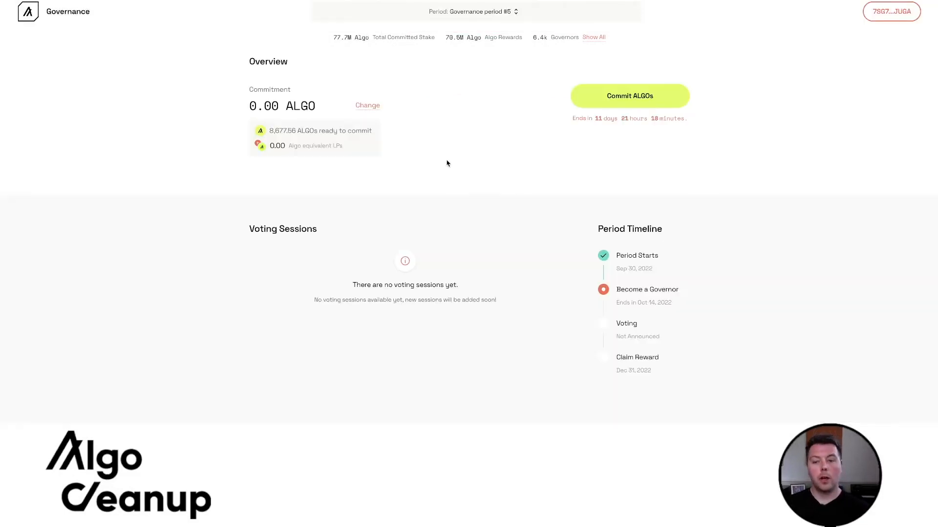
mouse_move(433, 137)
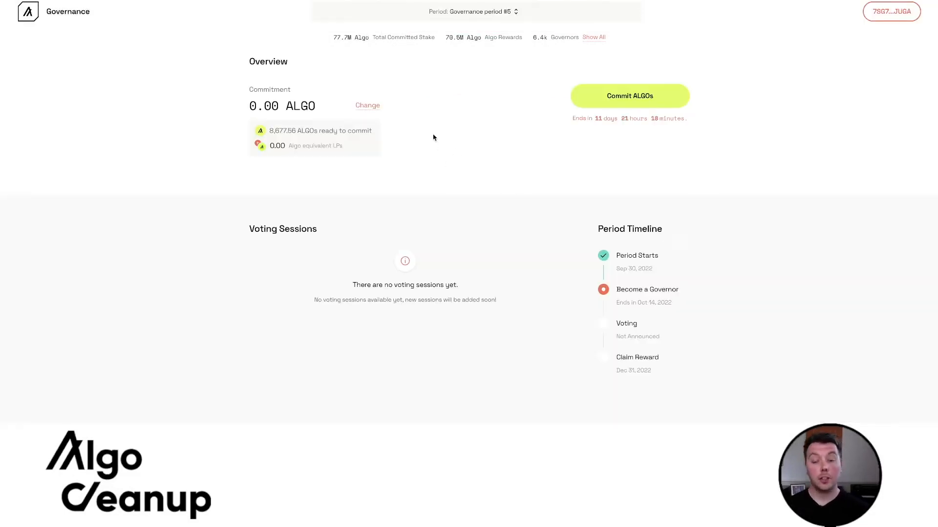
mouse_move(614, 103)
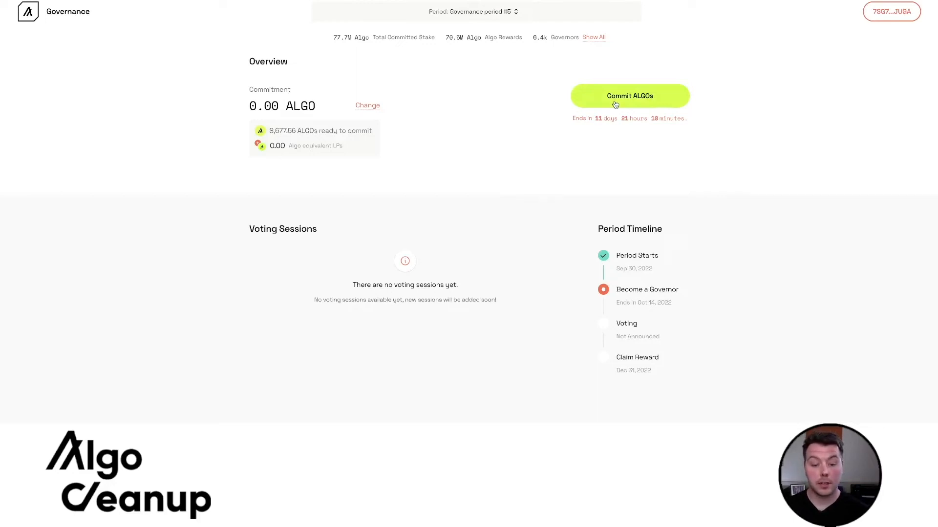
left_click(629, 96)
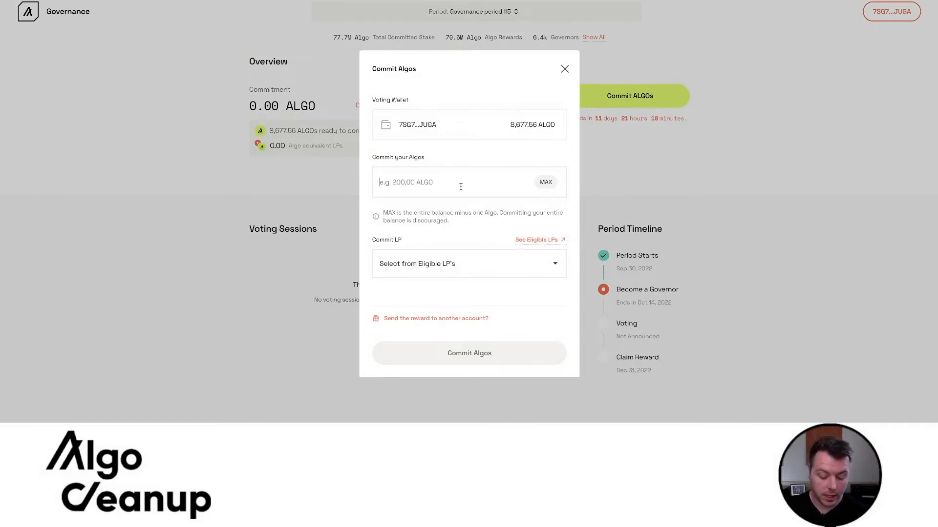
Commit 100 ALGO and add 293.837672 LP tokens from the USDC-ALGO pool.
type("100")
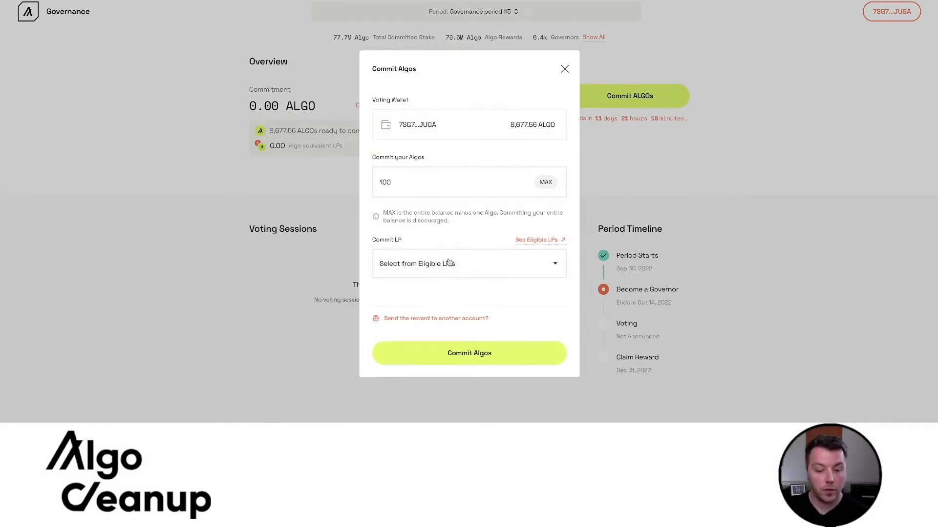
left_click(467, 264)
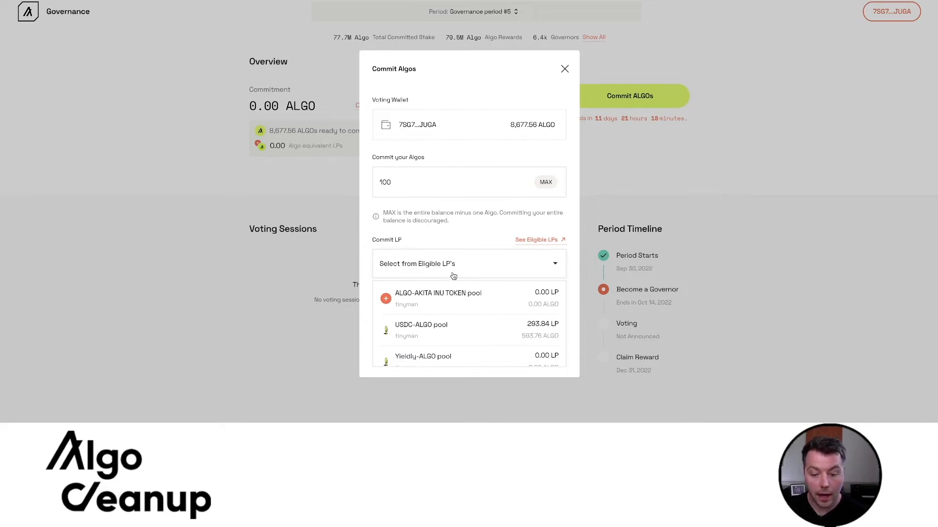
mouse_move(452, 330)
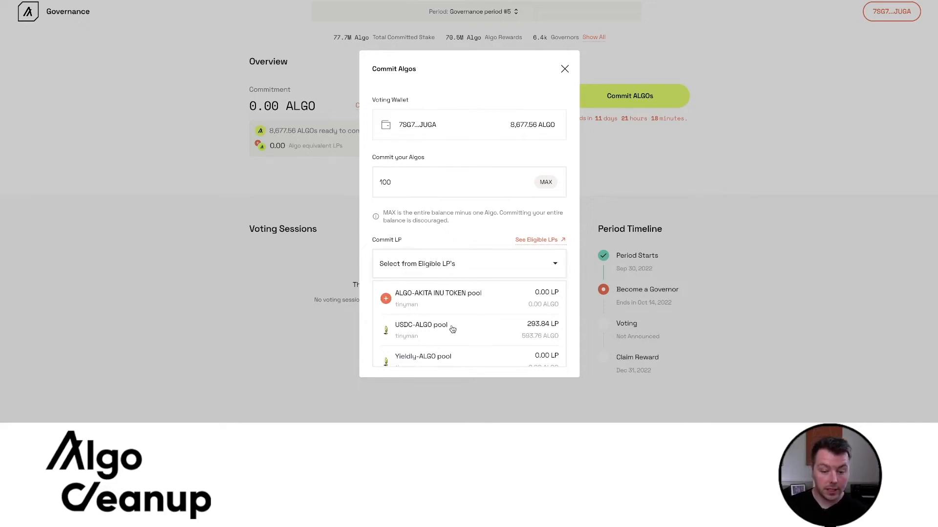
left_click(420, 324)
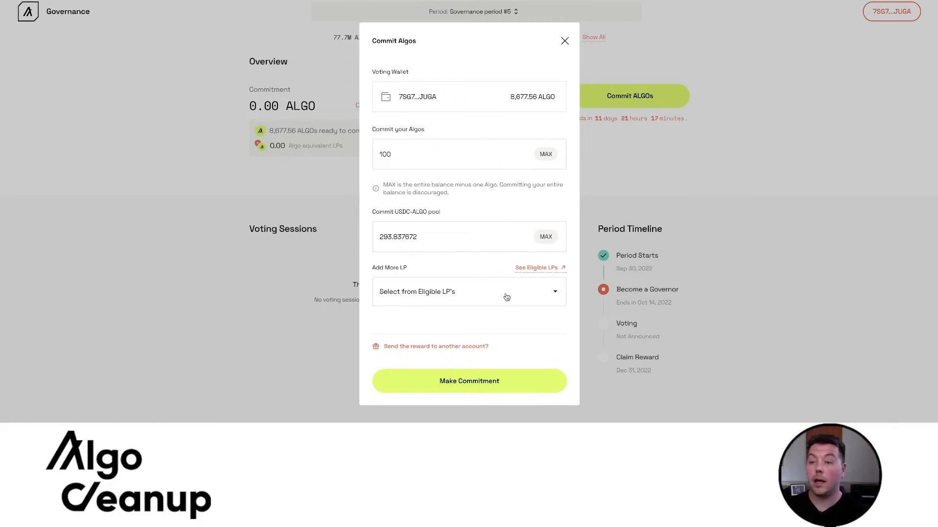
Add a second LP field and browse the eligible pools list for another token.
left_click(468, 291)
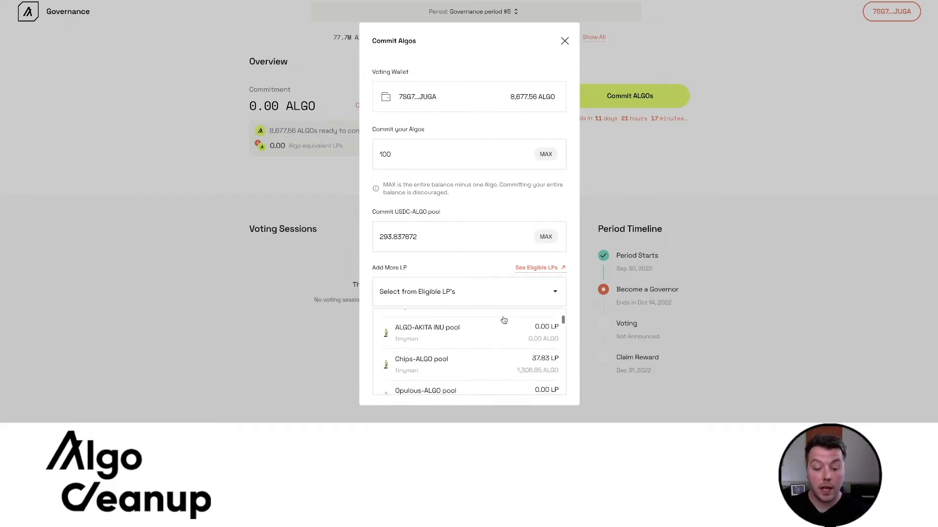
scroll("down", 3)
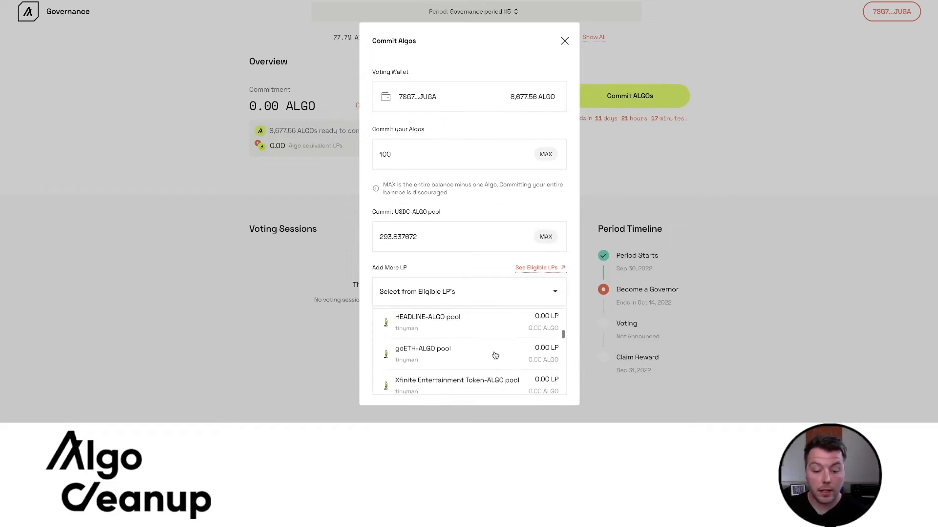
scroll("down", 3)
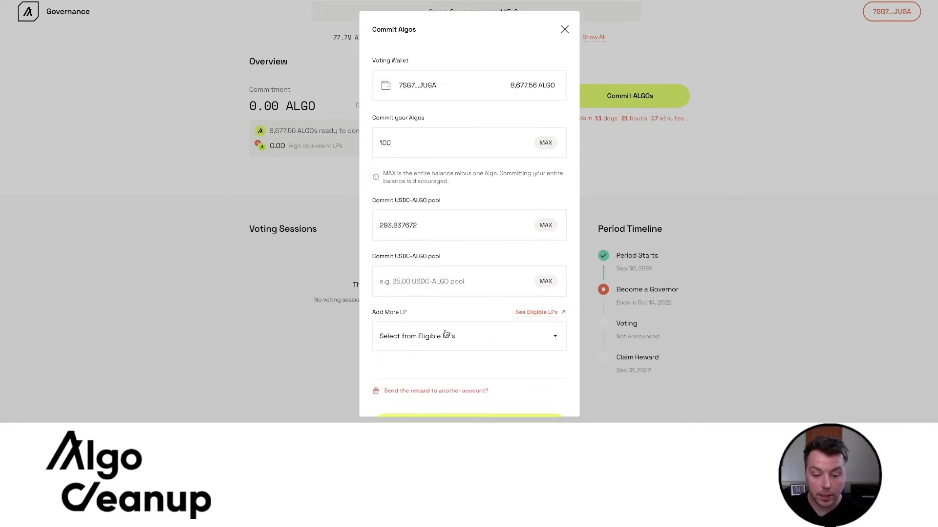
Fill the second USDC-ALGO pool amount and add the Governance Algo-ALGO pool LP tokens.
left_click(544, 281)
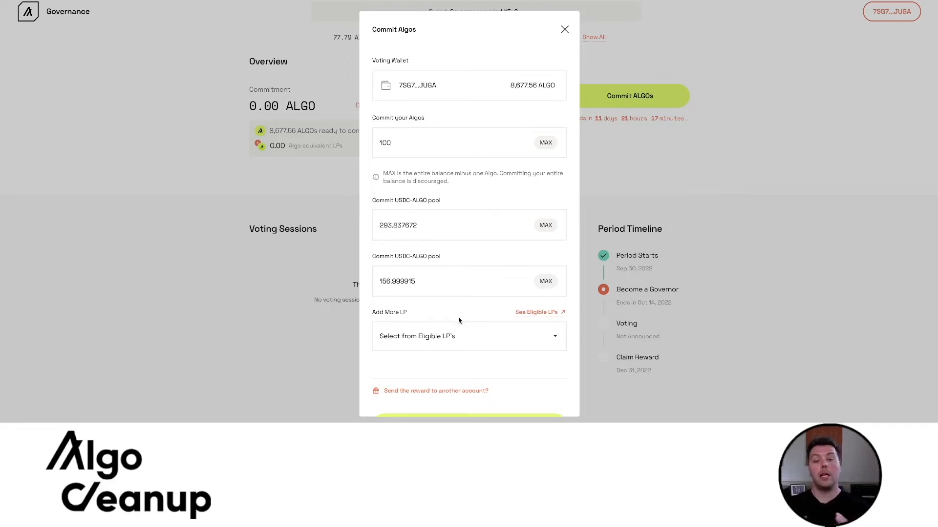
mouse_move(429, 196)
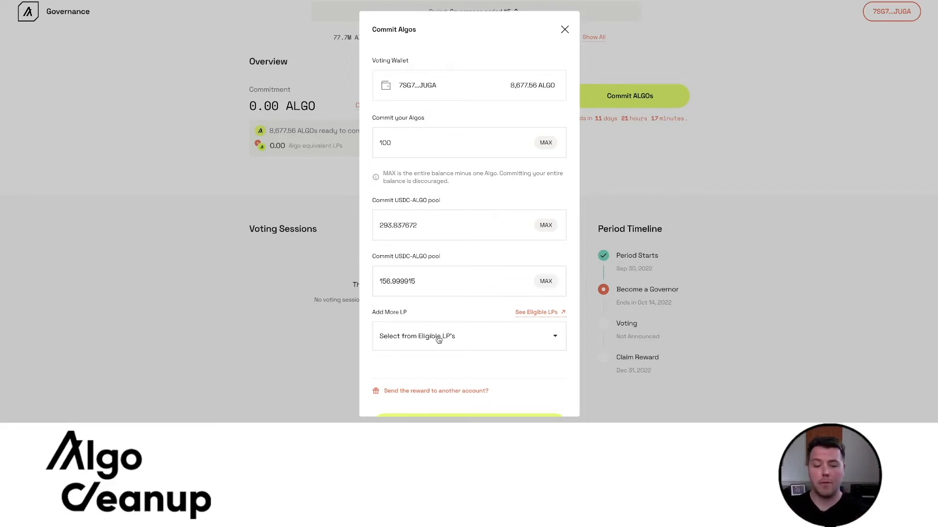
left_click(468, 335)
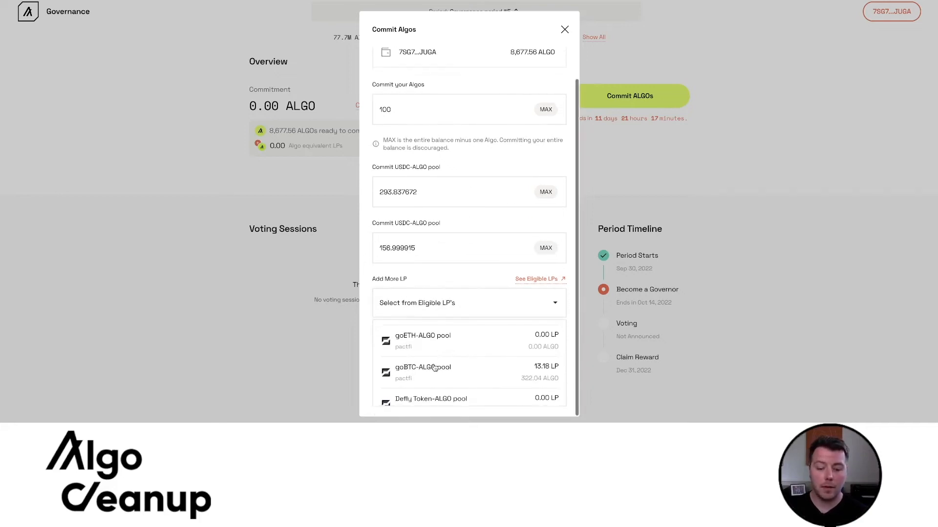
scroll("down", 3)
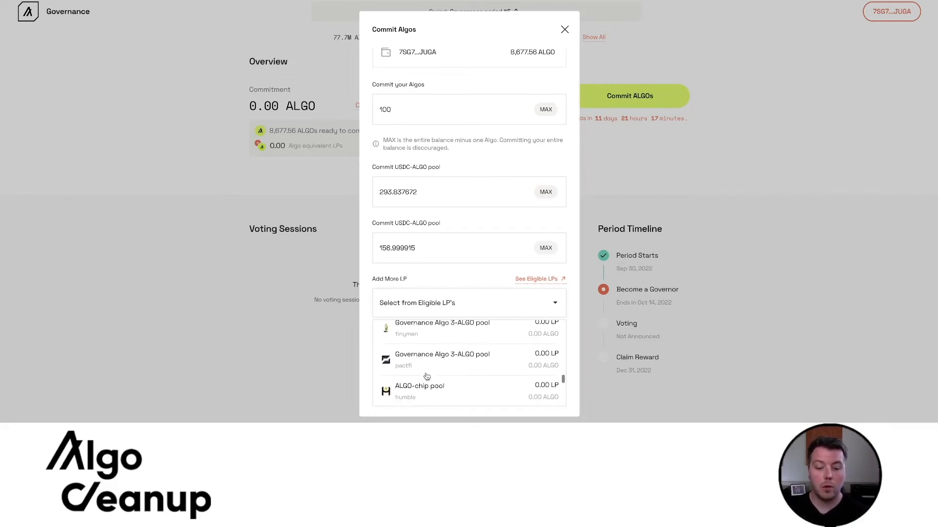
scroll("down", 3)
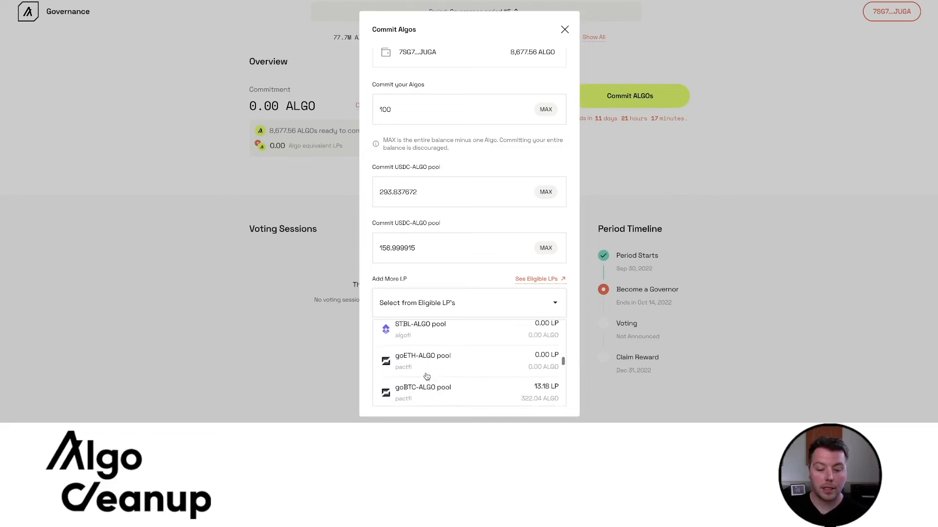
scroll("down", 3)
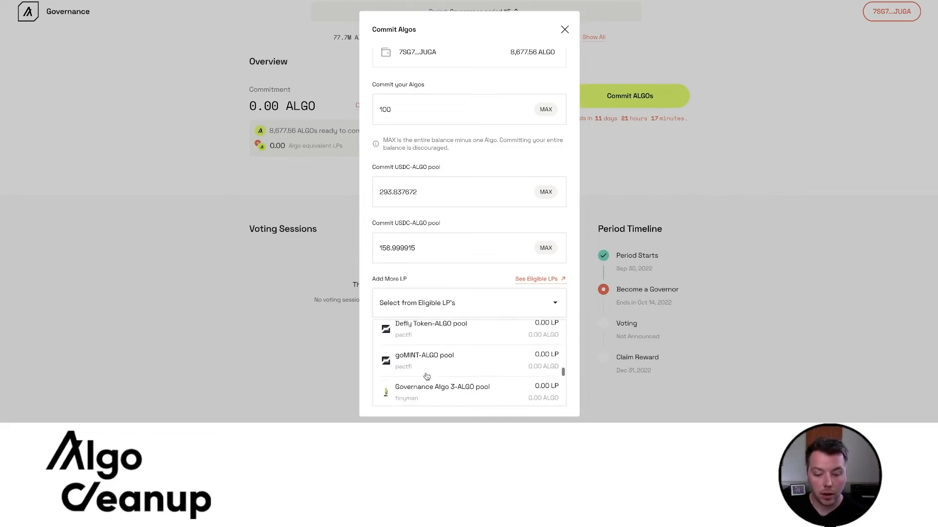
scroll("down", 3)
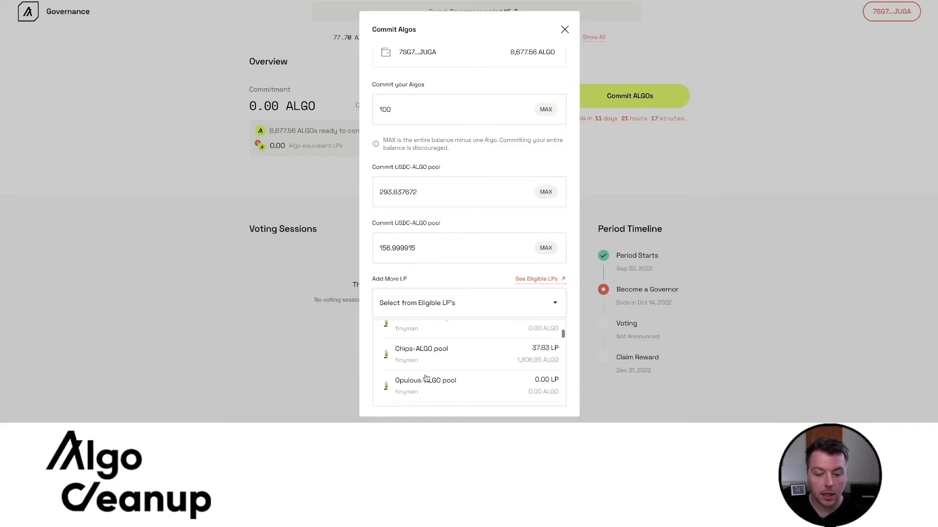
scroll("down", 3)
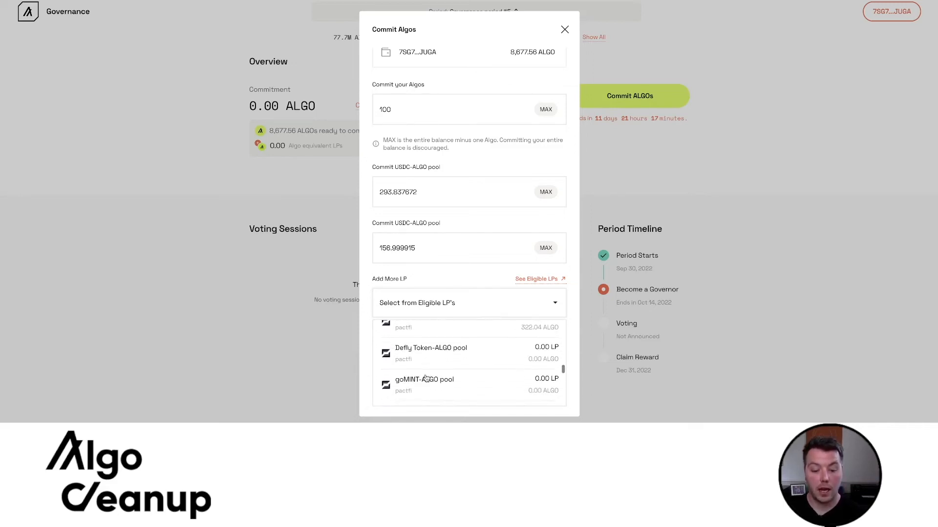
scroll("down", 3)
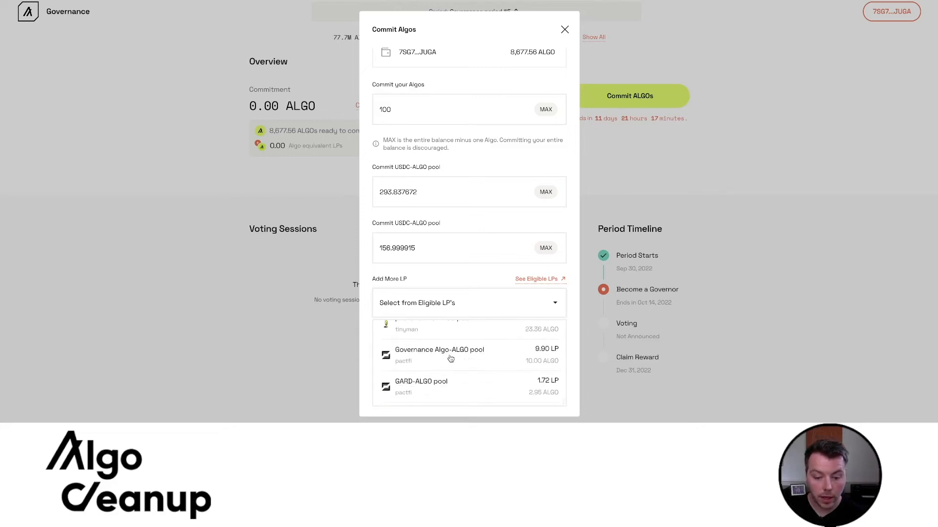
left_click(439, 353)
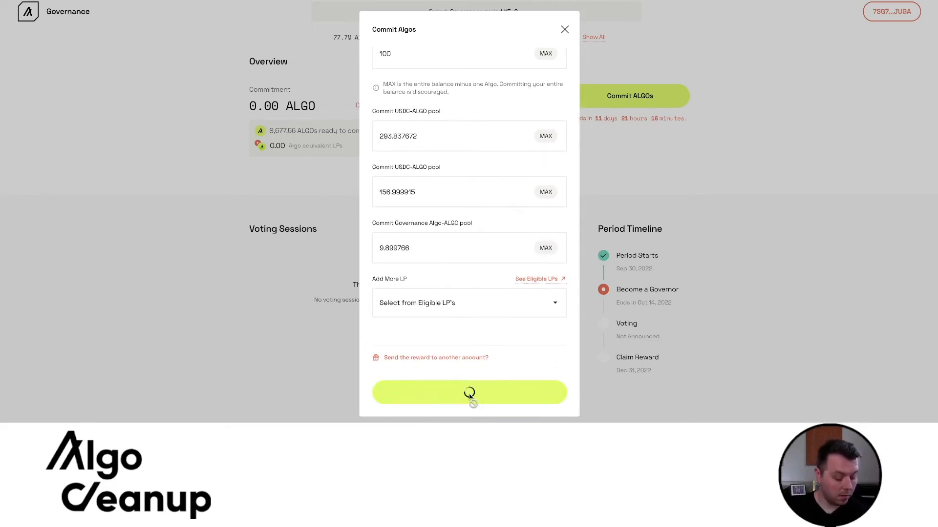
Make the commitment totalling 985.73 ALGO (100 ALGO plus 885.73 ALGO-equivalent LP).
left_click(469, 393)
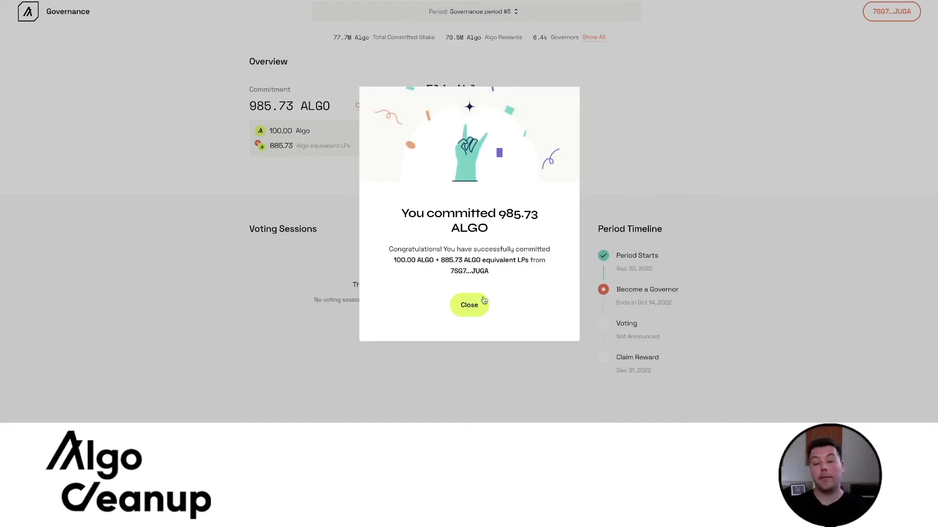
mouse_move(445, 301)
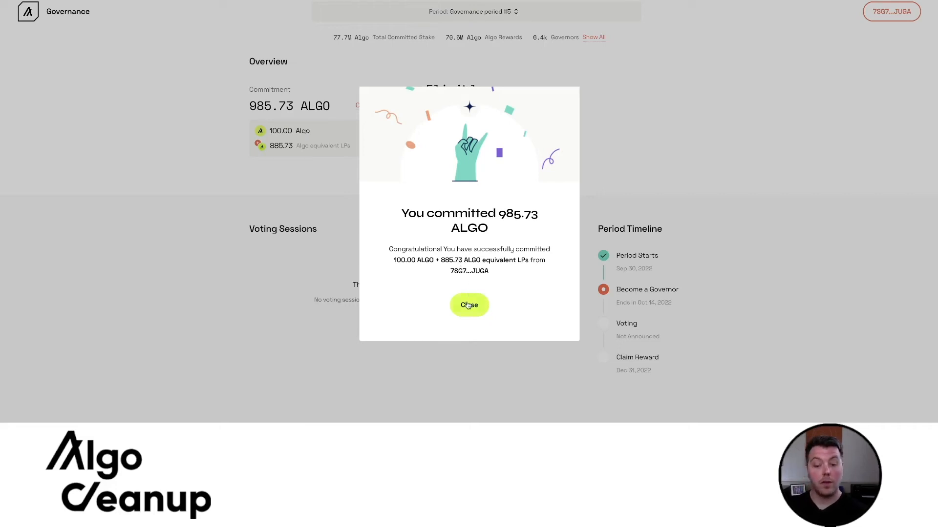
Close the 'You committed 985.73 ALGO' confirmation to return to the overview.
left_click(469, 305)
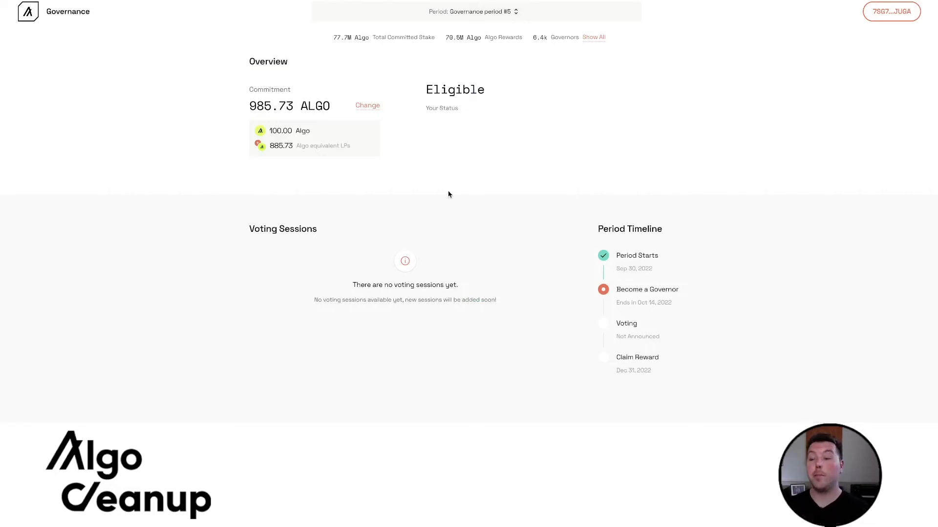
mouse_move(458, 159)
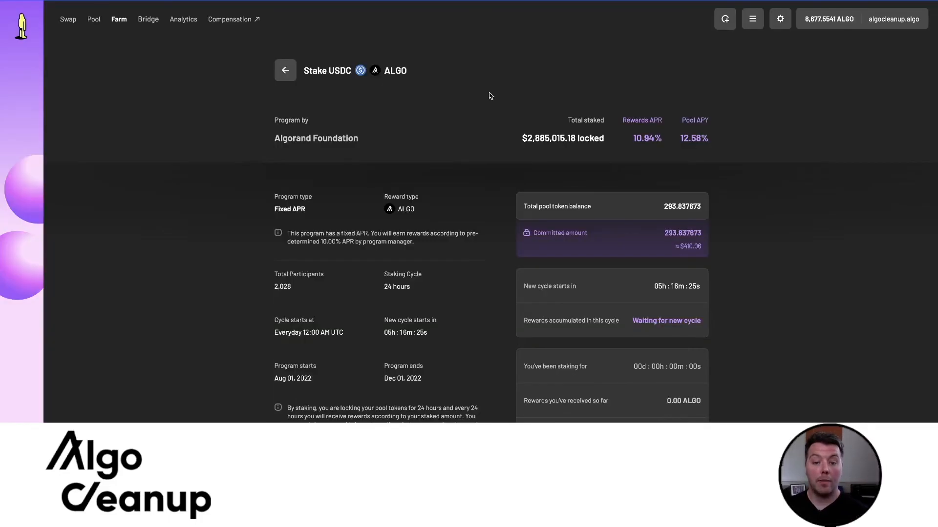
mouse_move(471, 223)
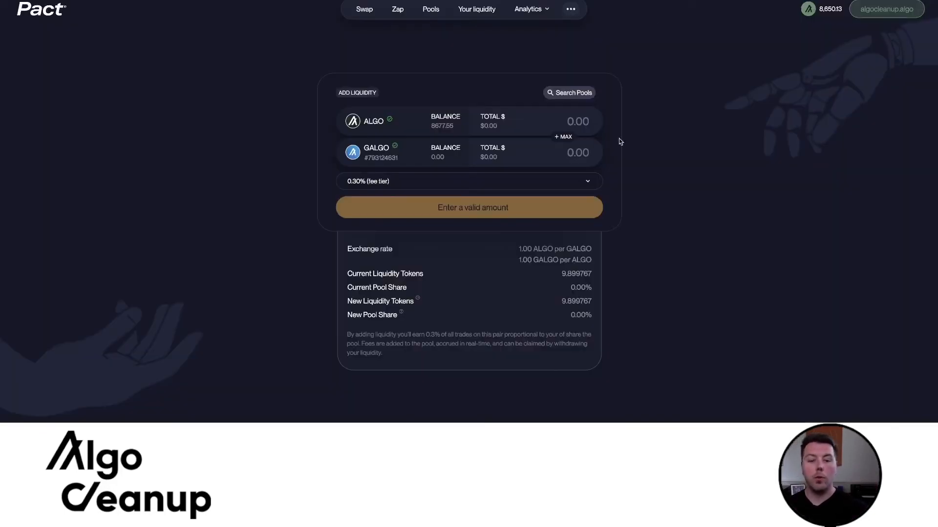
left_click(429, 9)
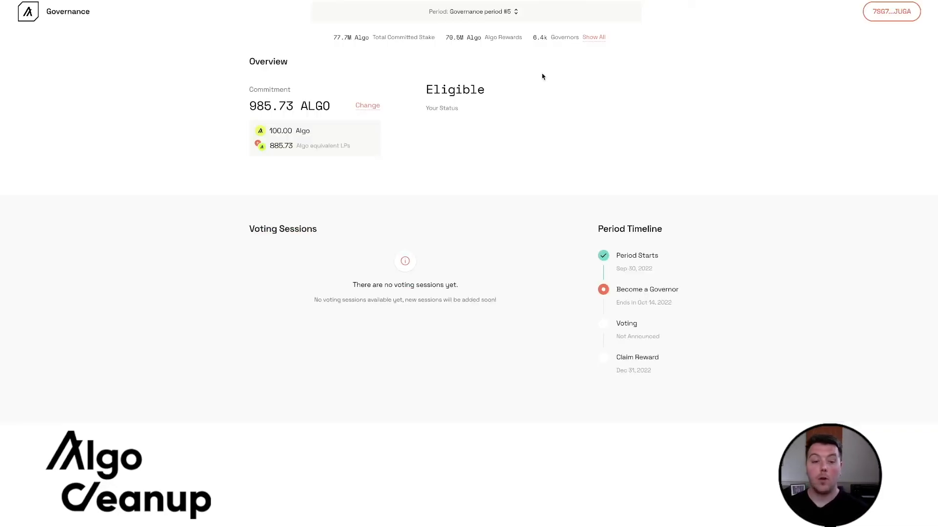
mouse_move(518, 87)
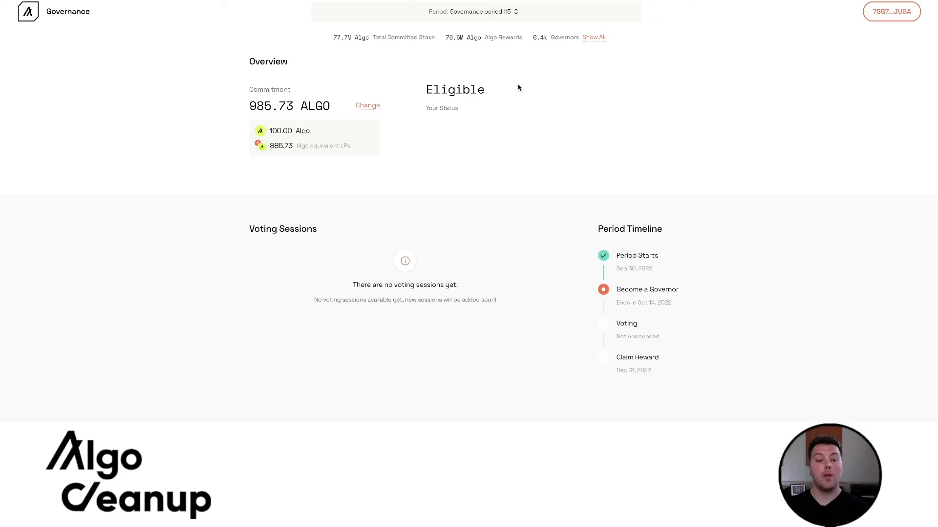
mouse_move(479, 66)
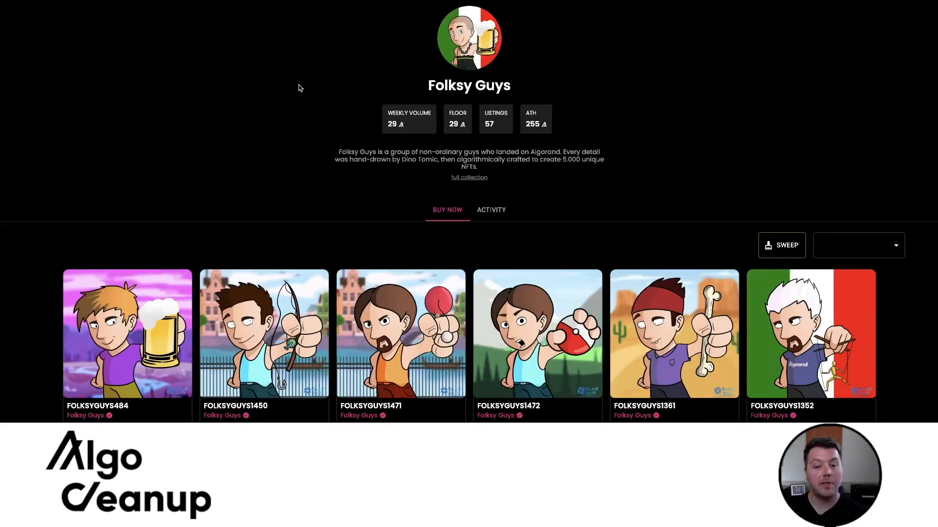
mouse_move(242, 97)
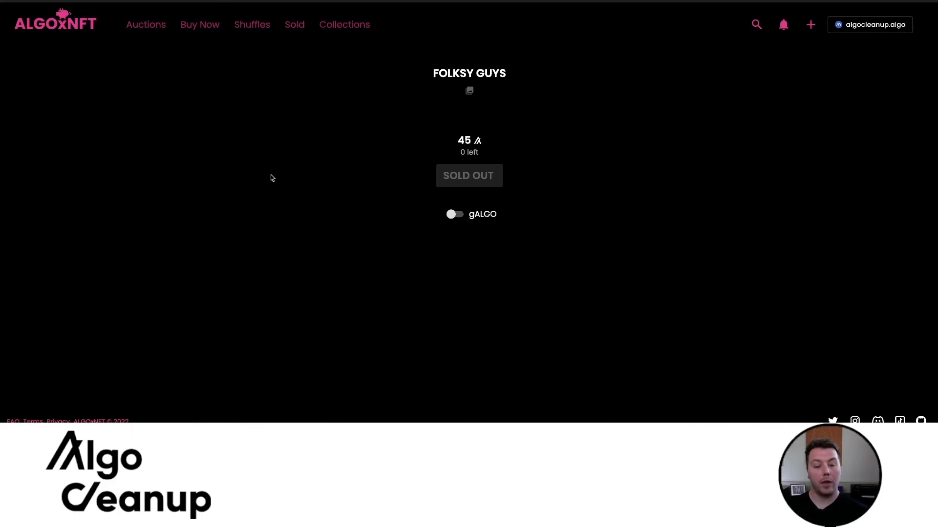
Switch the Folksy Guys shuffle price of 45 to display in gALGO.
left_click(455, 214)
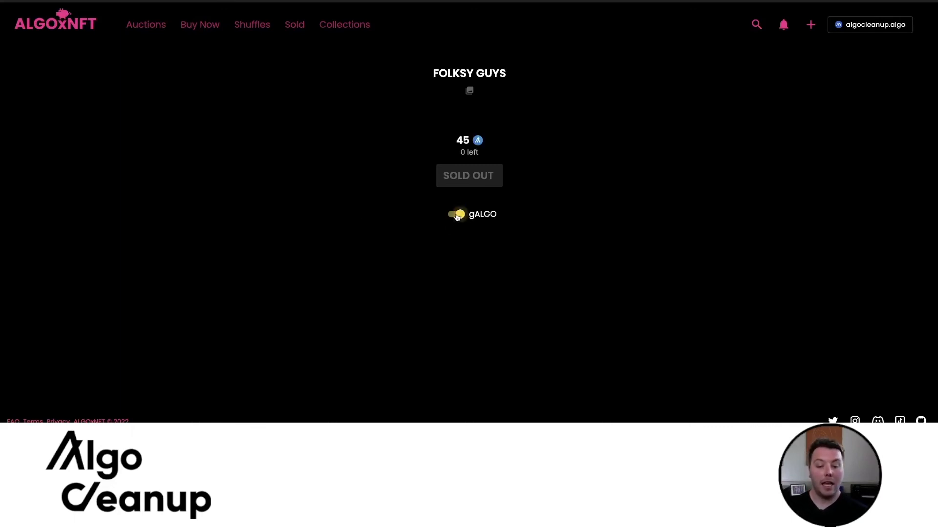
left_click(456, 214)
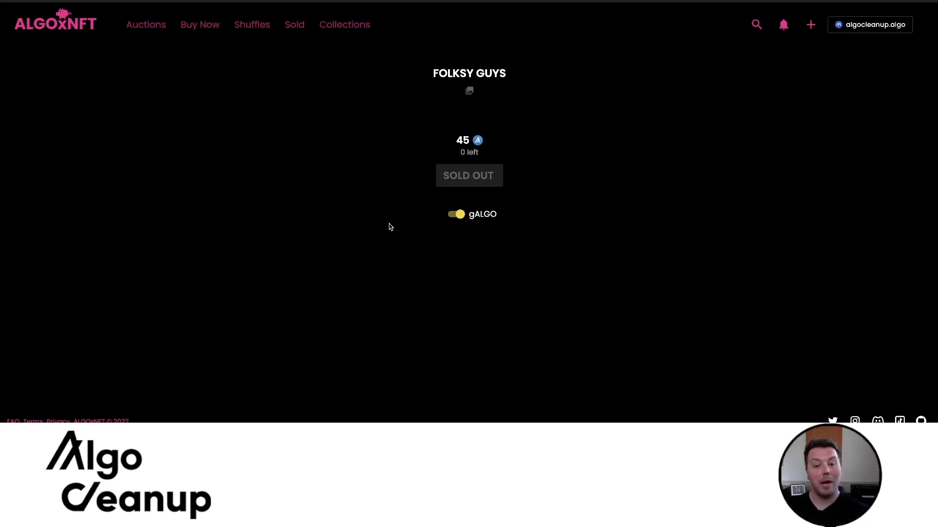
mouse_move(382, 197)
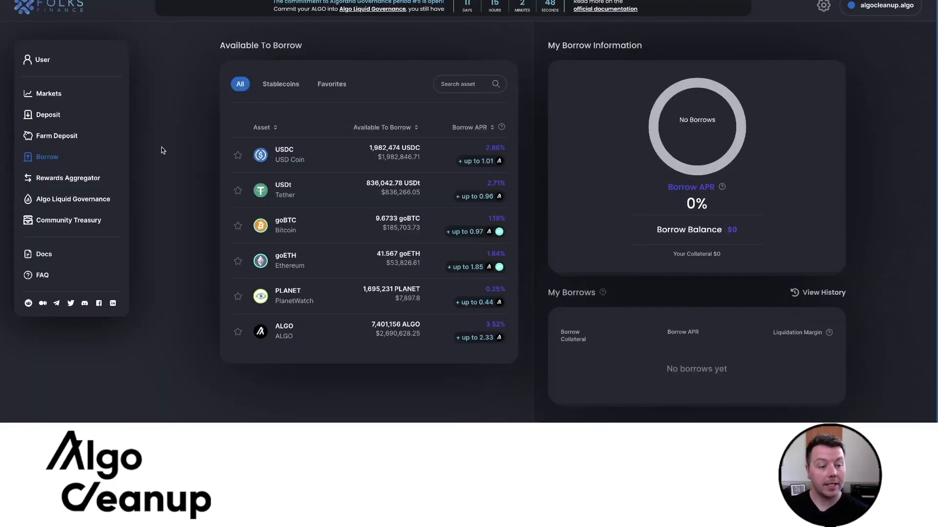
View the Algo Liquid Governance gALGO balance, then the deposit asset list including gALGO.
left_click(73, 199)
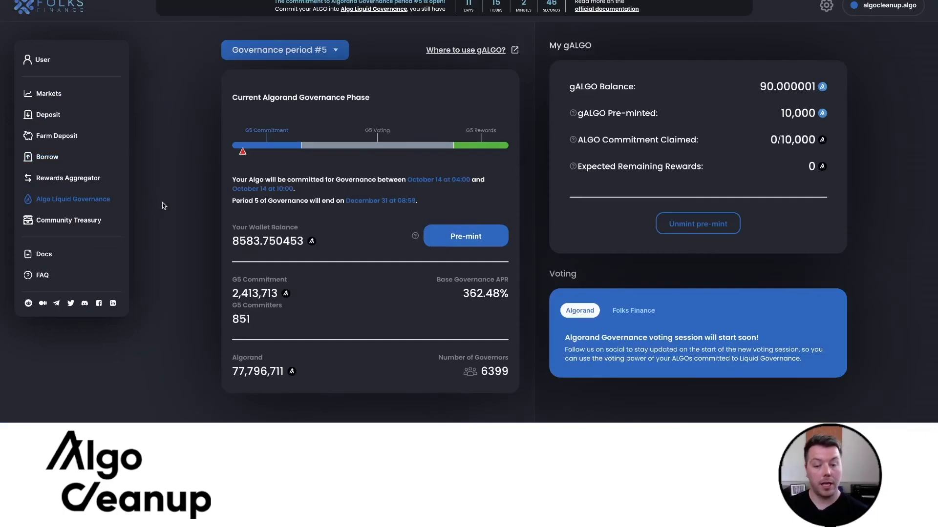
mouse_move(189, 177)
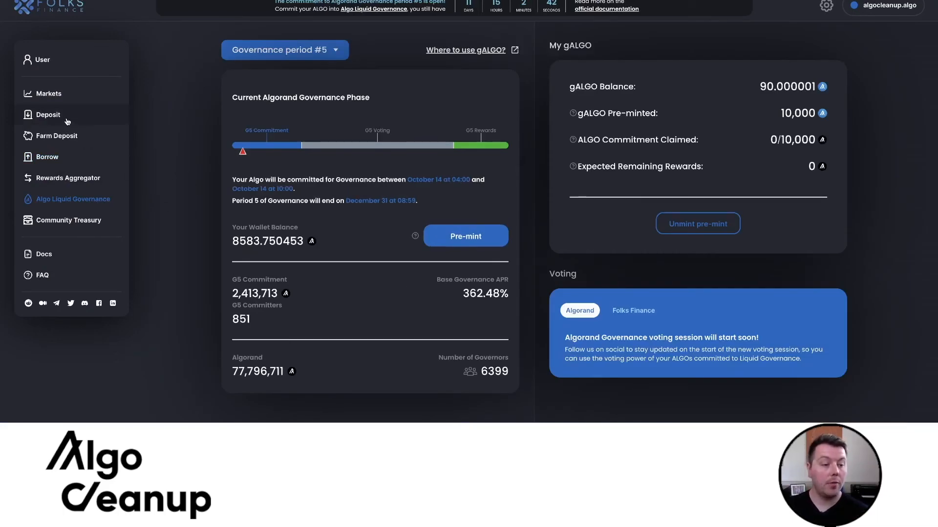
left_click(47, 115)
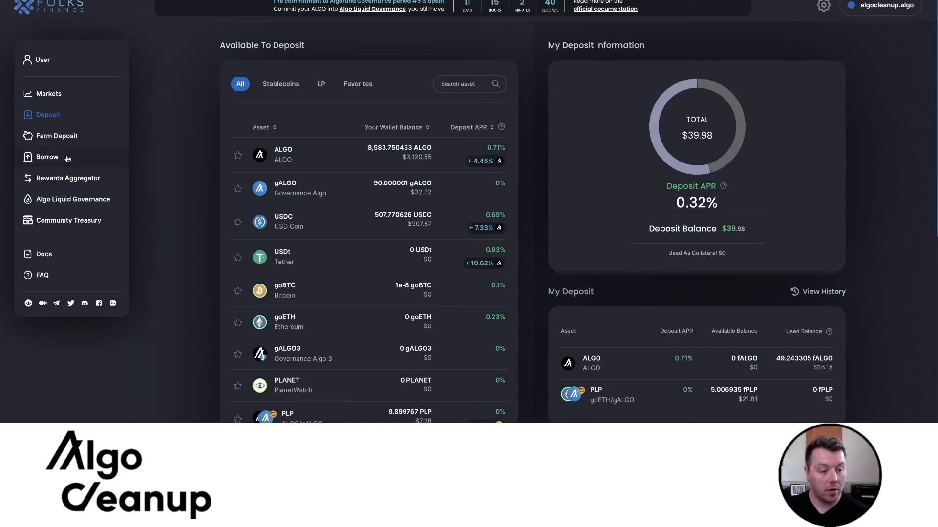
left_click(45, 157)
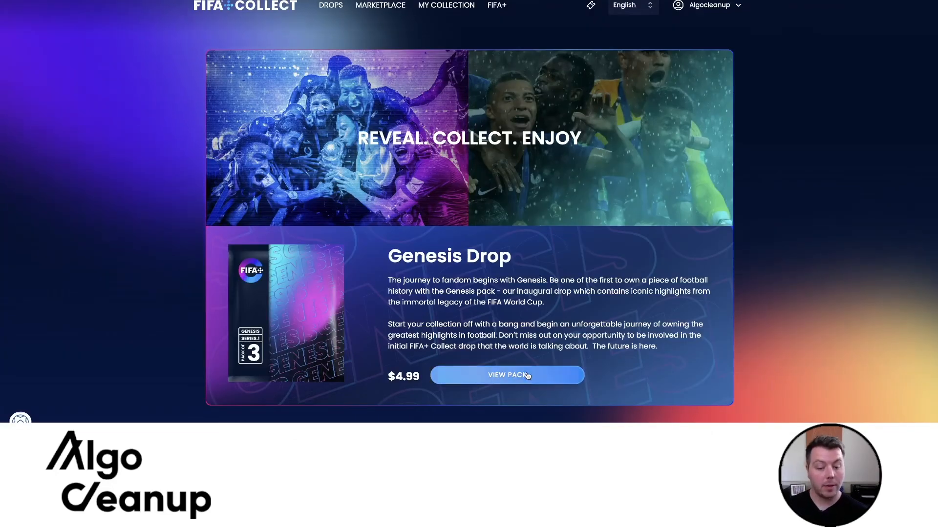
Buy the $4.99 Genesis Drop pack with USDC-A via the connected Algorand wallet.
left_click(507, 375)
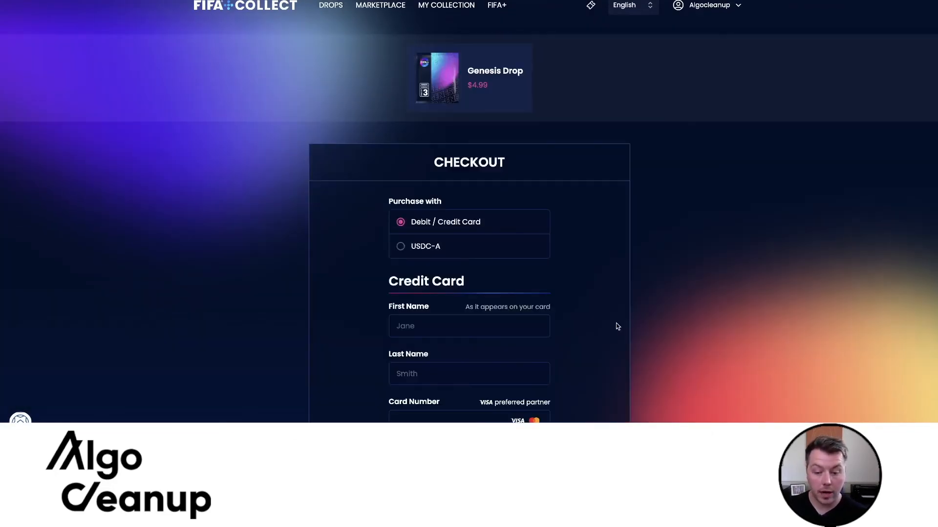
left_click(400, 246)
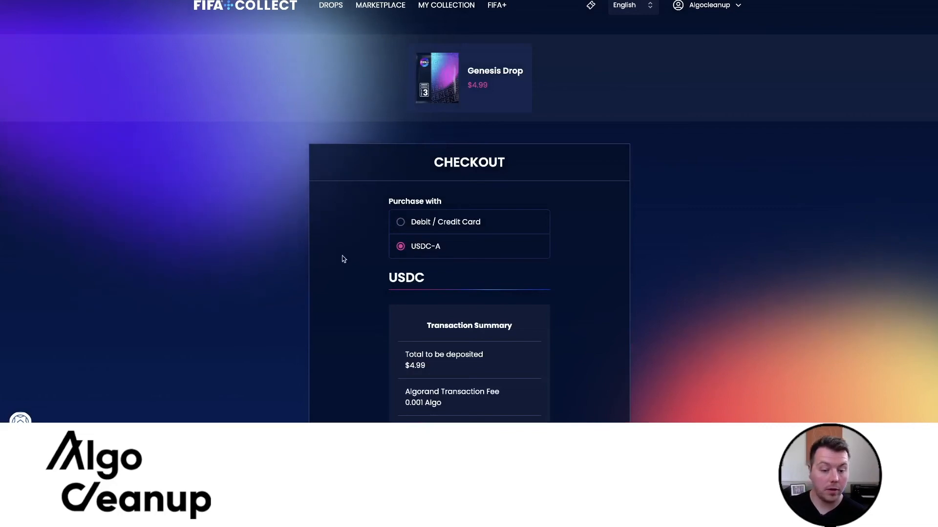
scroll("down", 3)
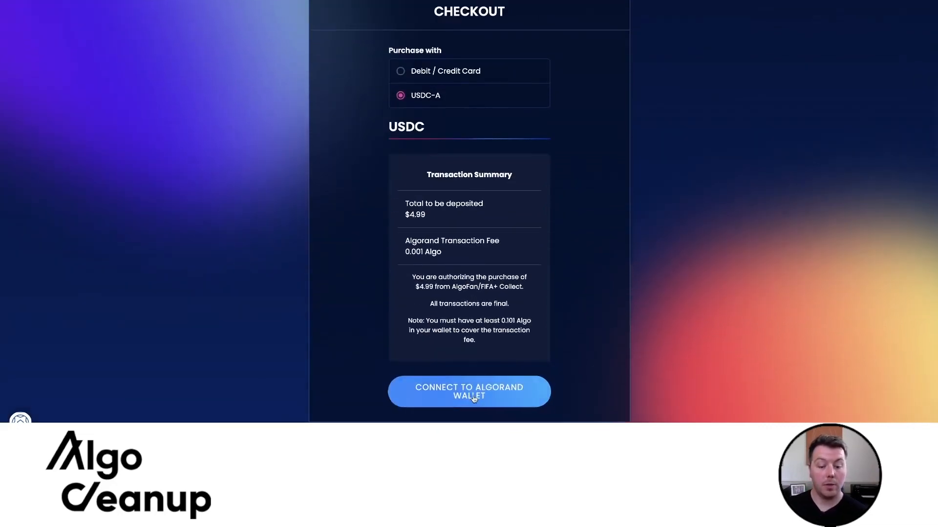
left_click(469, 391)
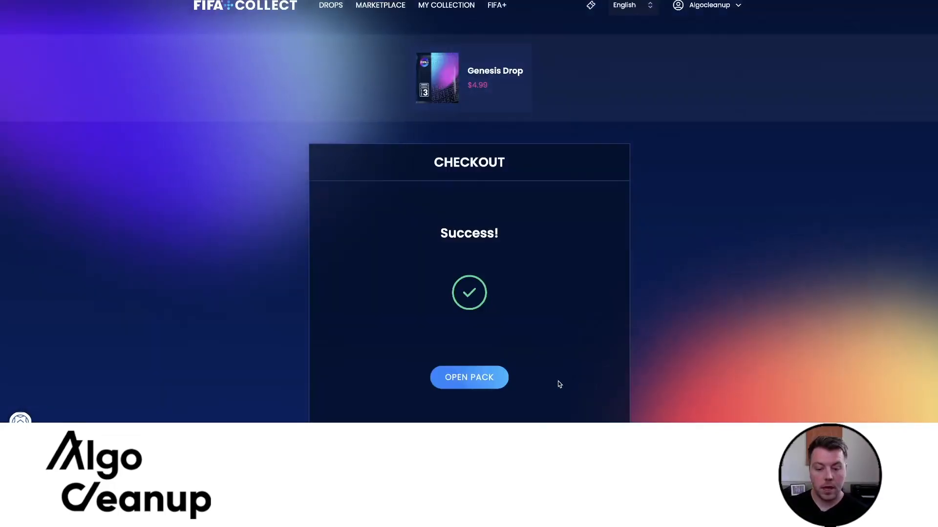
left_click(469, 377)
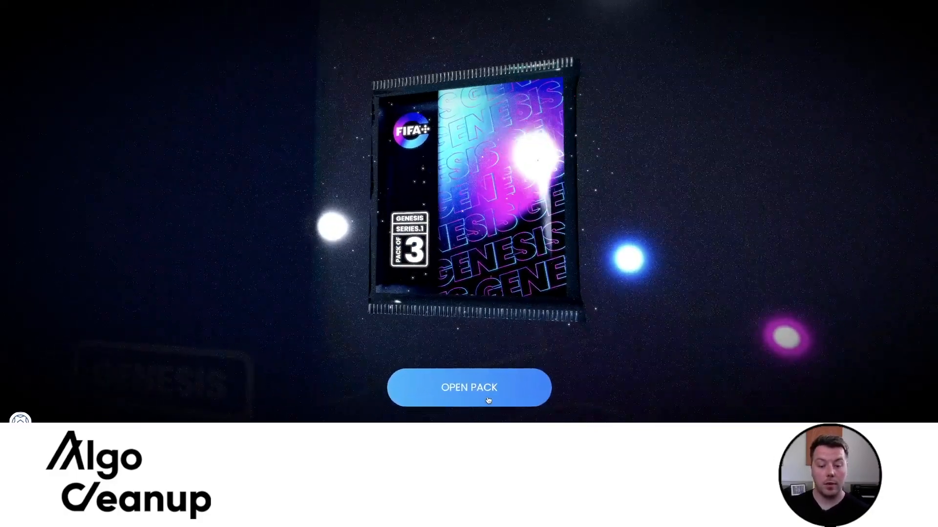
Unseal the Genesis Drop pack and reveal its collectibles, starting with epic Spain #1954.
left_click(468, 388)
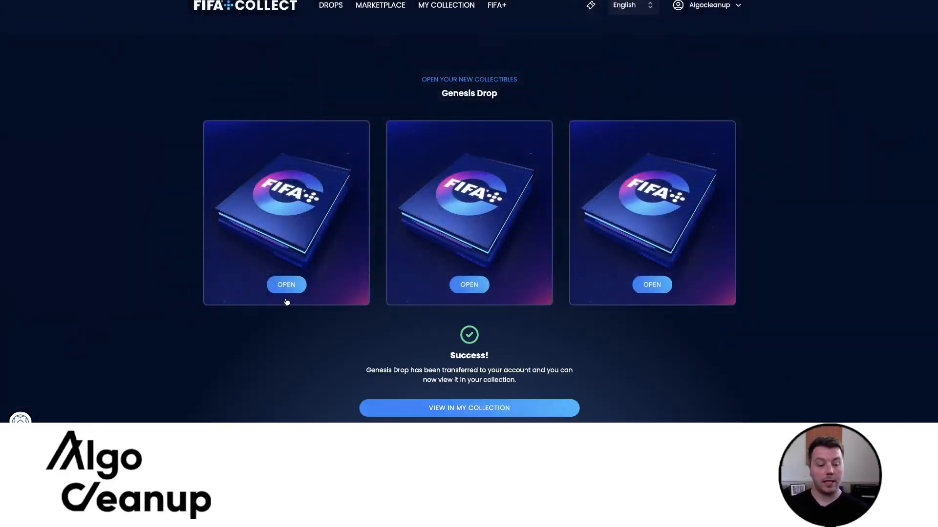
left_click(286, 284)
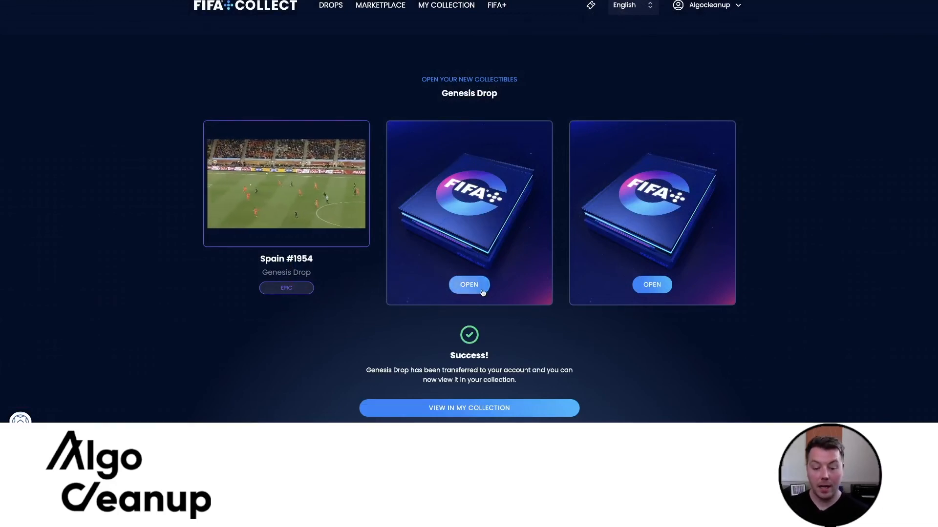
left_click(468, 284)
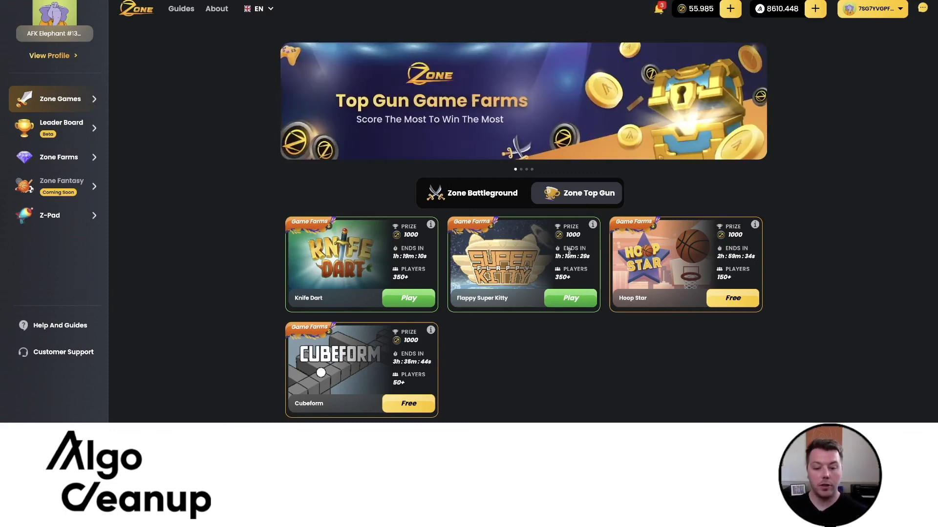
Browse the Battleground game farms: Zombies Are Coming, Cubeform, Knife Dart, Hoop Star.
left_click(482, 193)
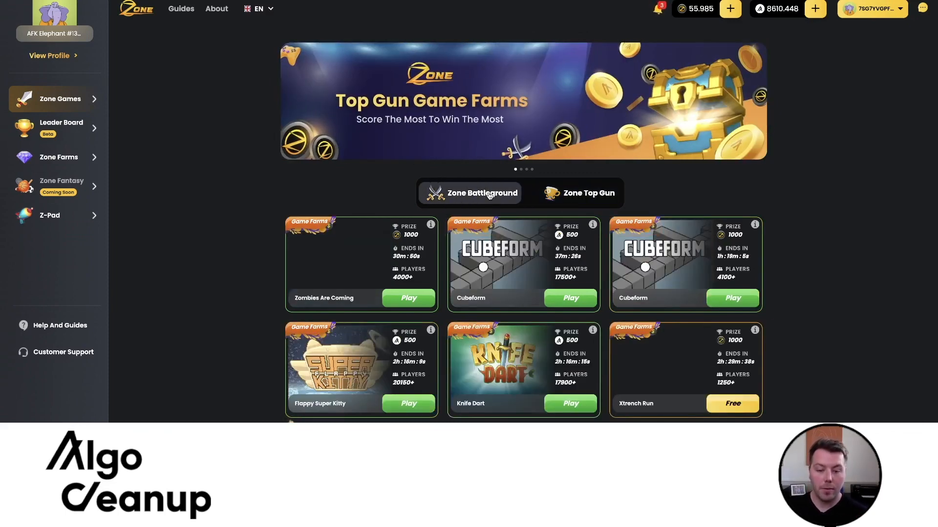
scroll("down", 3)
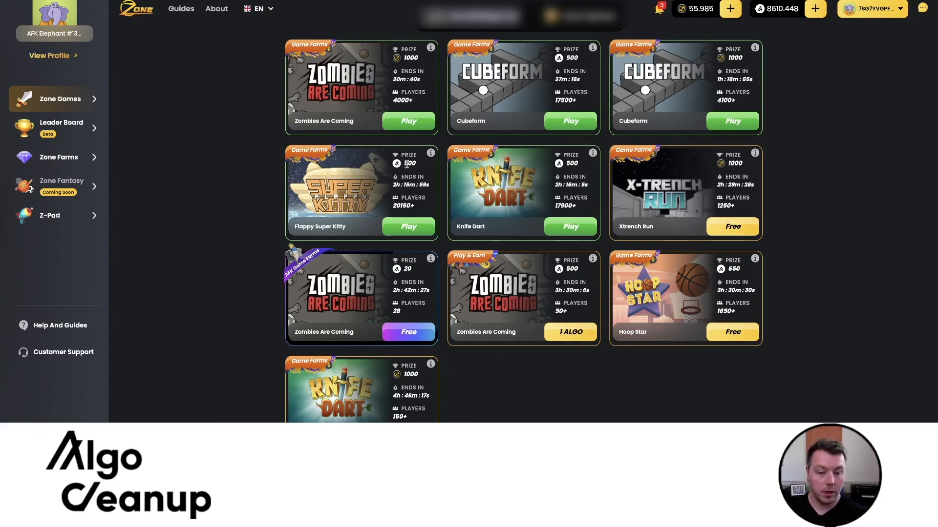
scroll("down", 3)
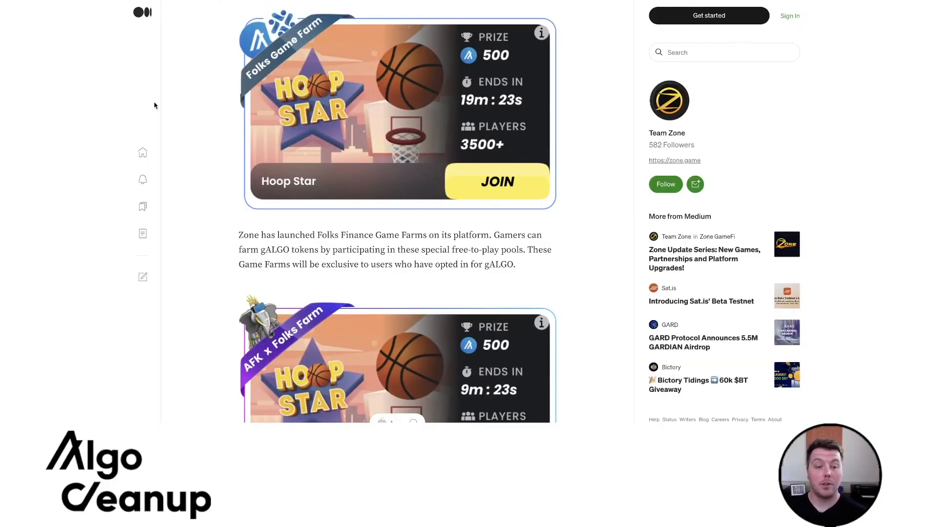
Read the Team Zone Game Farms article down to the 'More from Zone GameFi' section.
scroll("down", 3)
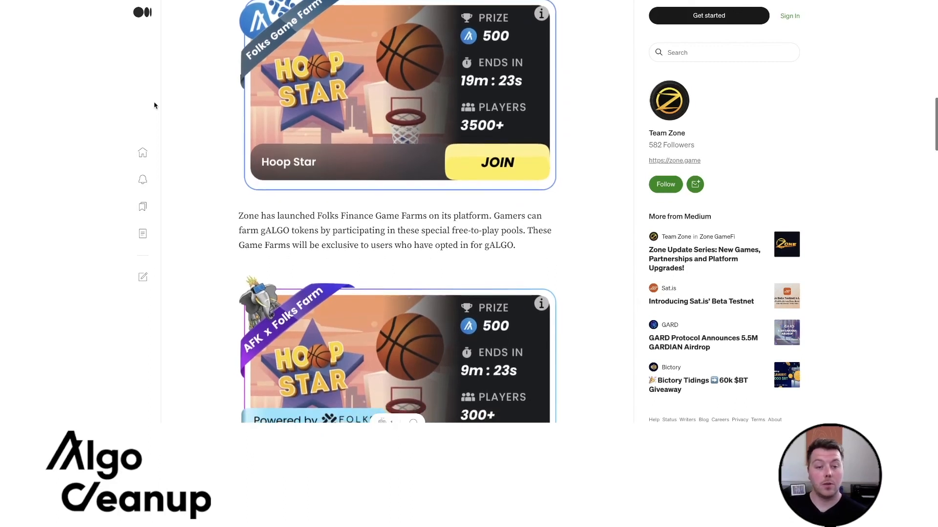
scroll("down", 3)
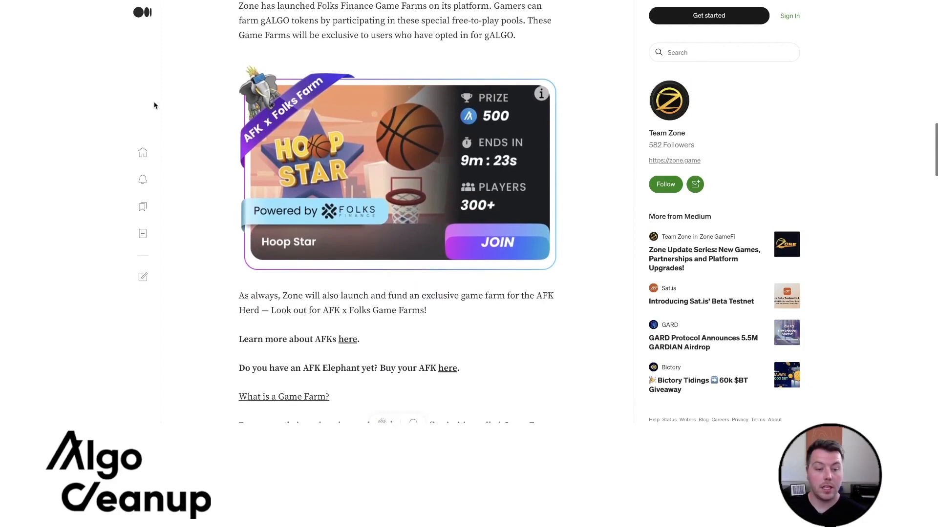
scroll("down", 3)
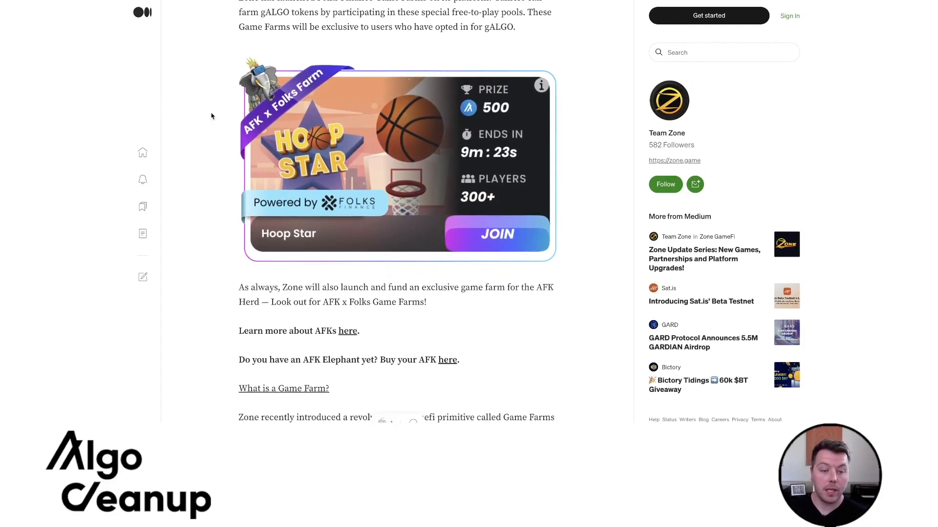
scroll("down", 3)
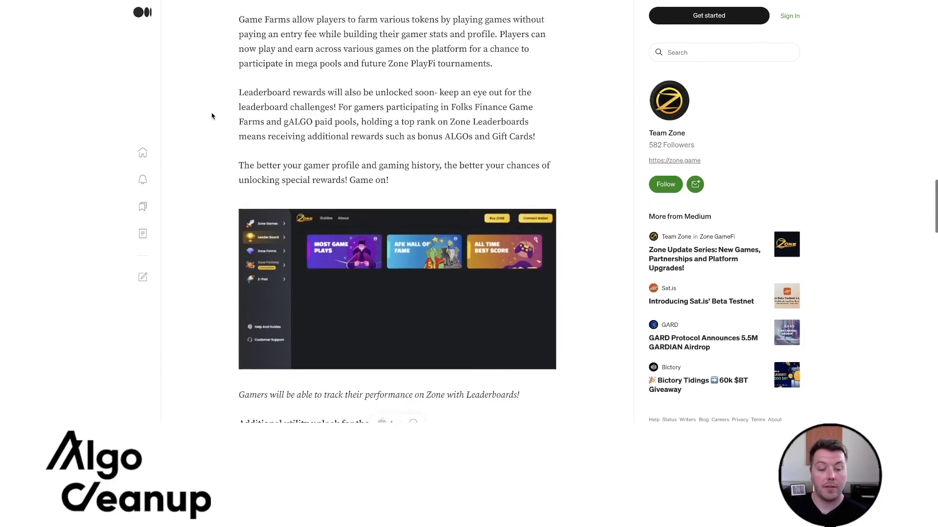
scroll("down", 3)
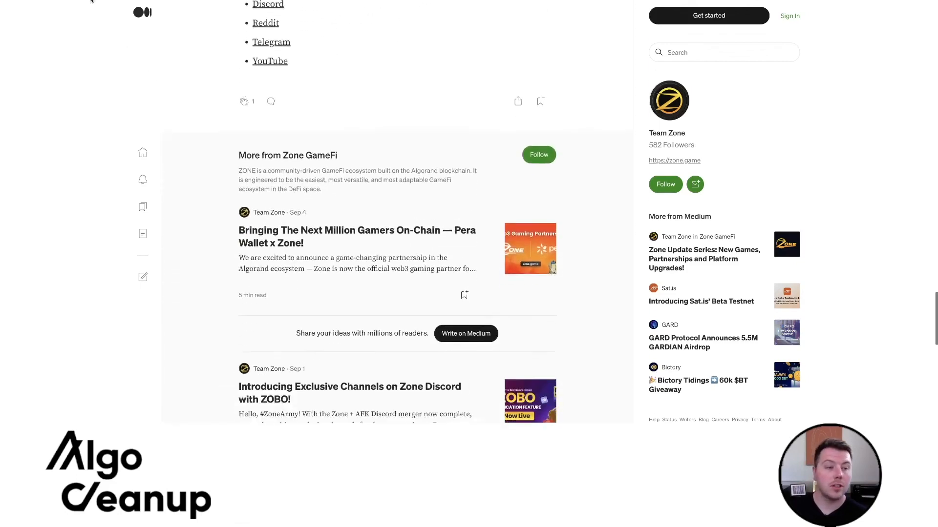